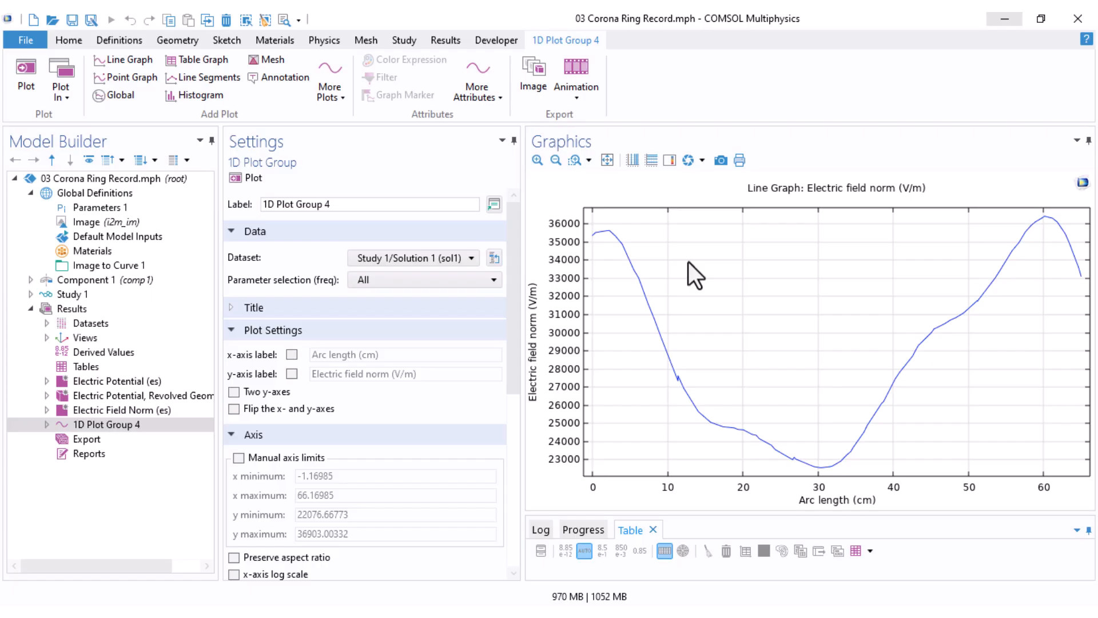
mouse_move(593, 330)
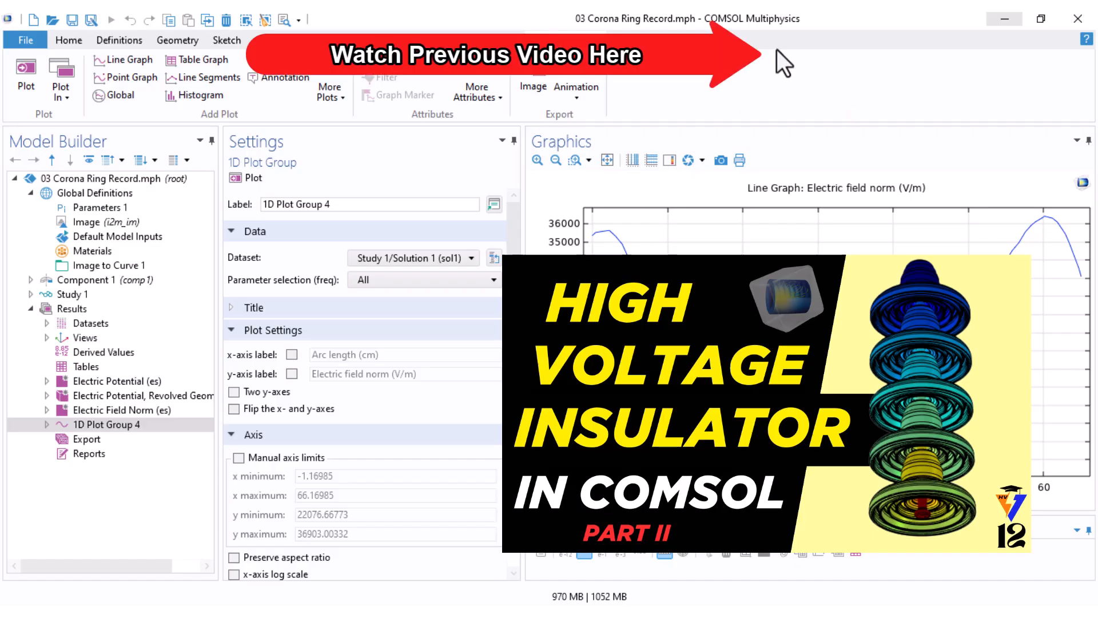
mouse_move(851, 63)
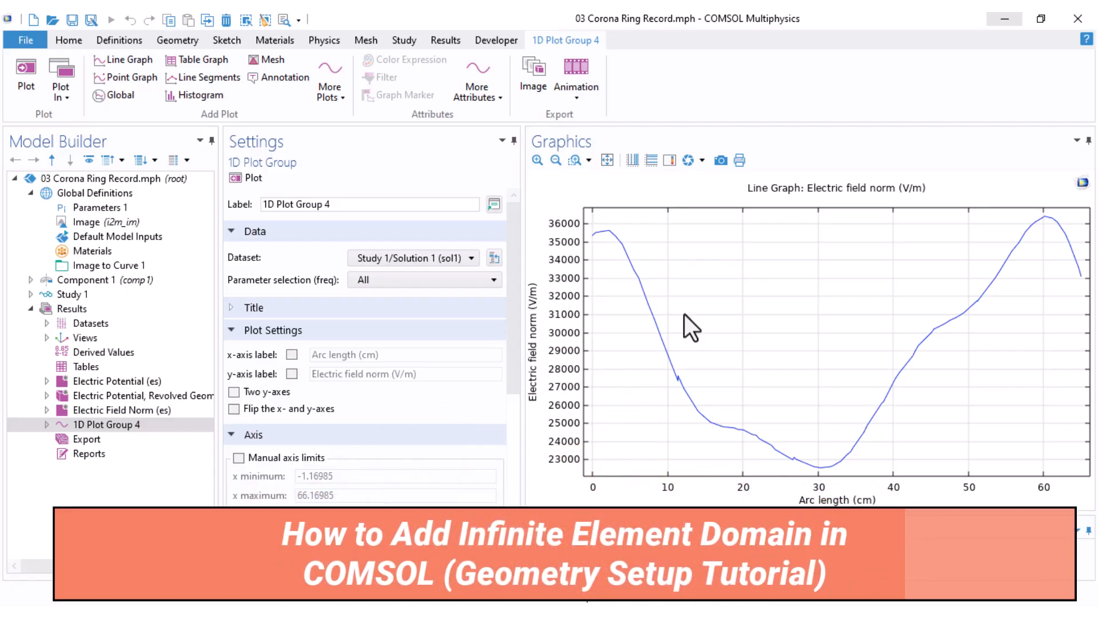
mouse_move(584, 315)
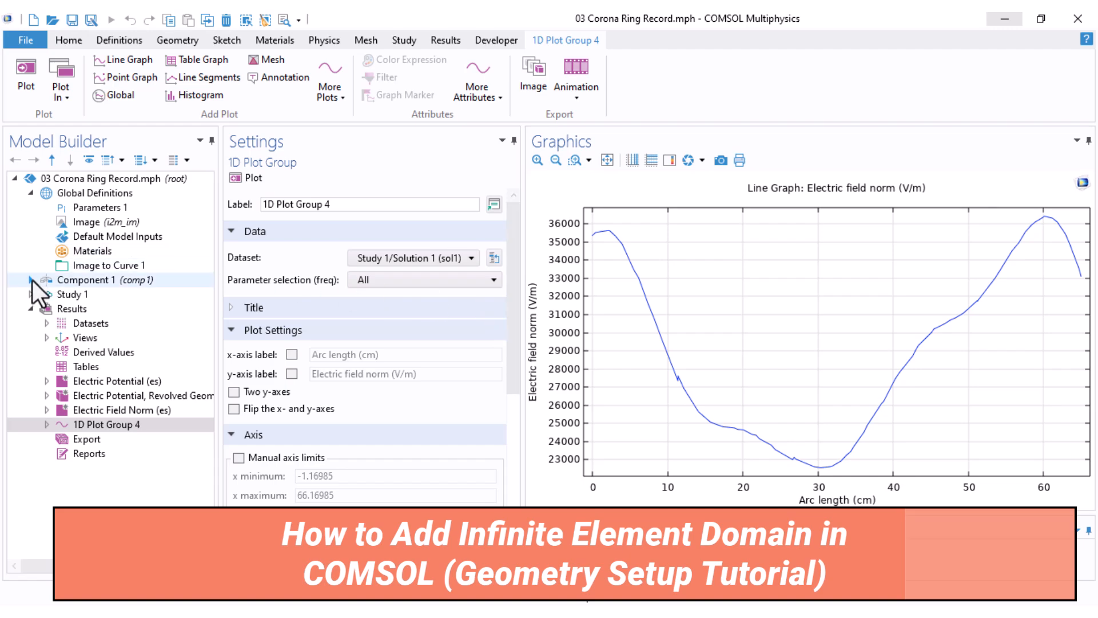
Step: Expand Component 1 and show Geometry 1, with the insulator sheds inside the rectangular air domain
left_click(33, 280)
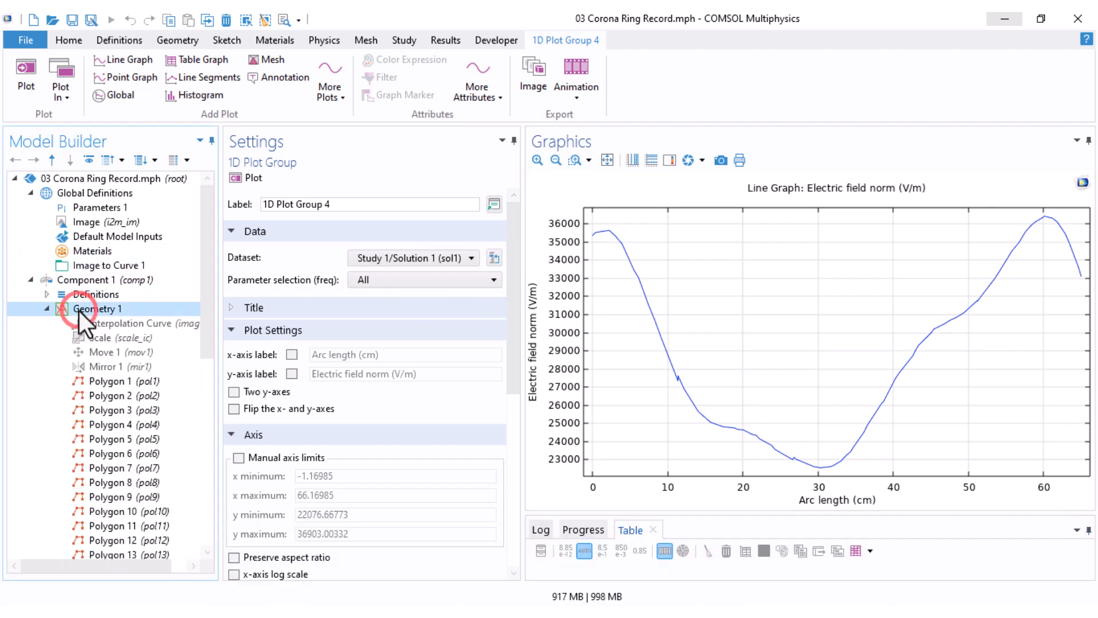
left_click(97, 309)
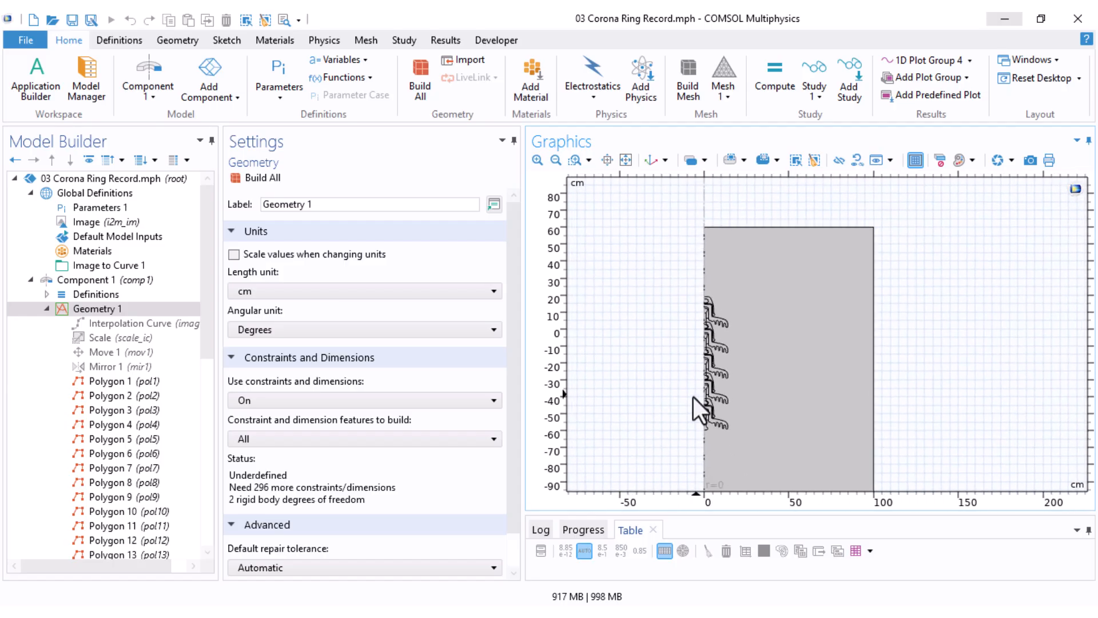
left_click(806, 329)
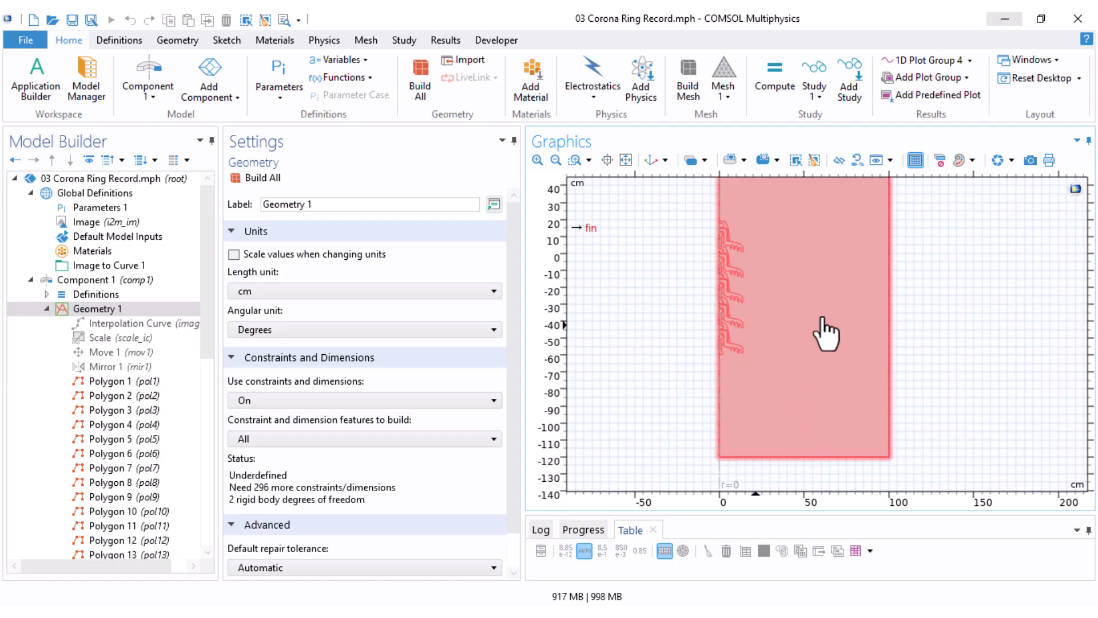
mouse_move(725, 431)
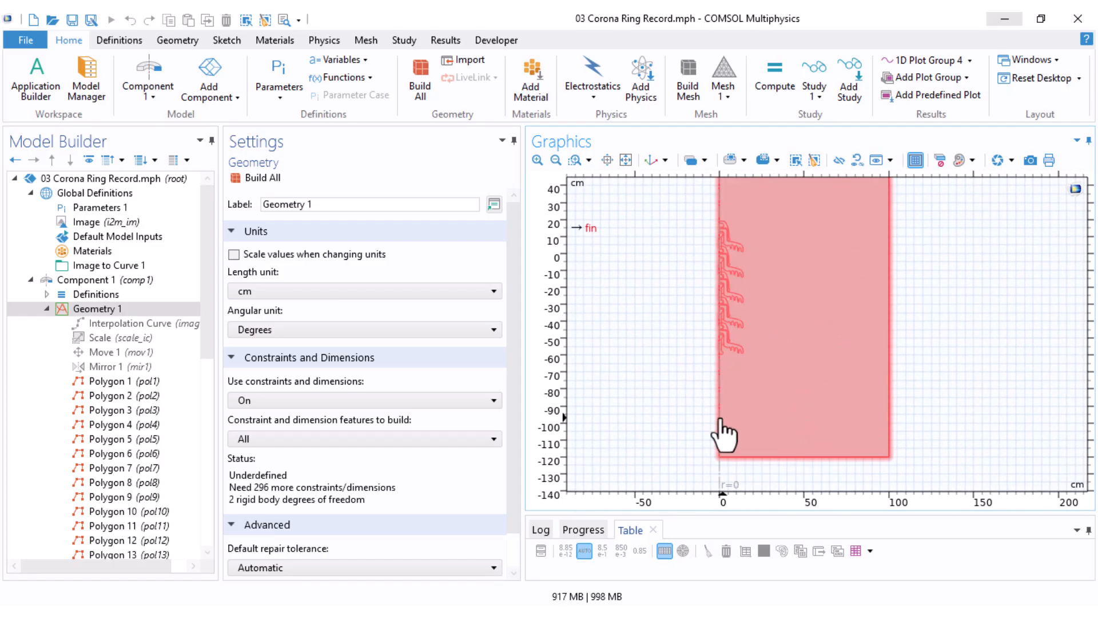
scroll("up", 3)
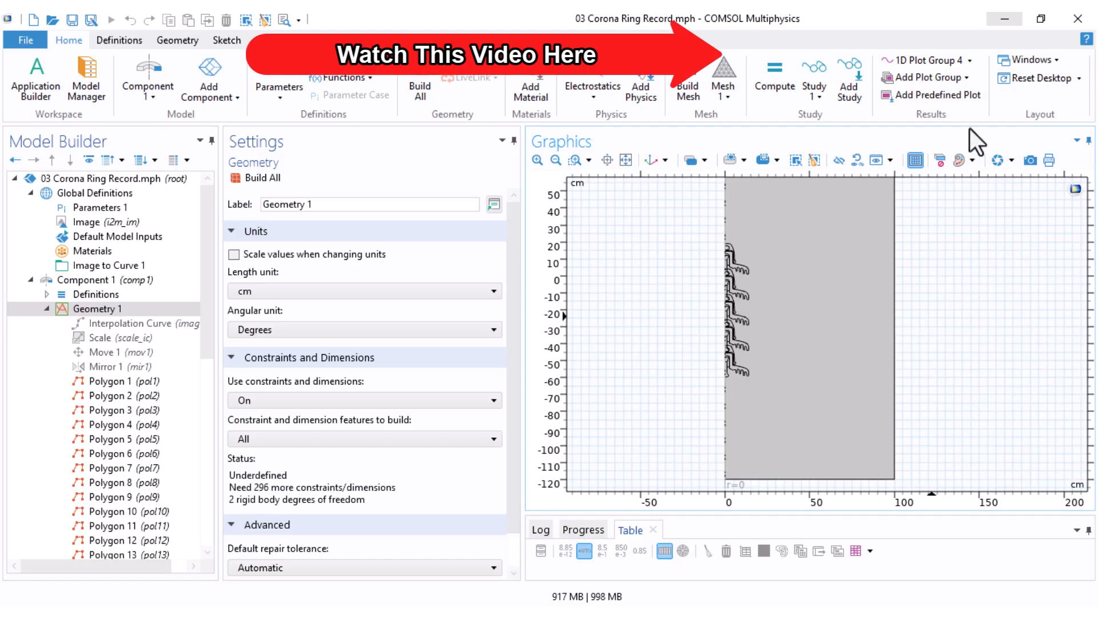
mouse_move(915, 333)
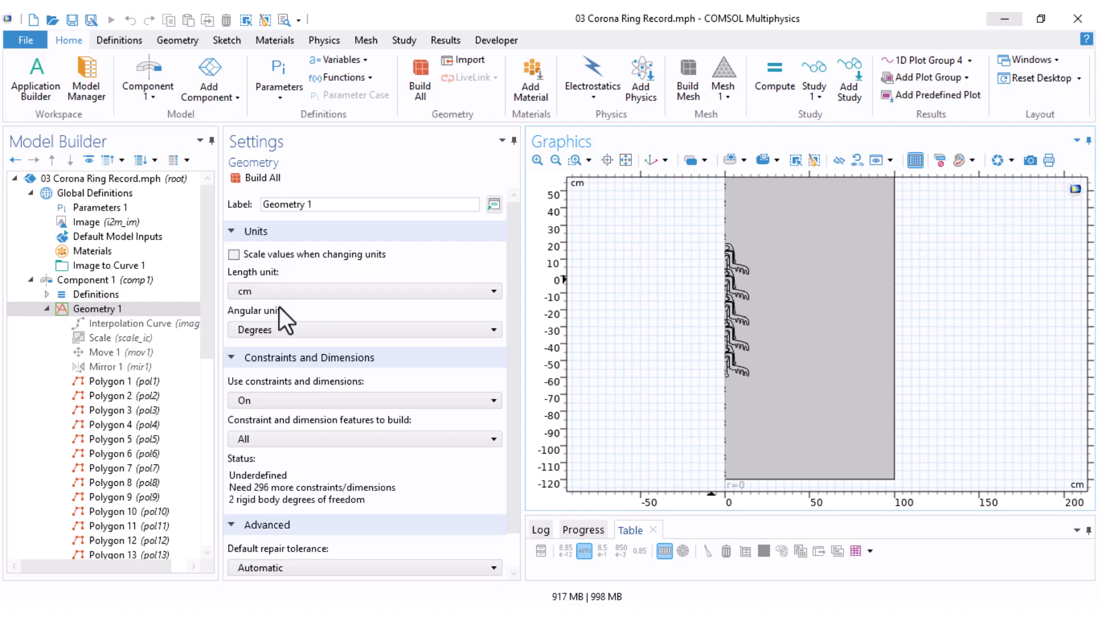
mouse_move(231, 305)
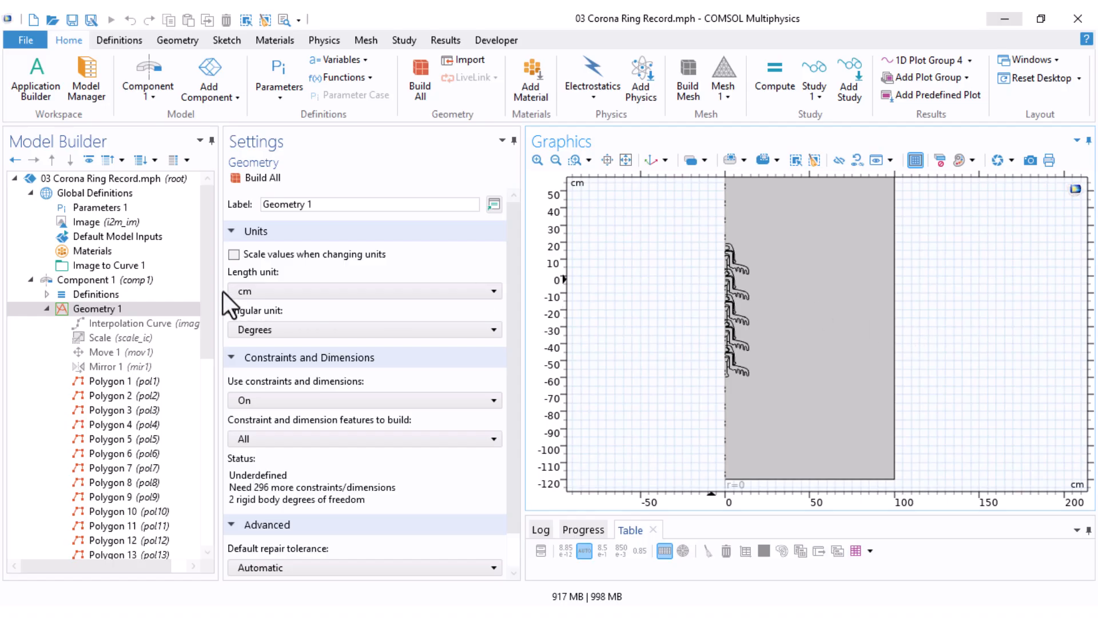
mouse_move(214, 298)
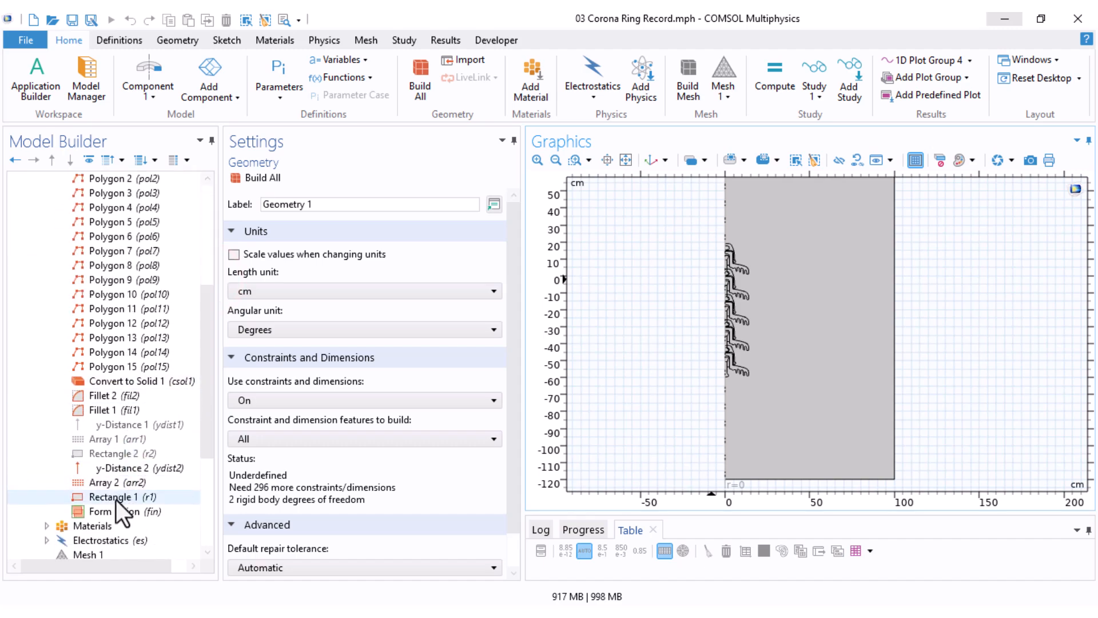
Step: Give Rectangle 1 a 10 cm layer on bottom, right and top sides, then build it
left_click(123, 496)
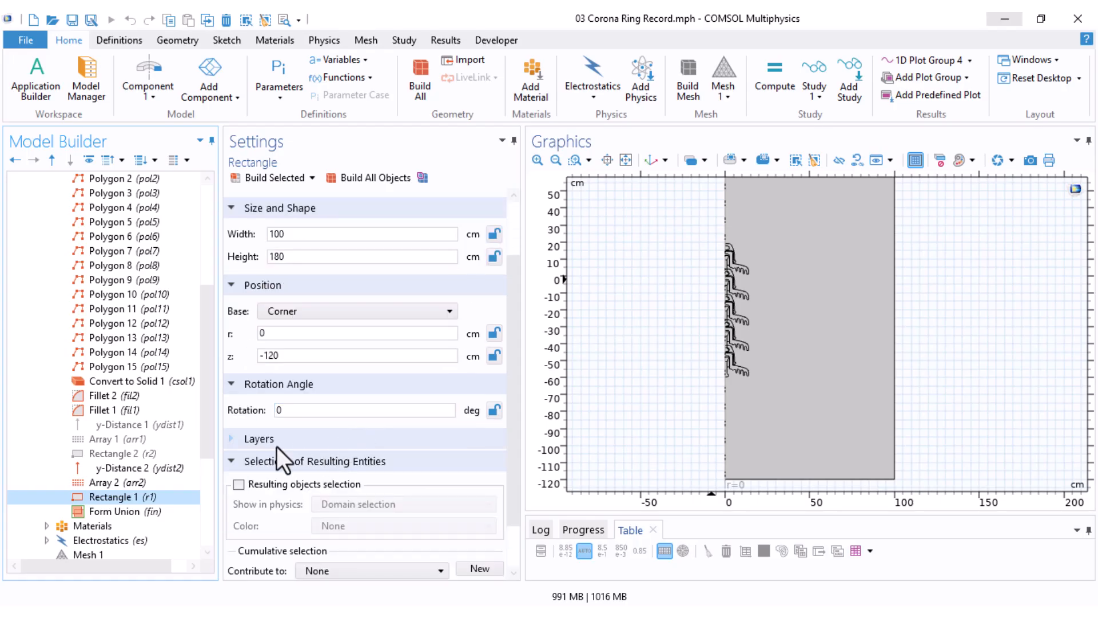
left_click(258, 438)
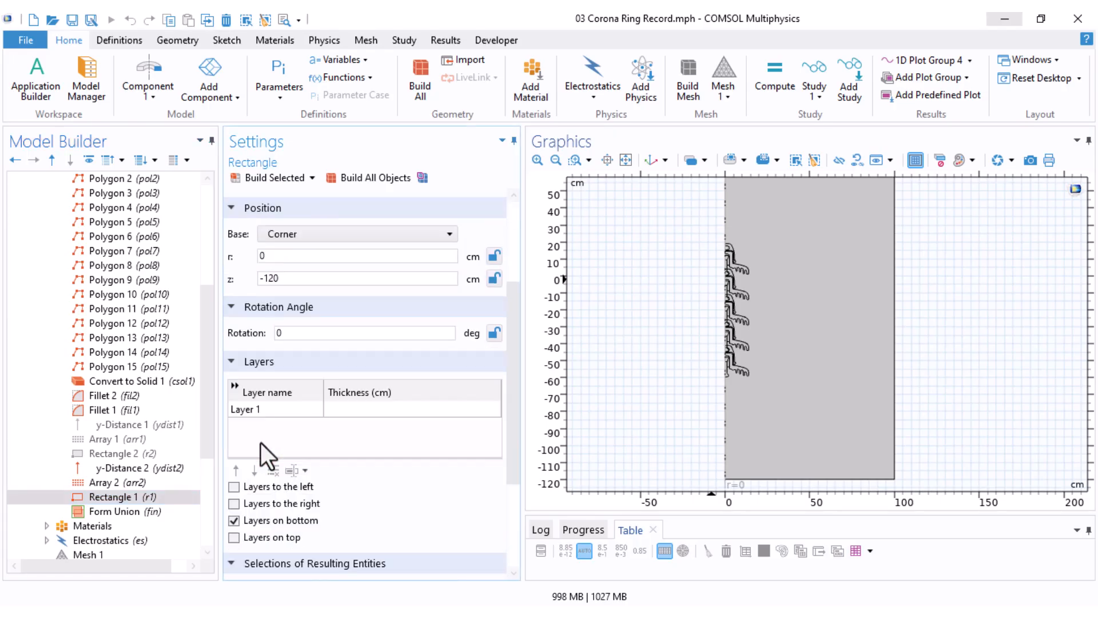
mouse_move(300, 413)
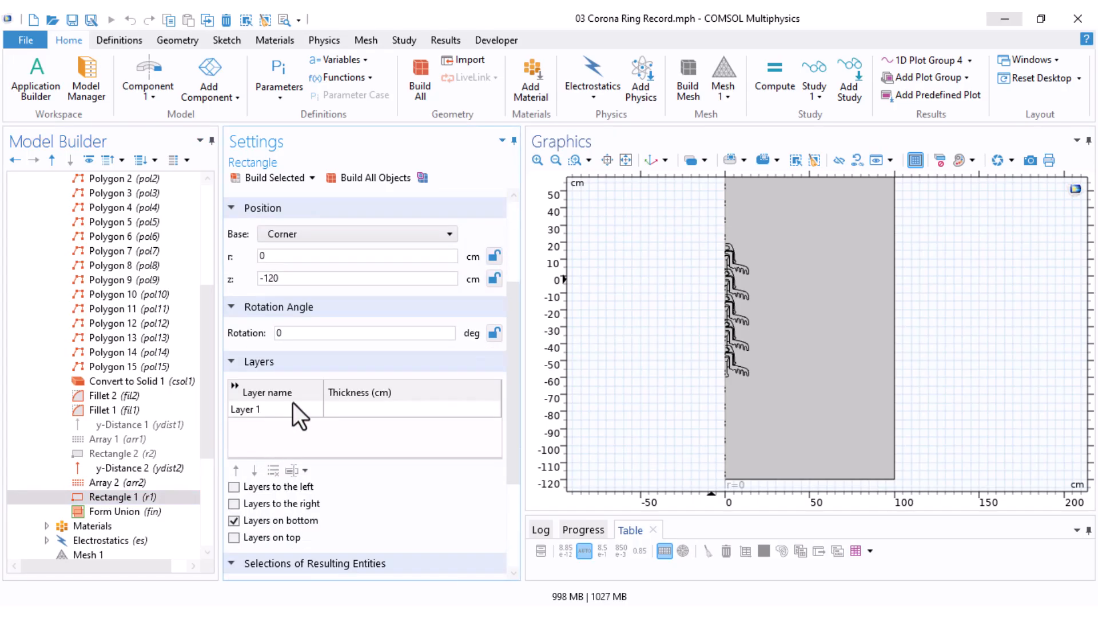
left_click(412, 409)
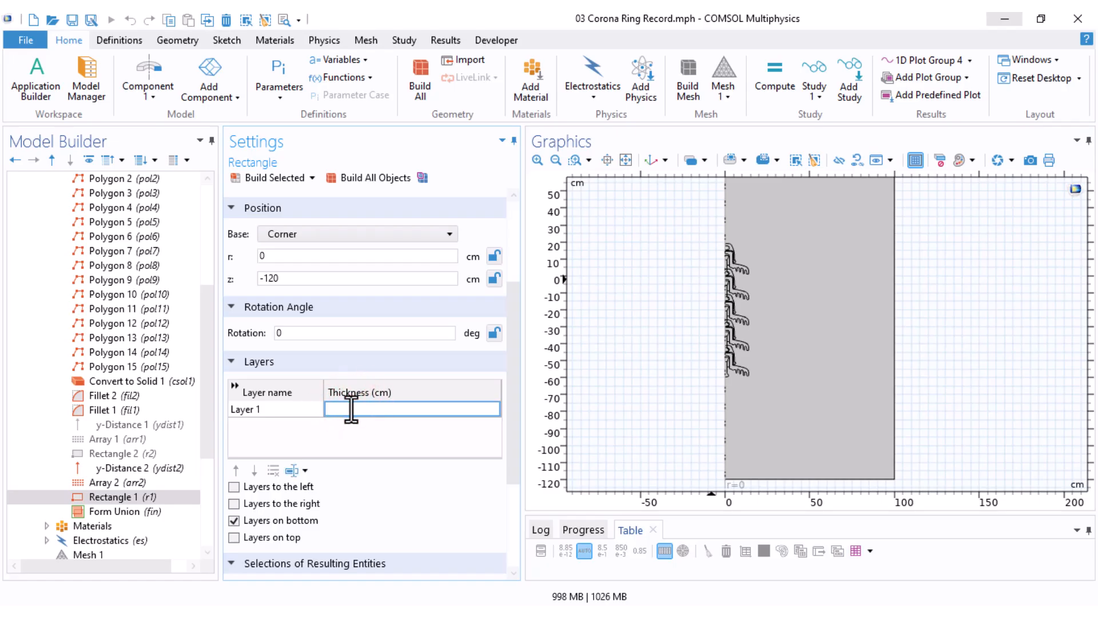
type("10")
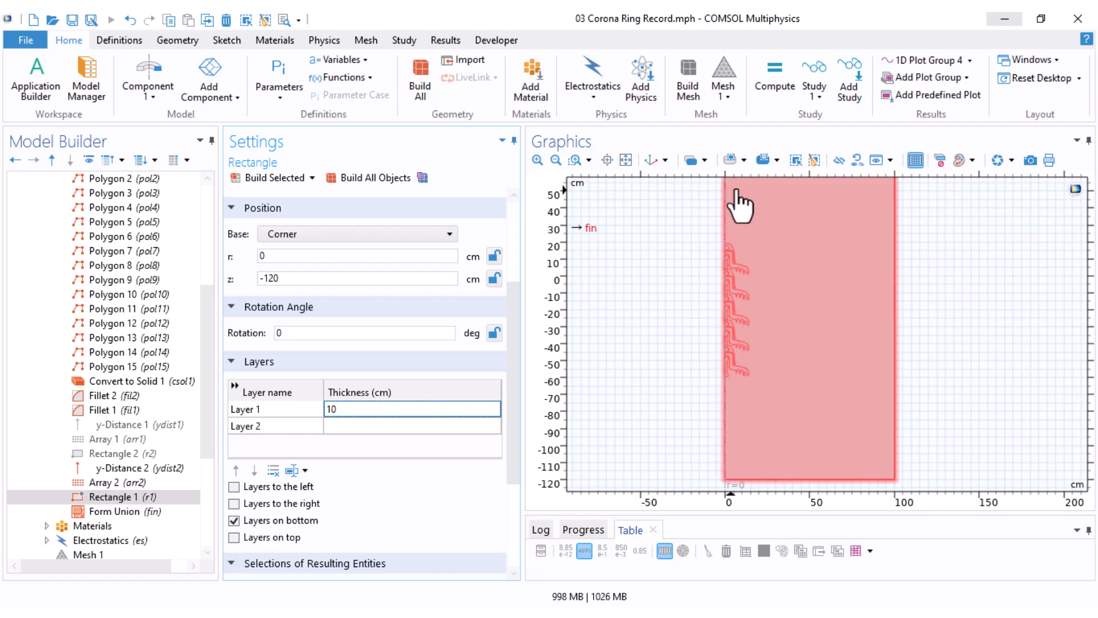
mouse_move(872, 493)
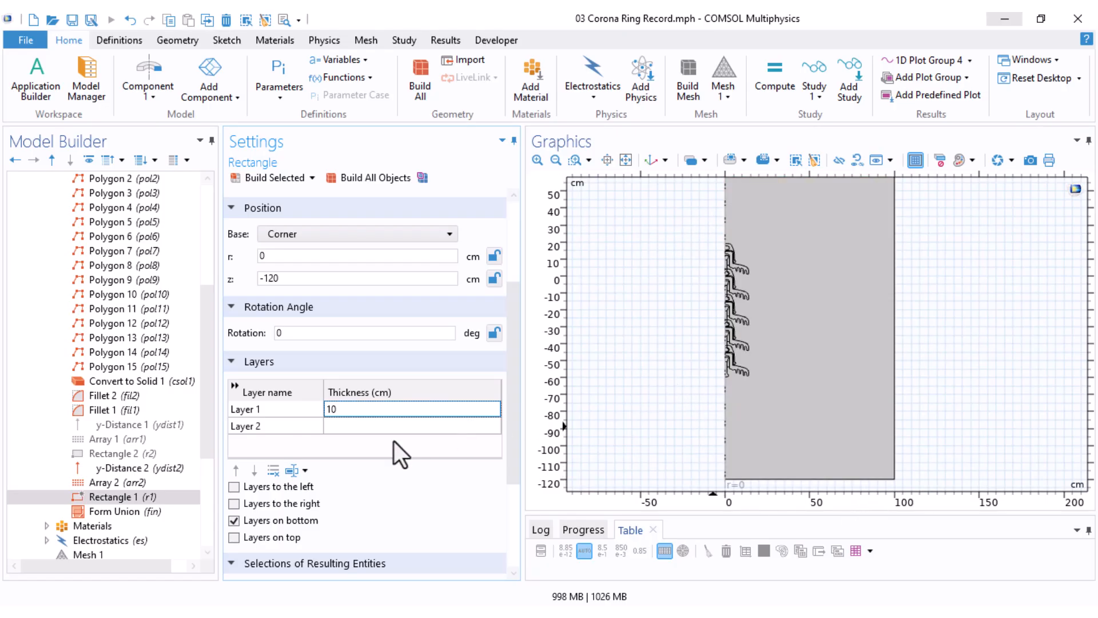
left_click(234, 465)
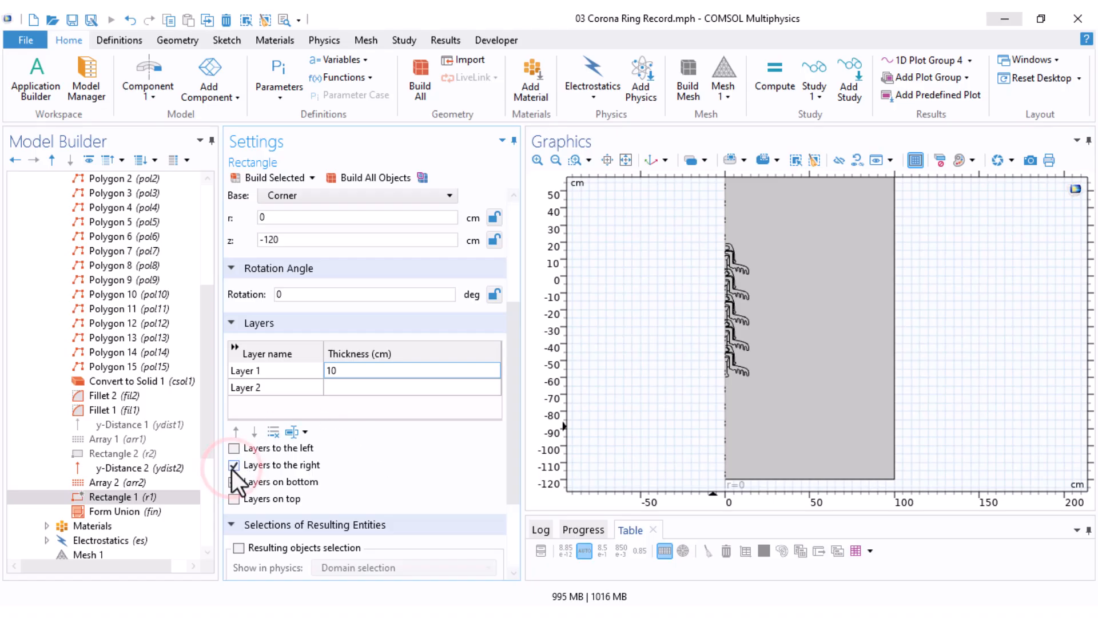
left_click(234, 499)
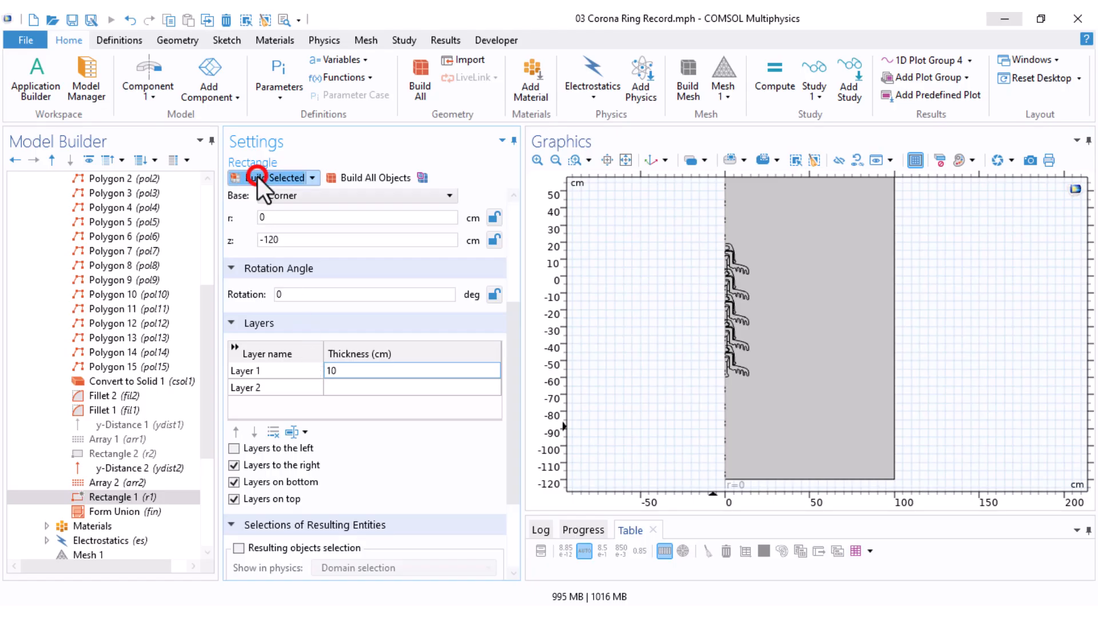
left_click(268, 178)
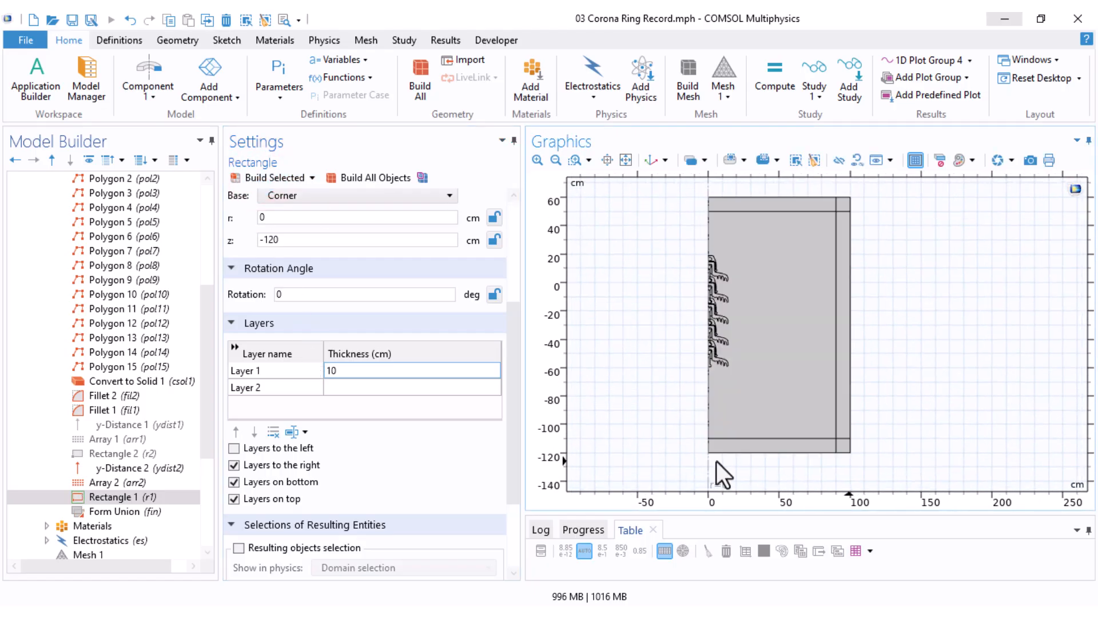
mouse_move(673, 385)
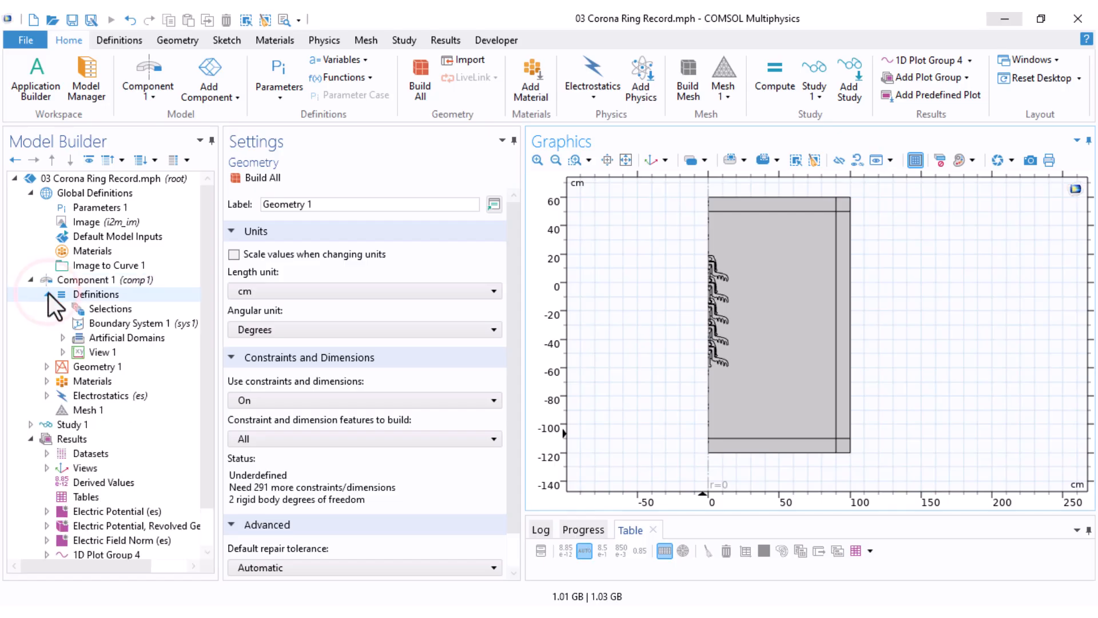
Step: Add an Infinite Element Domain under Definitions and delete the duplicate one
right_click(96, 293)
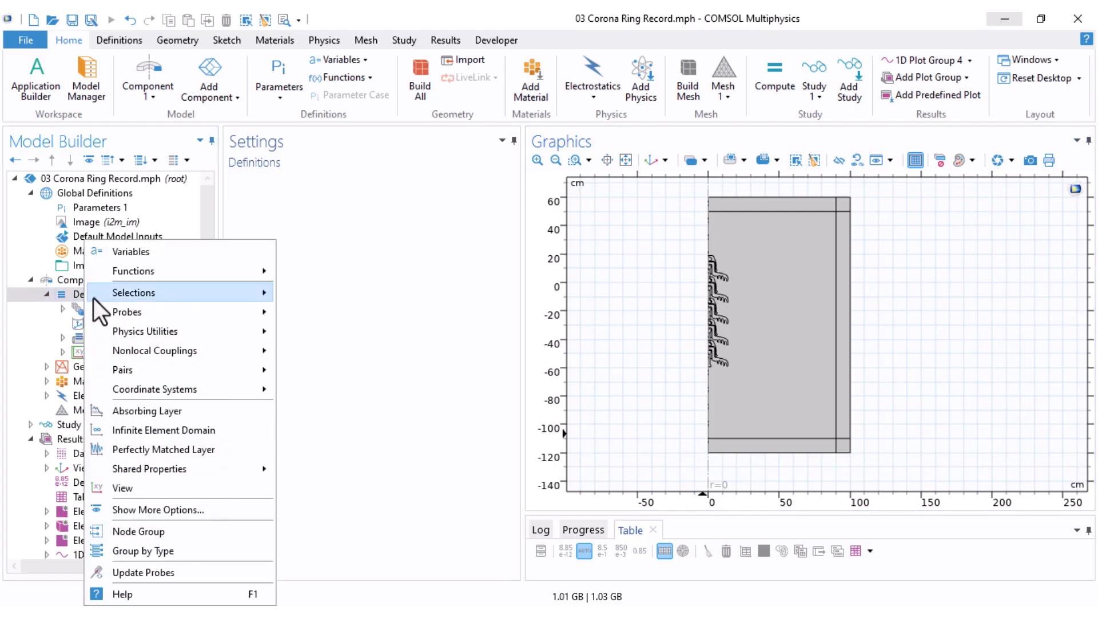
mouse_move(164, 429)
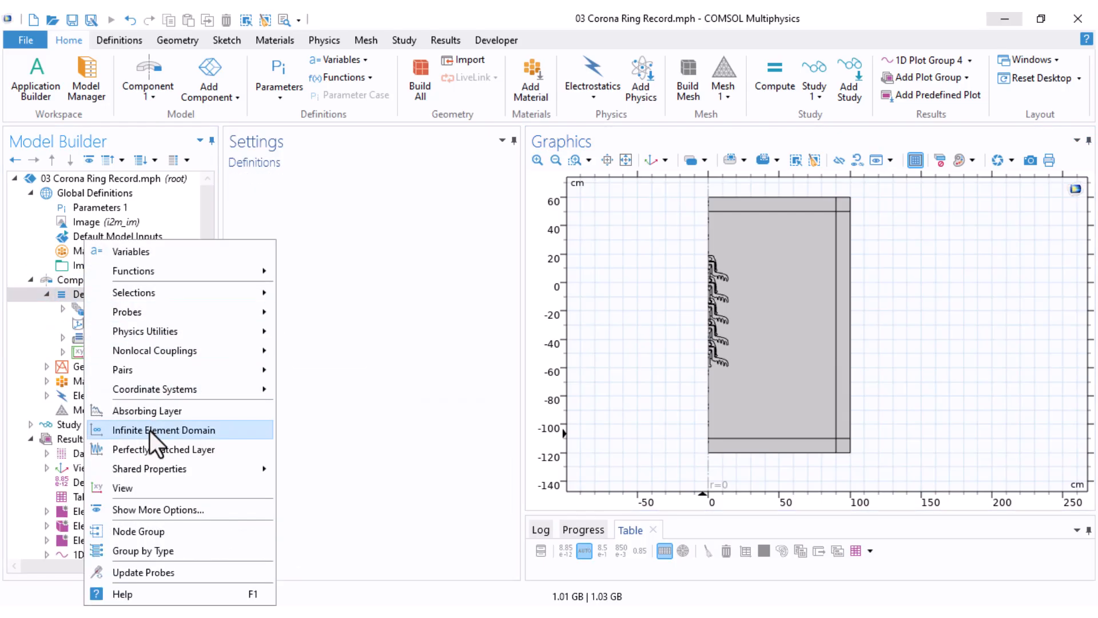
left_click(164, 429)
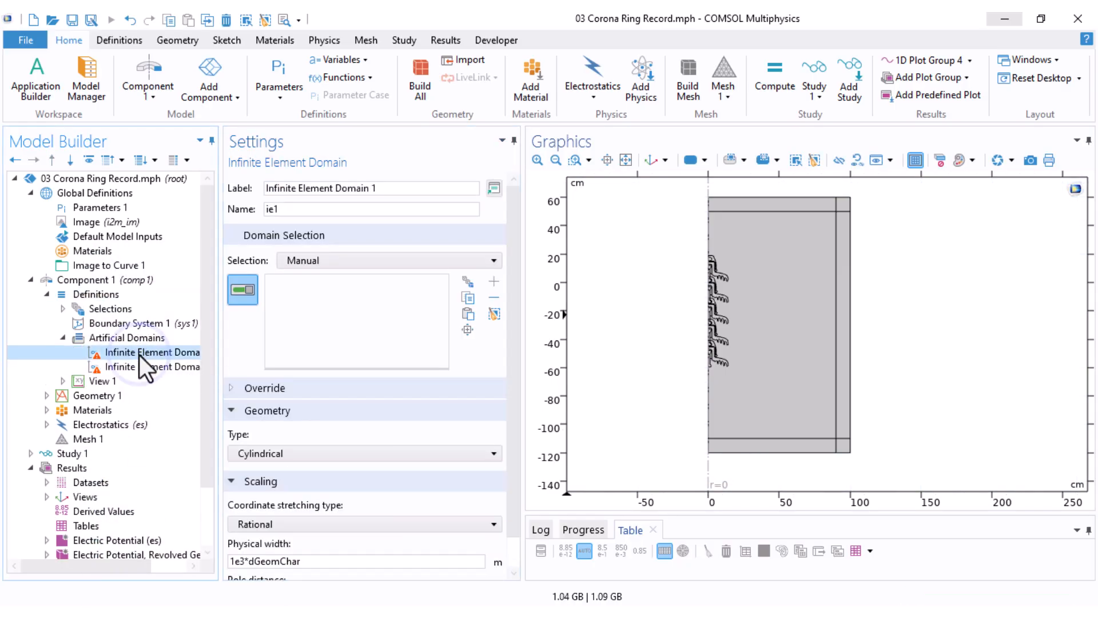
right_click(144, 352)
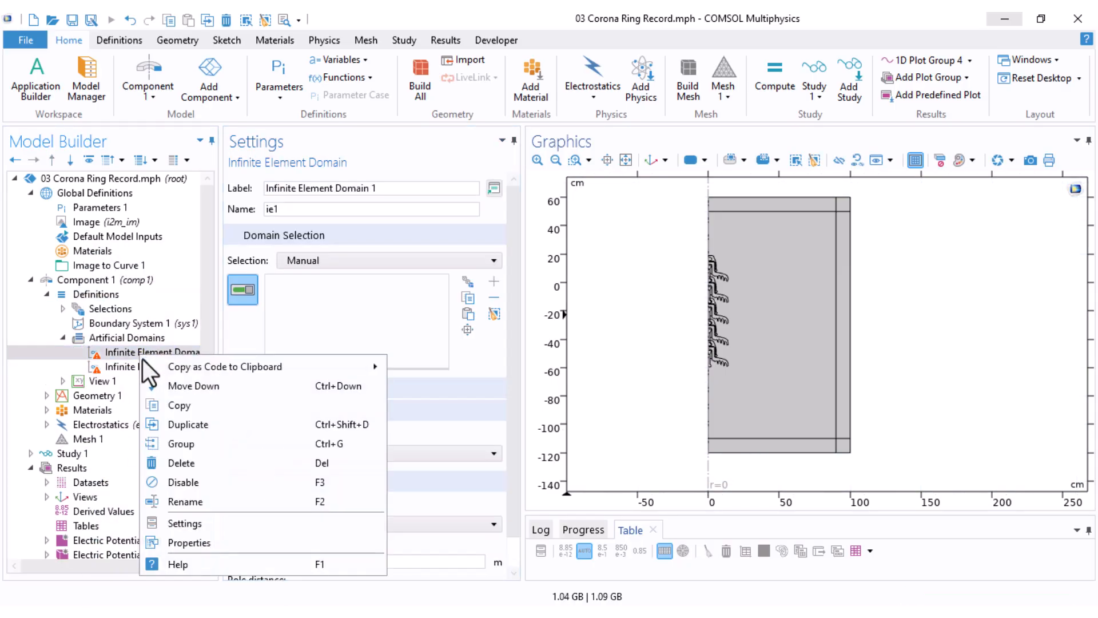
left_click(180, 462)
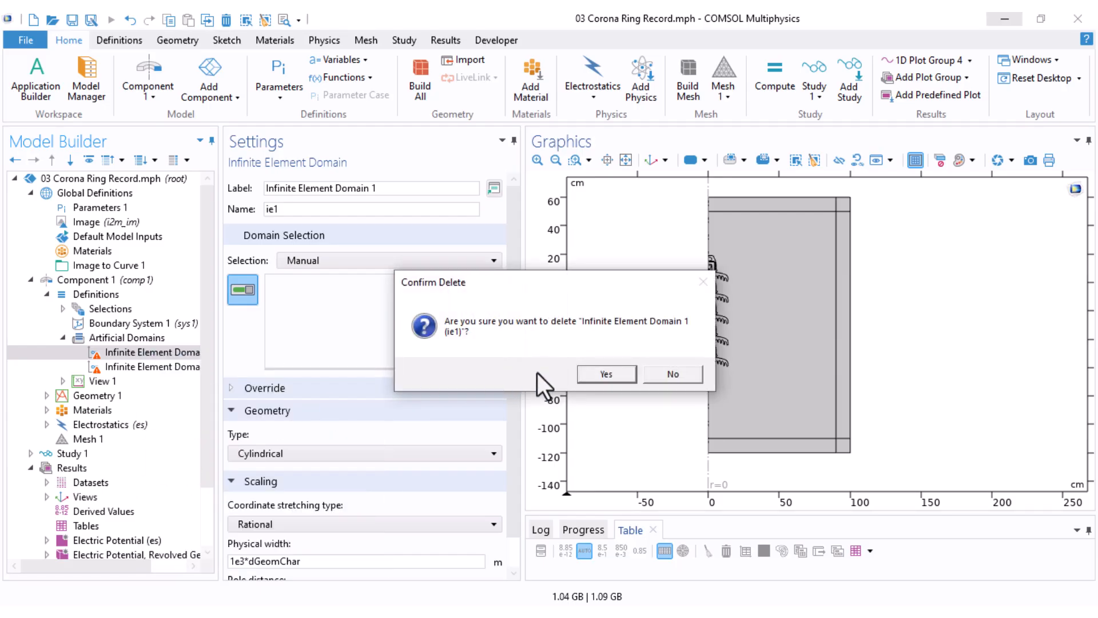
left_click(605, 374)
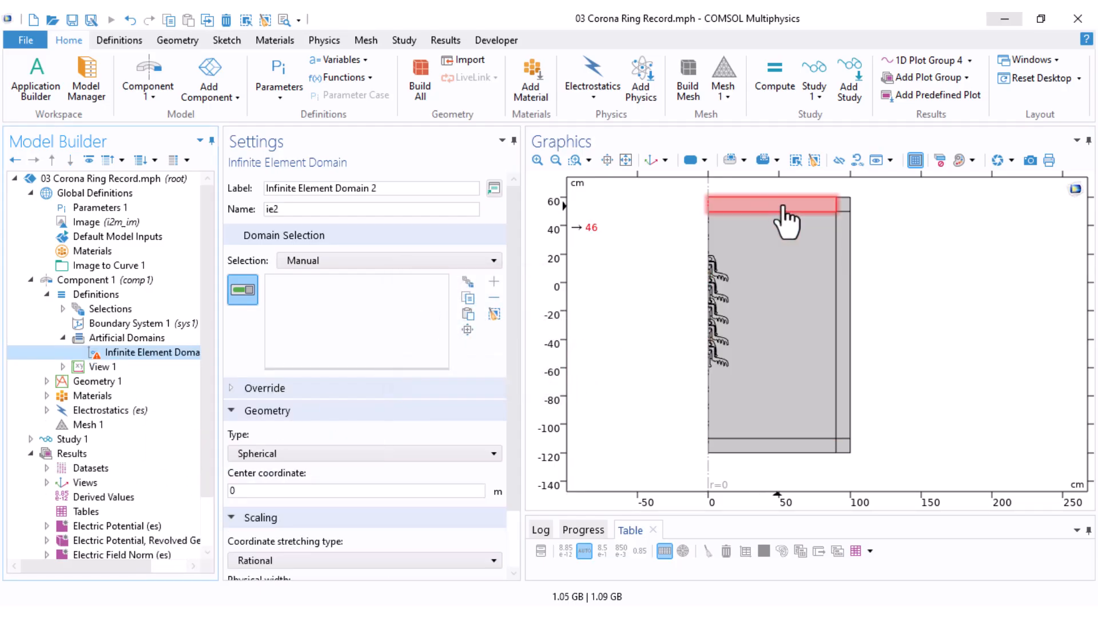
Step: Assign the outer layer domains to the infinite element domain and set its type to Cylindrical
left_click(845, 253)
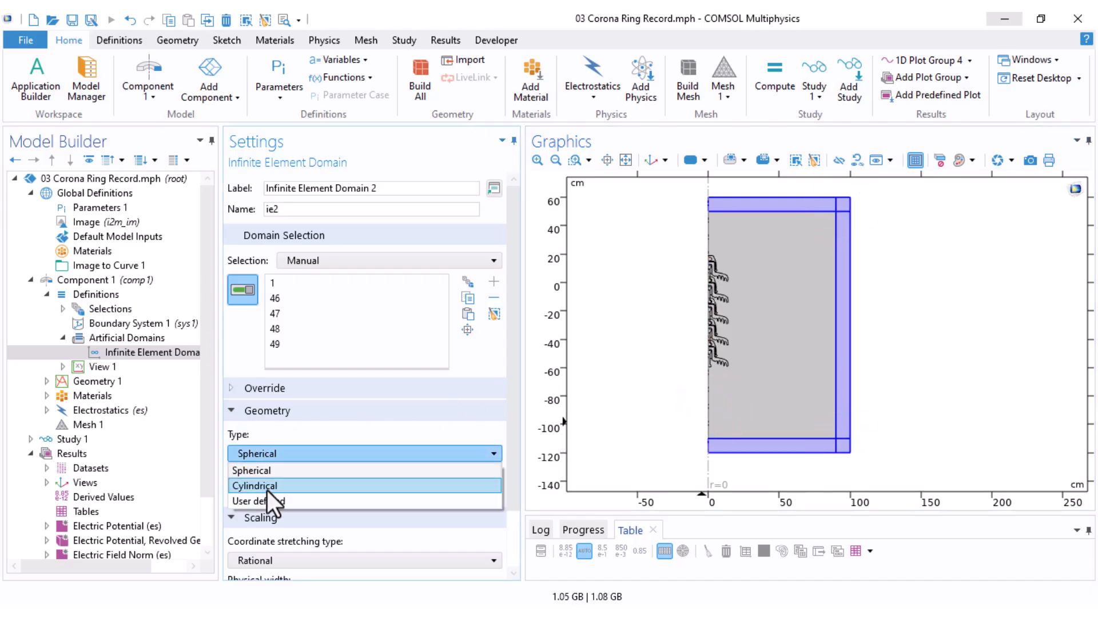
left_click(254, 485)
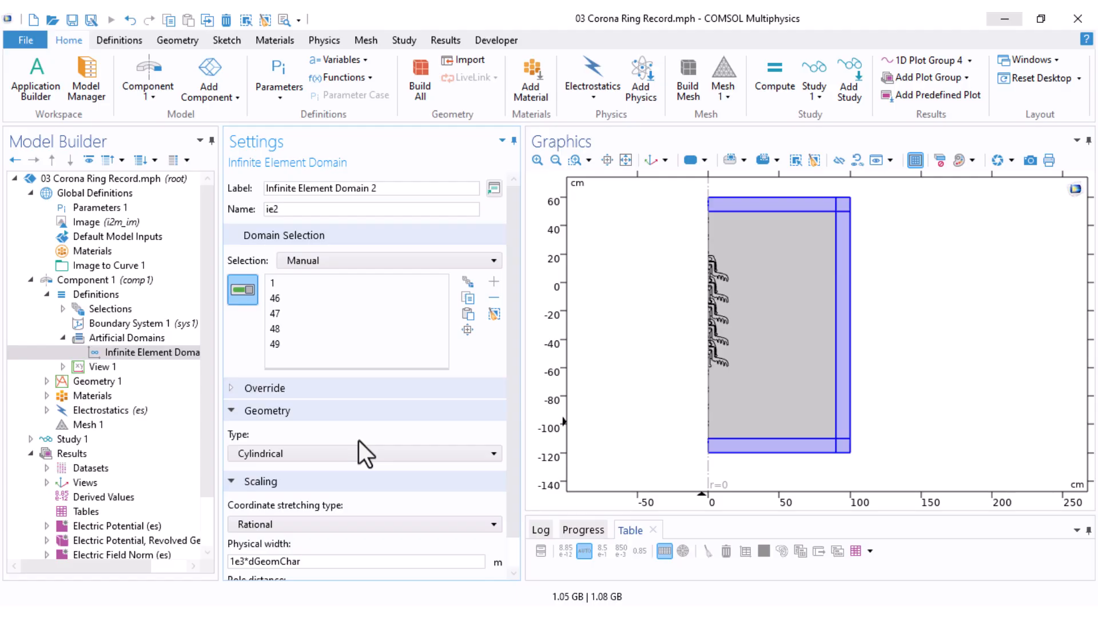
left_click(73, 439)
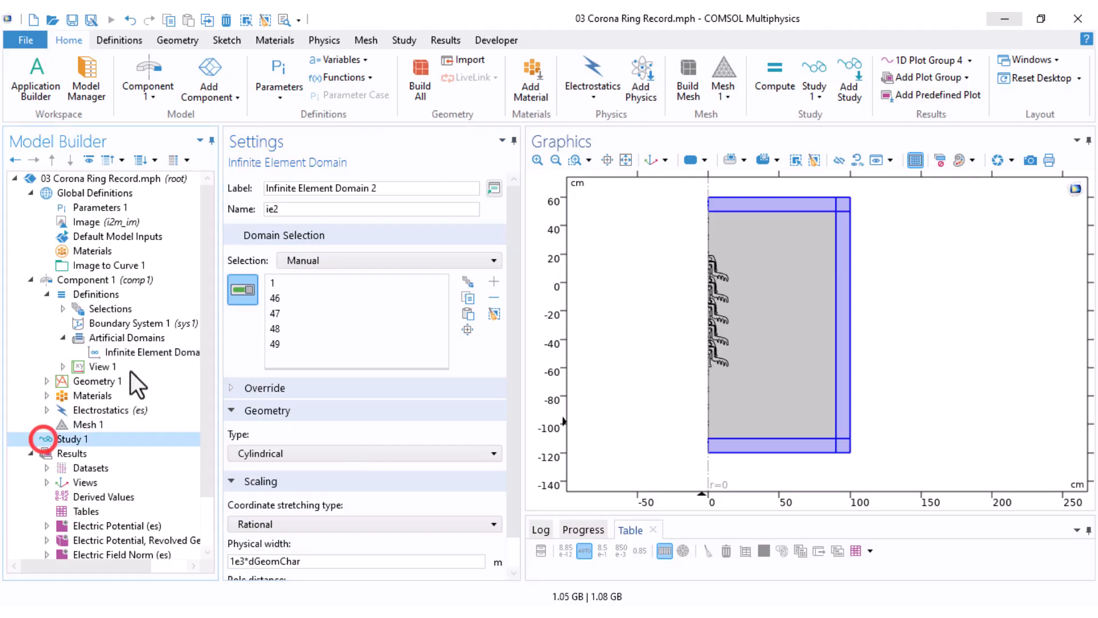
Step: Compute Study 1 to get the electric potential solution with the infinite element layers
left_click(73, 439)
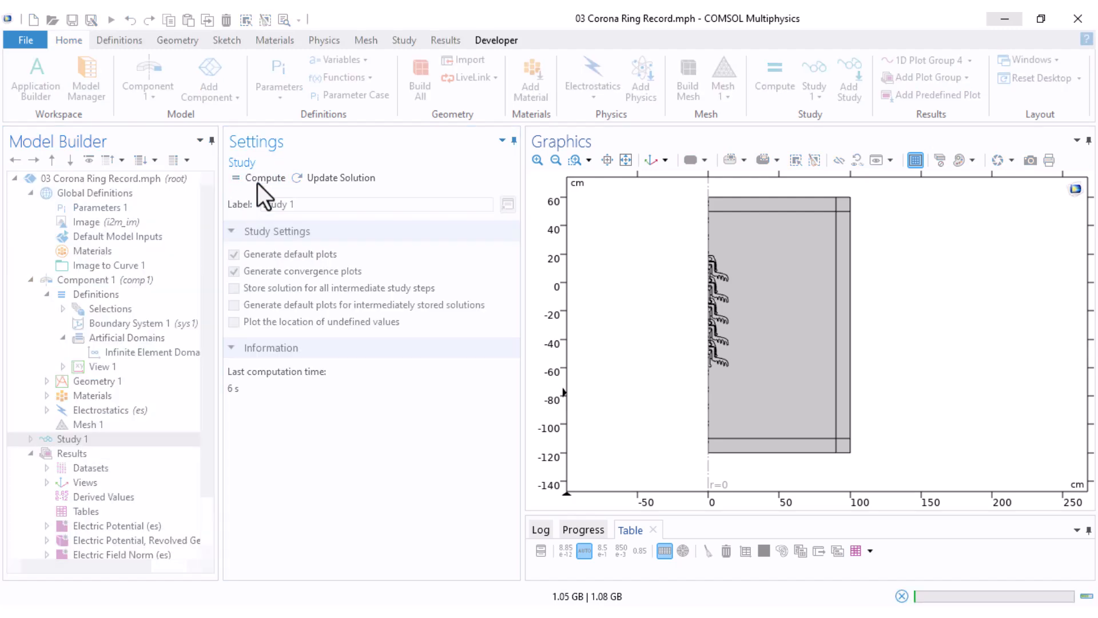
left_click(116, 525)
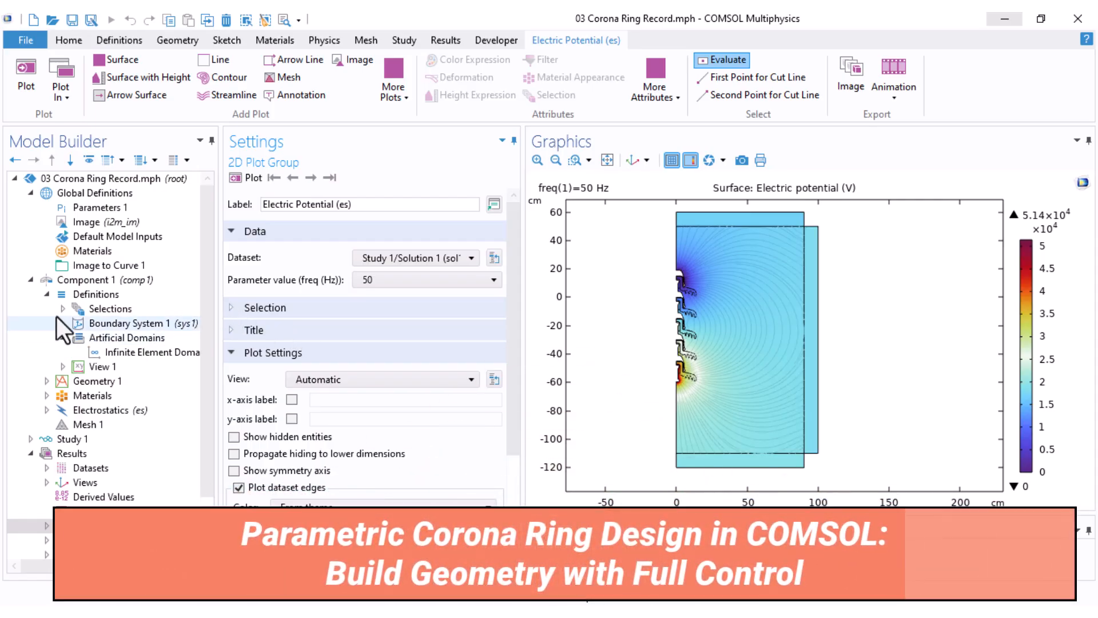
scroll("down", 3)
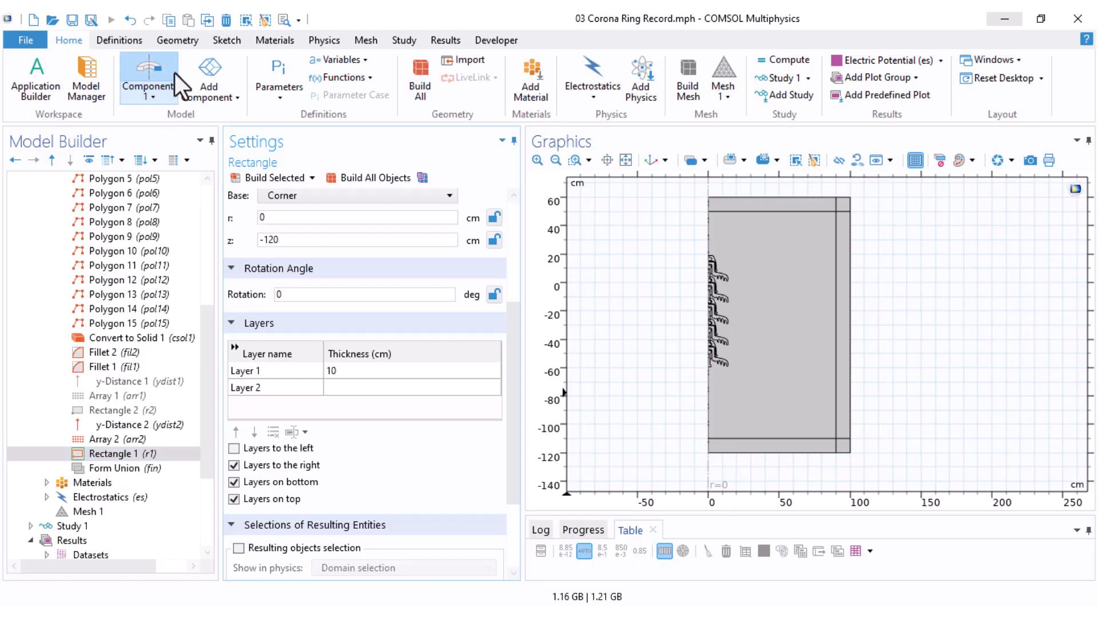
Step: Add Circle 1 with radius Radius, positioned at r = Dimater and z = Height
left_click(177, 40)
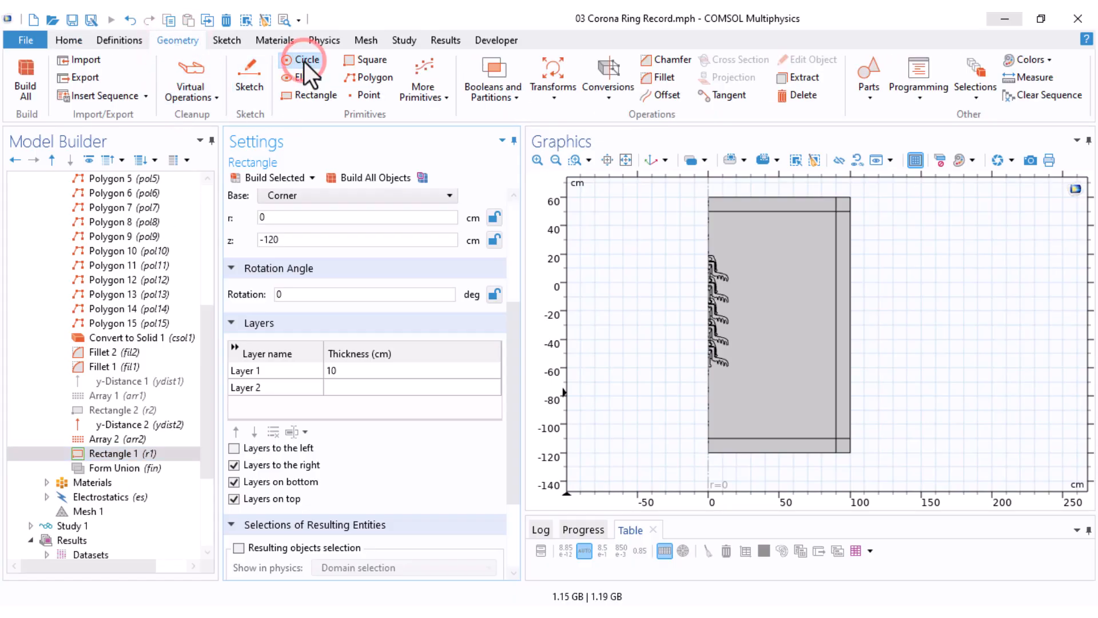
left_click(301, 60)
type("Dimater")
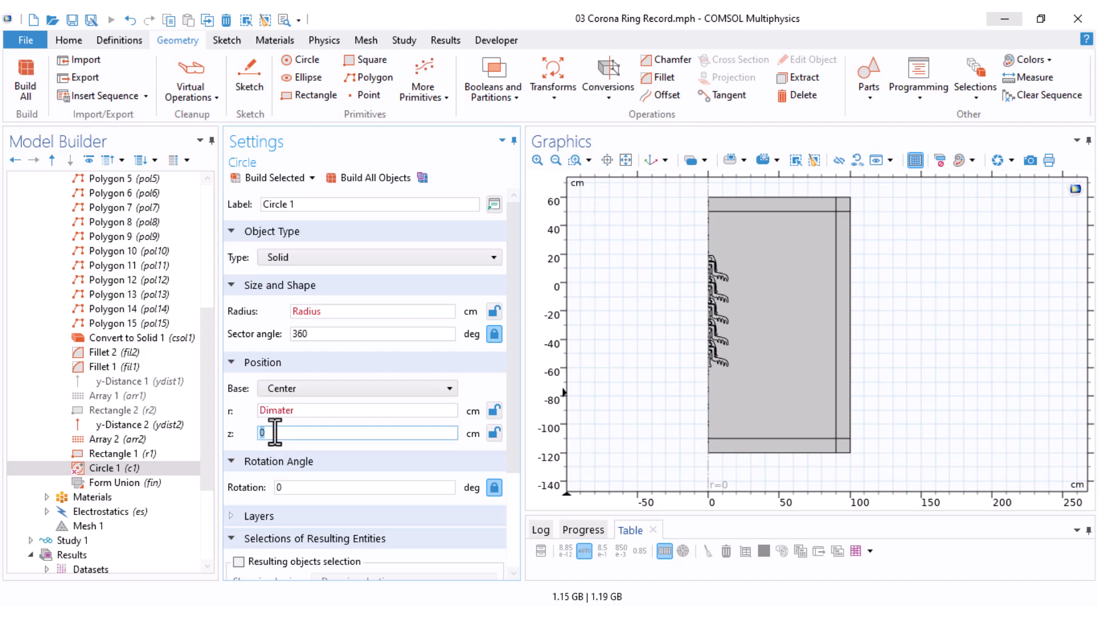
type("Height")
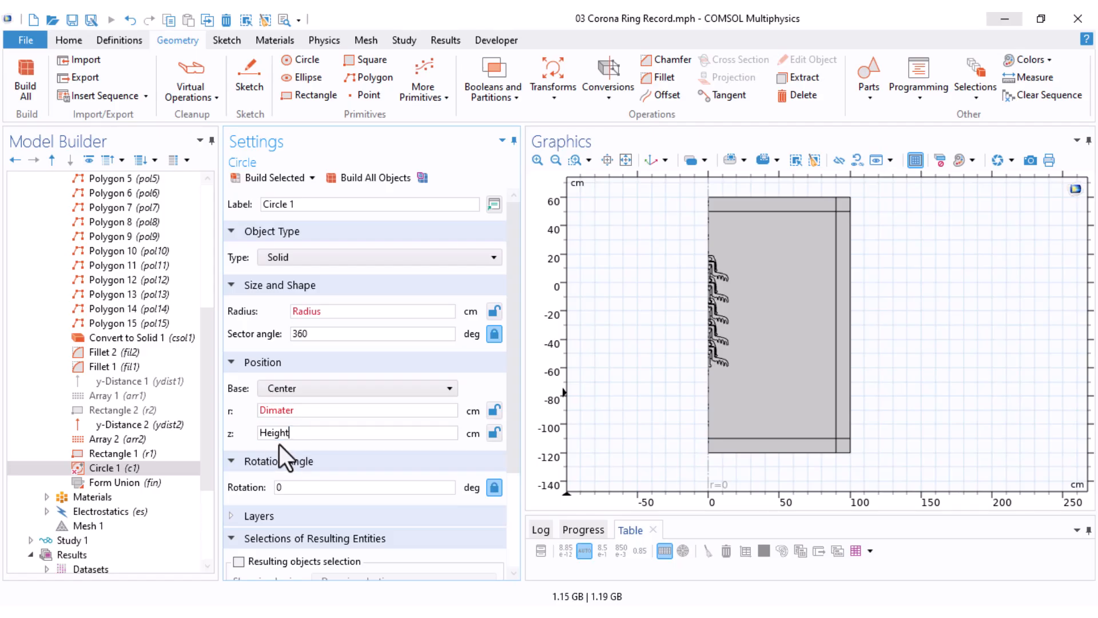
mouse_move(284, 350)
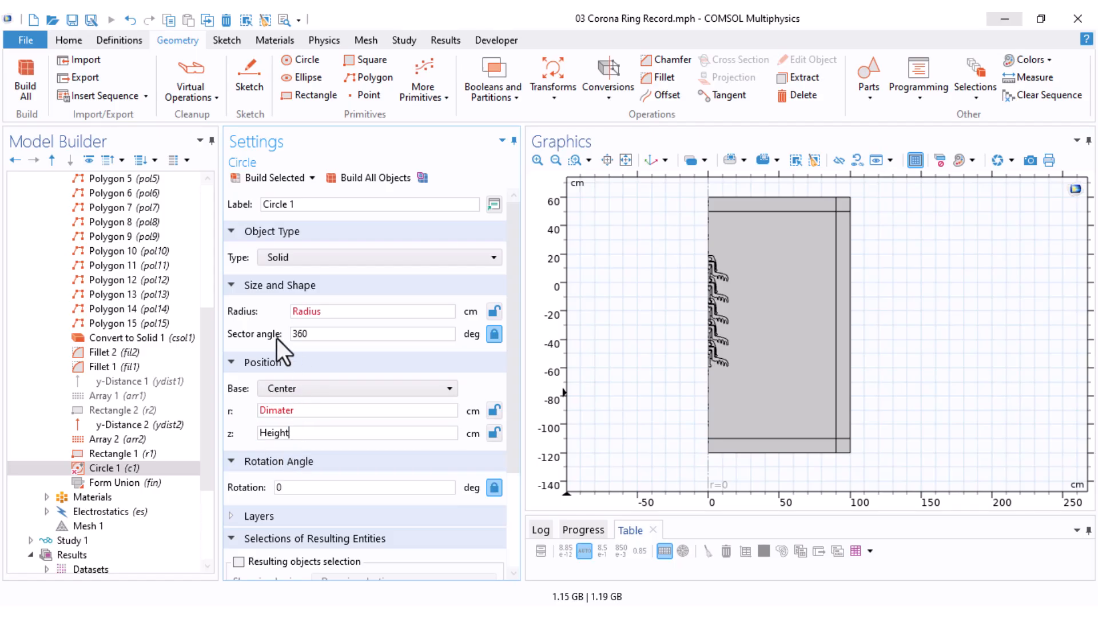
left_click(371, 334)
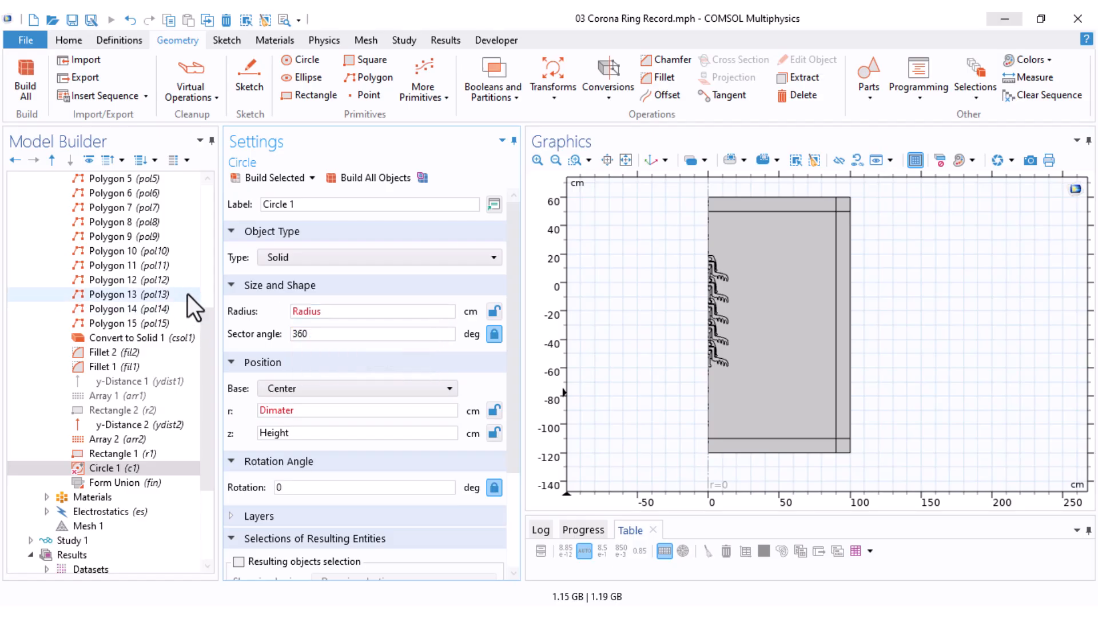
scroll("up", 3)
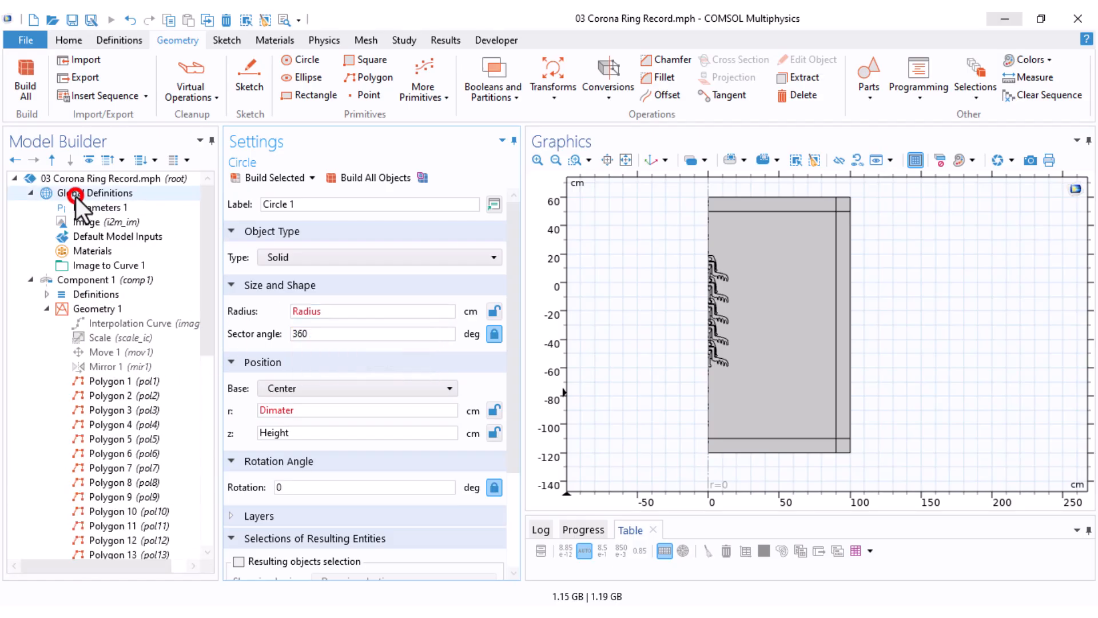
Step: Enter Radius 2.5, Diameter 20 and Height -60 in the Parameters 1 table
left_click(100, 208)
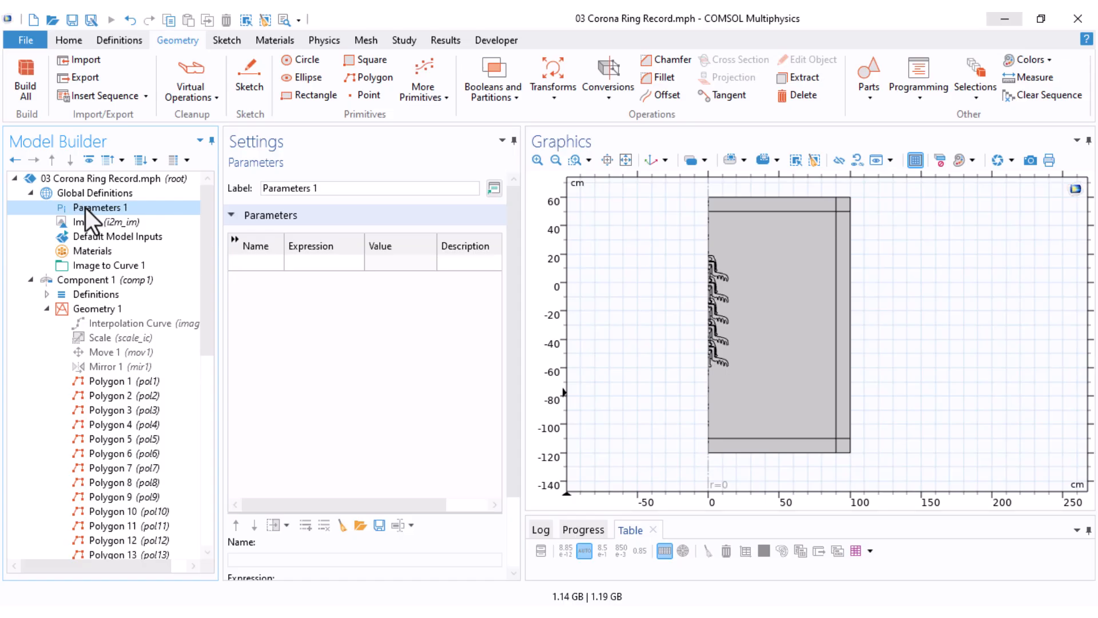
right_click(97, 193)
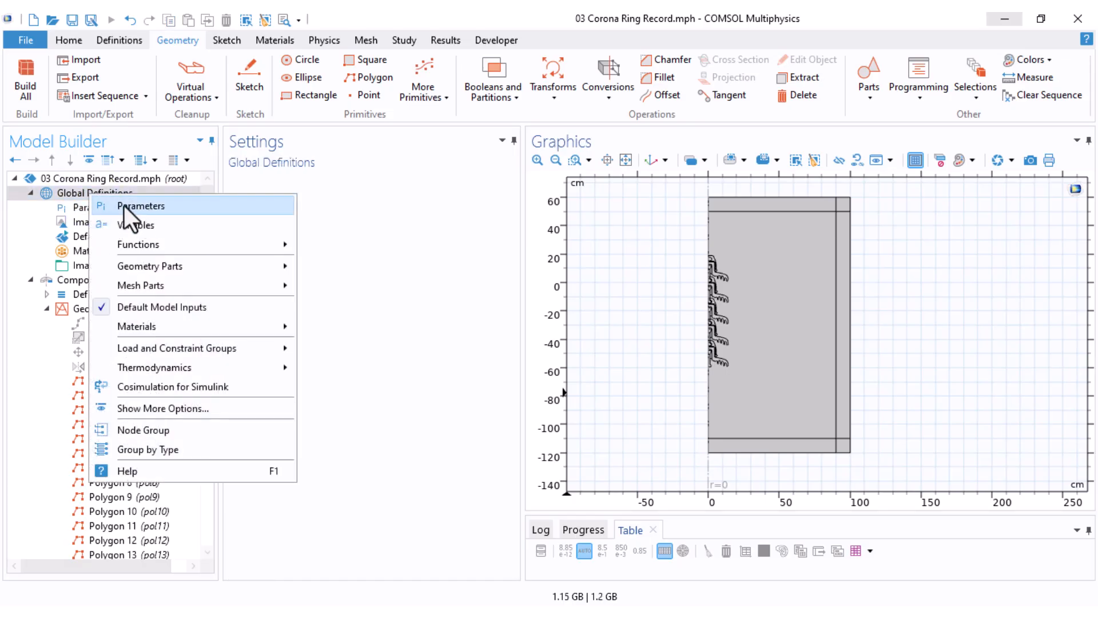
left_click(141, 206)
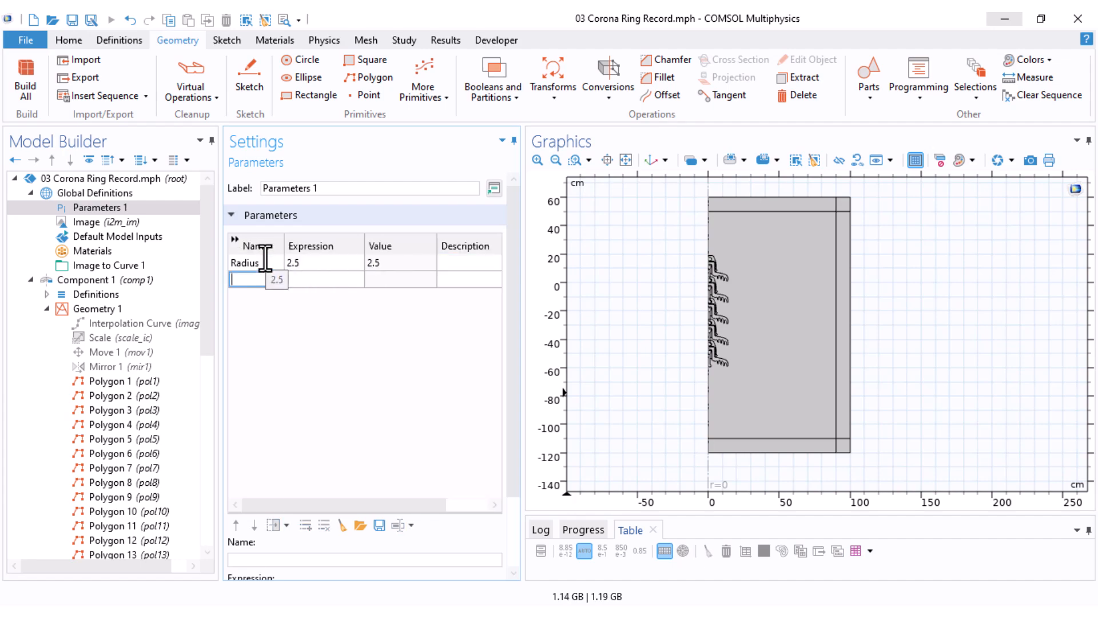
type("Diamter")
type("Height")
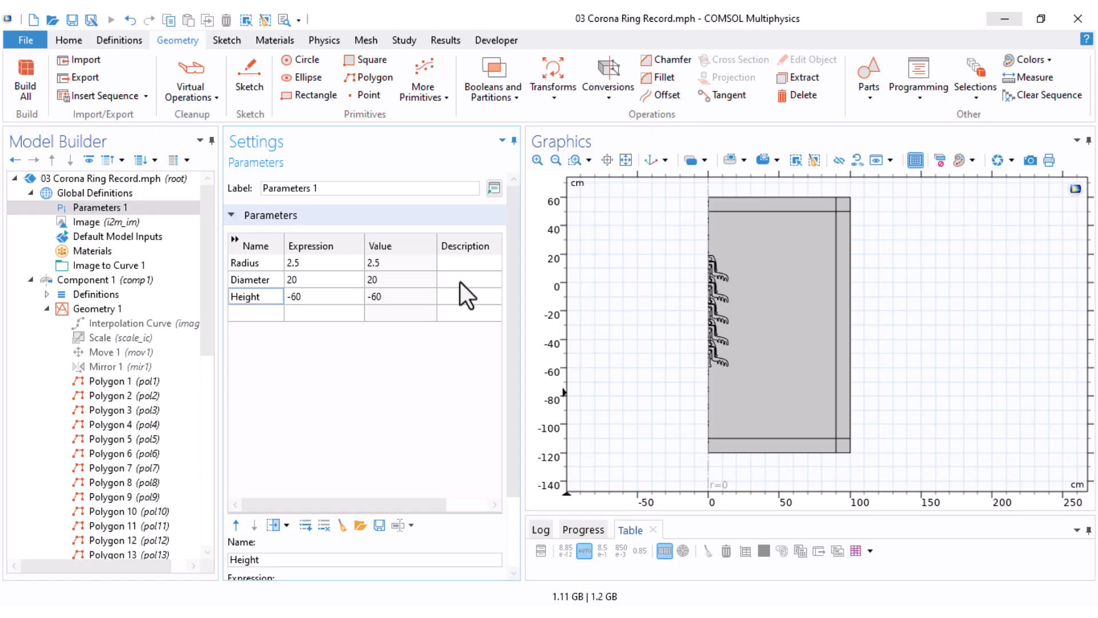
mouse_move(322, 291)
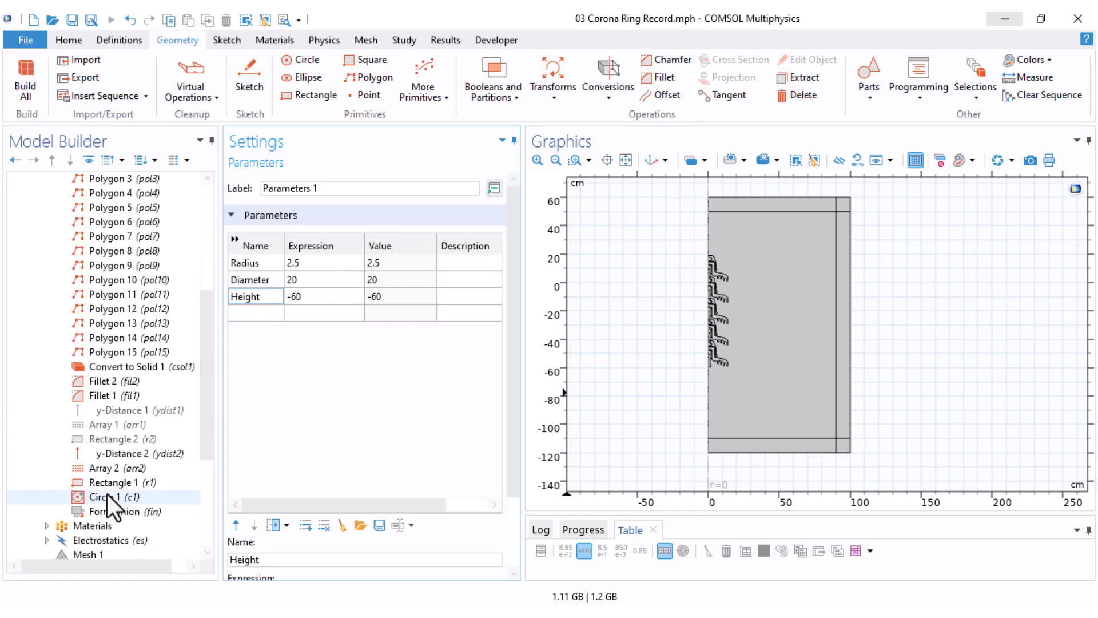
Step: Change Circle 1's r to Diameter and rebuild all objects through Form Union
left_click(112, 496)
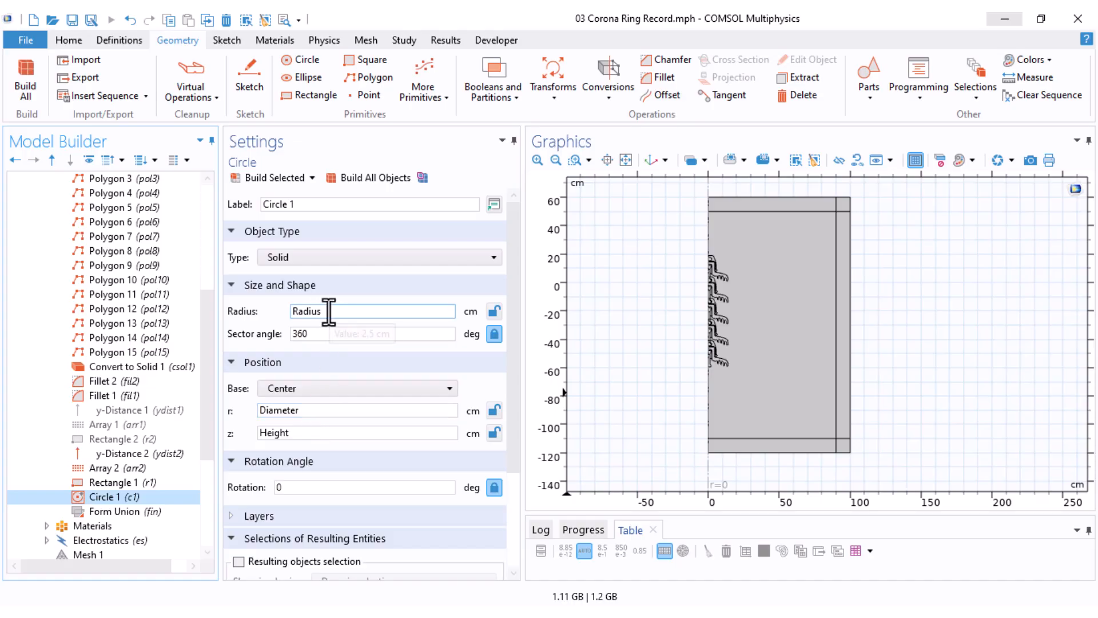
mouse_move(329, 311)
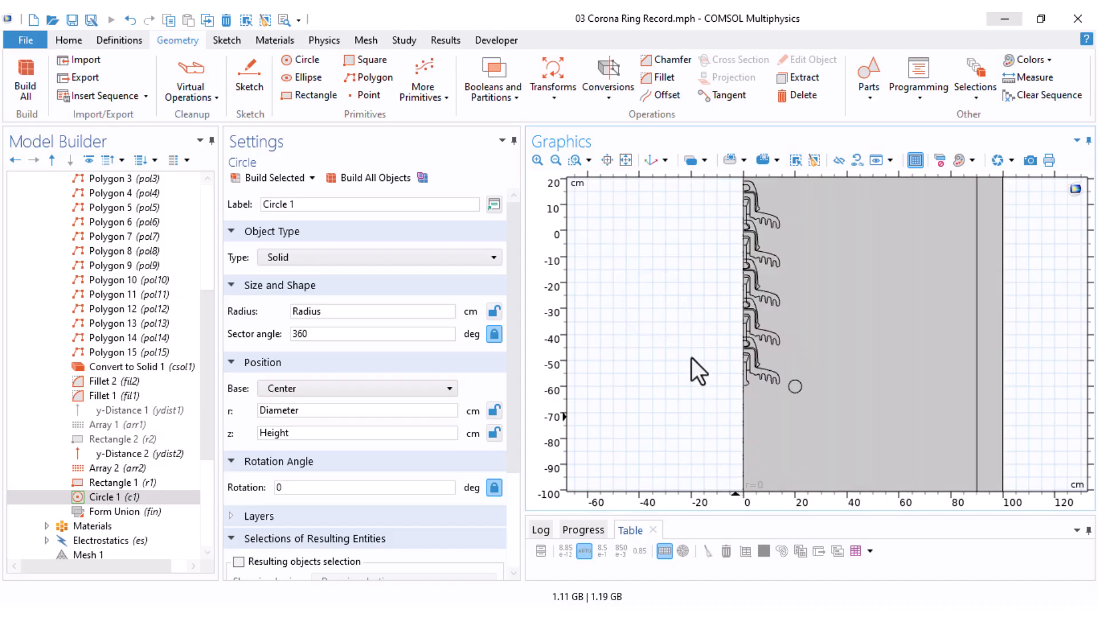
left_click(126, 512)
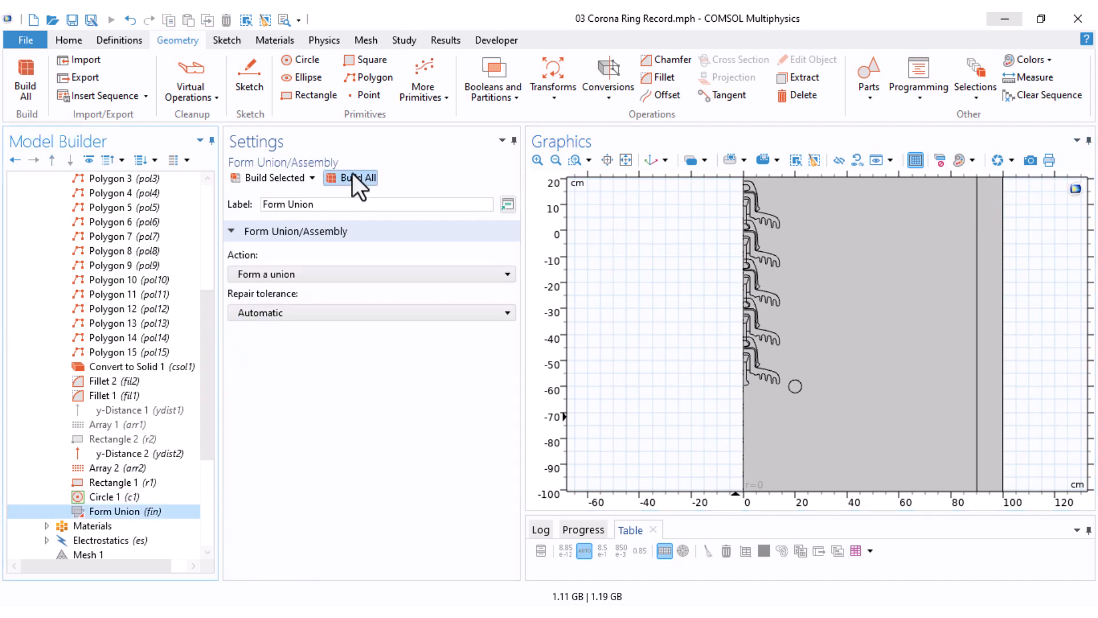
left_click(357, 178)
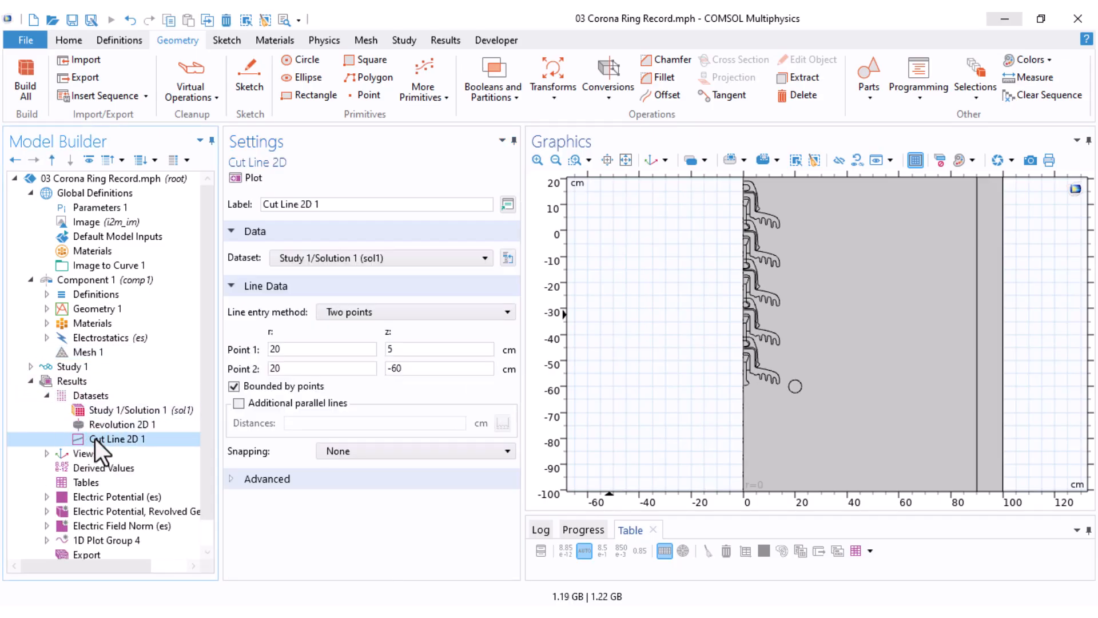
Step: Set Cut Line 2D 1 to run from (10, 5) to (10, -60) and plot it
triple_click(322, 349)
type("10")
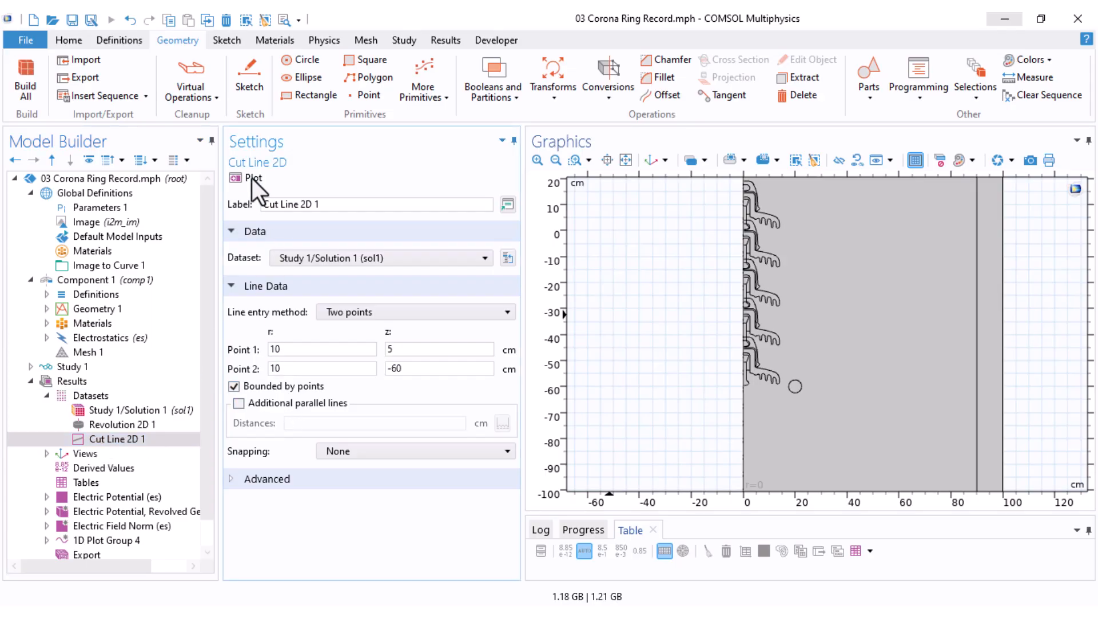
left_click(252, 177)
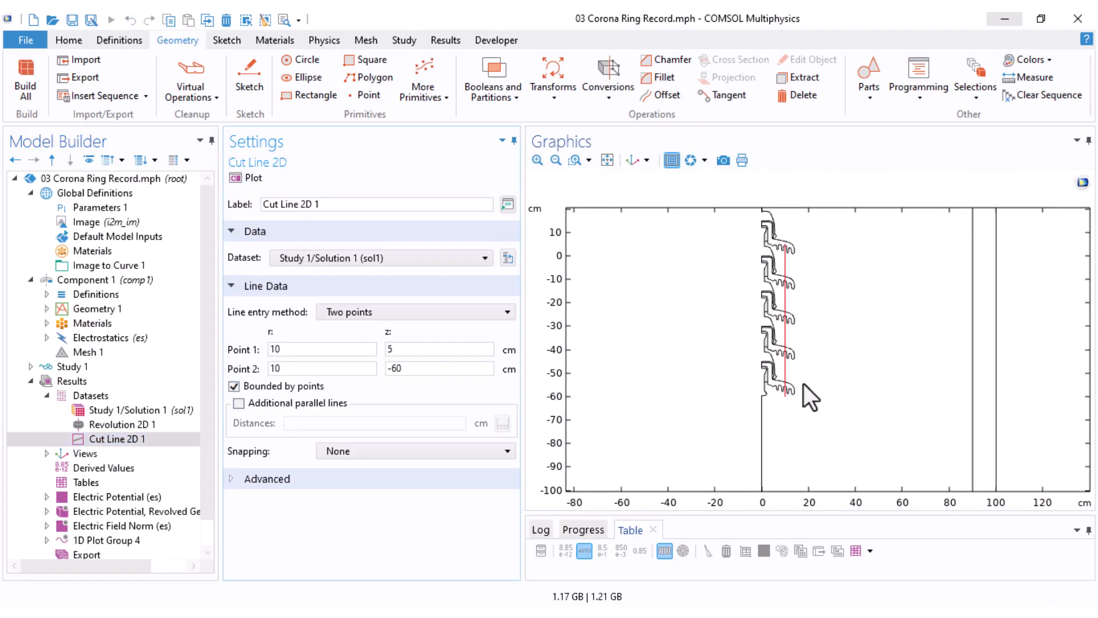
mouse_move(813, 417)
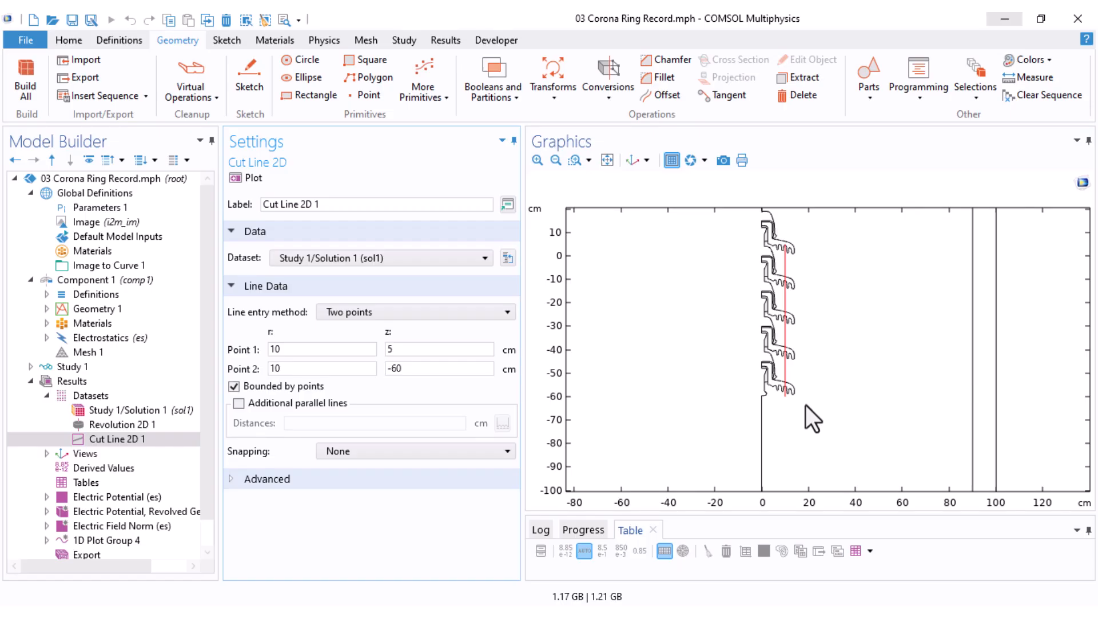
mouse_move(806, 362)
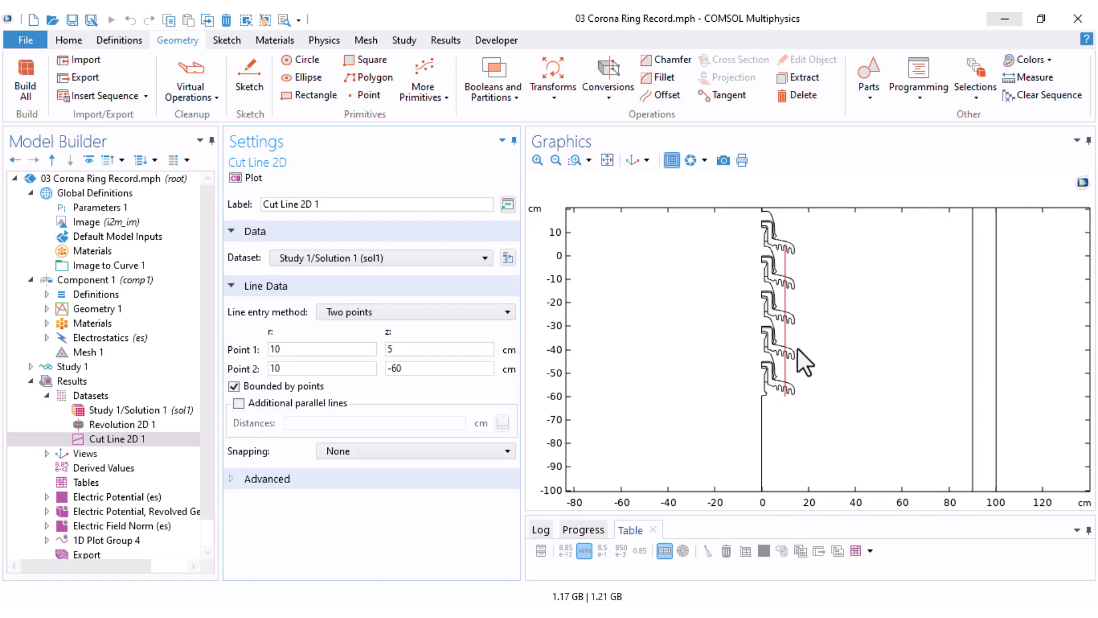
mouse_move(798, 321)
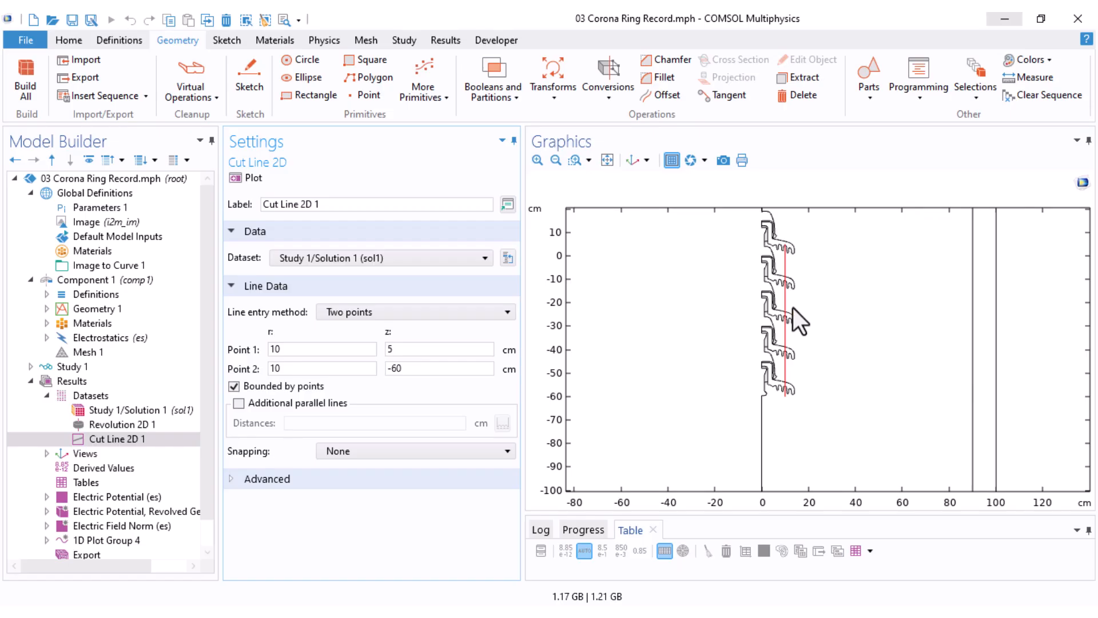
left_click(90, 395)
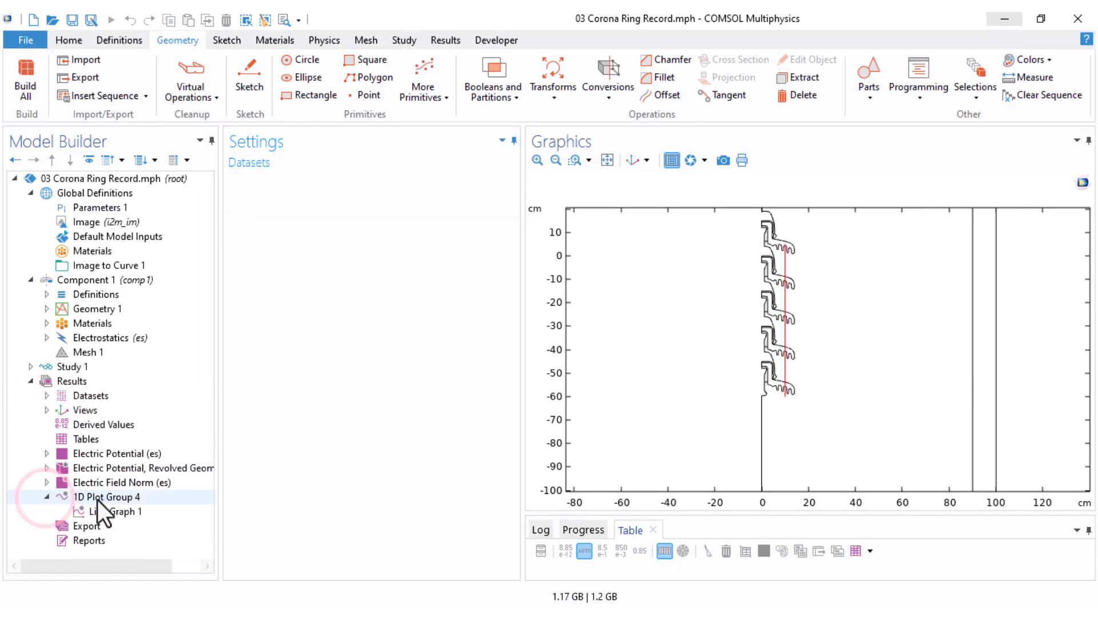
left_click(108, 497)
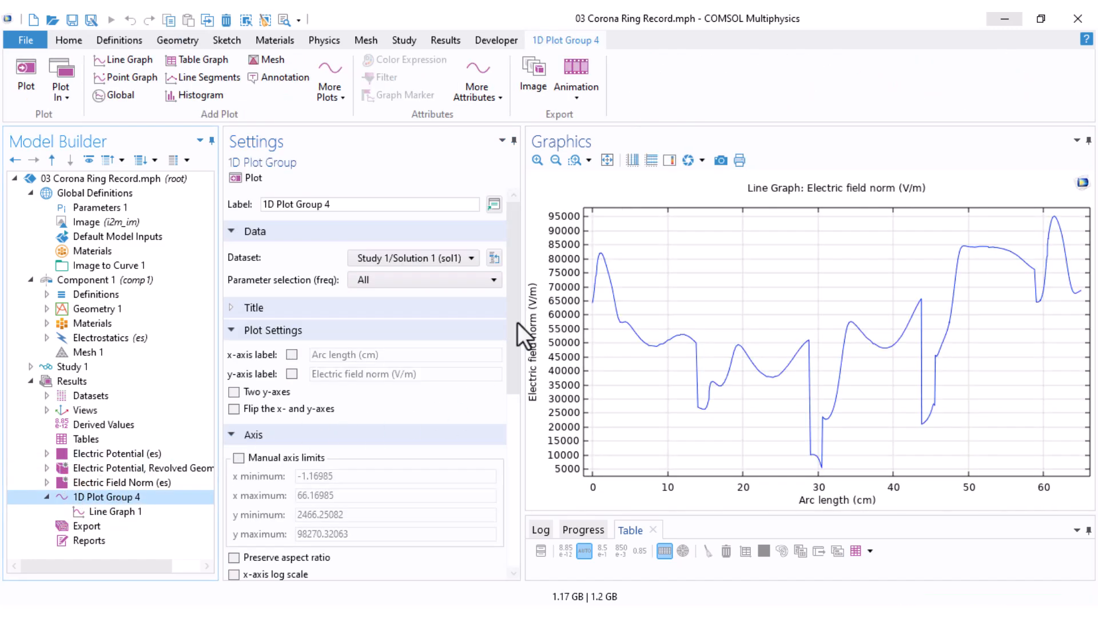
mouse_move(913, 348)
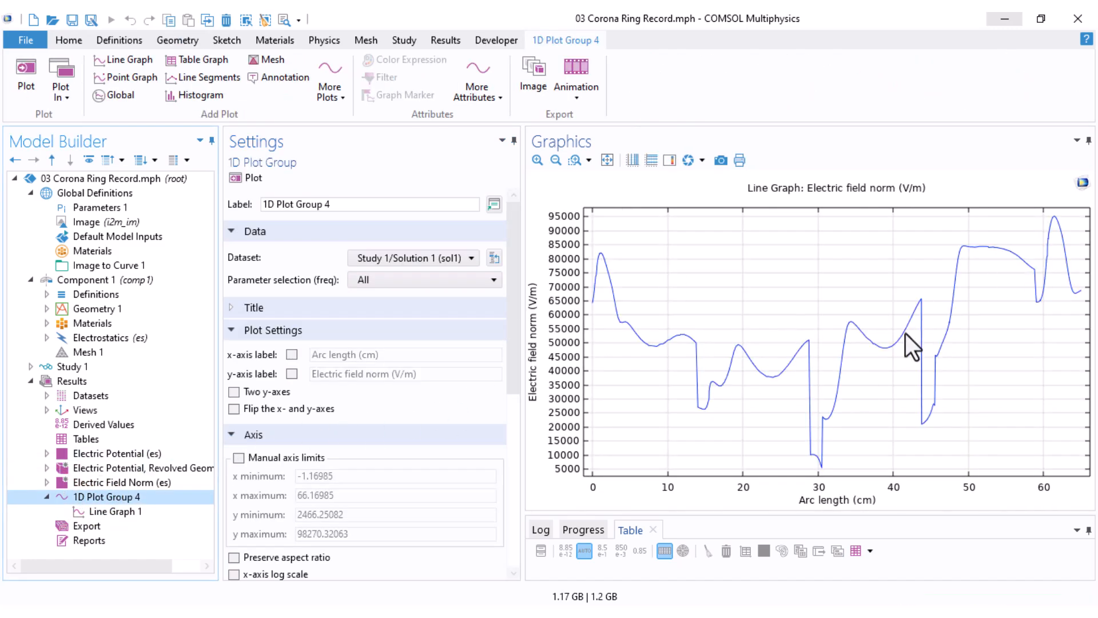
mouse_move(790, 490)
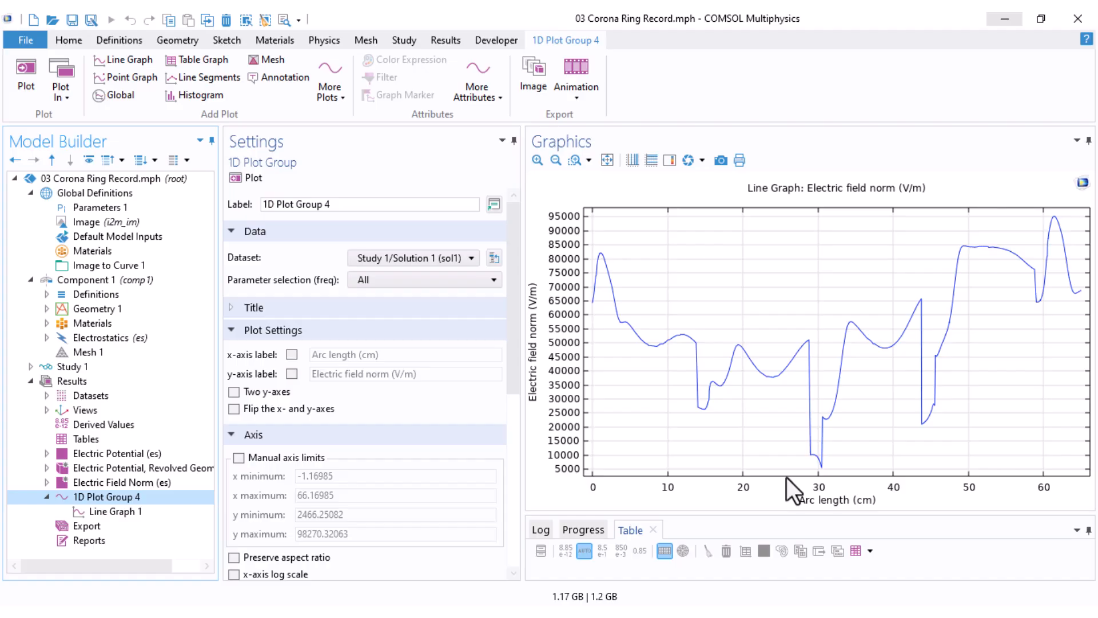
mouse_move(517, 344)
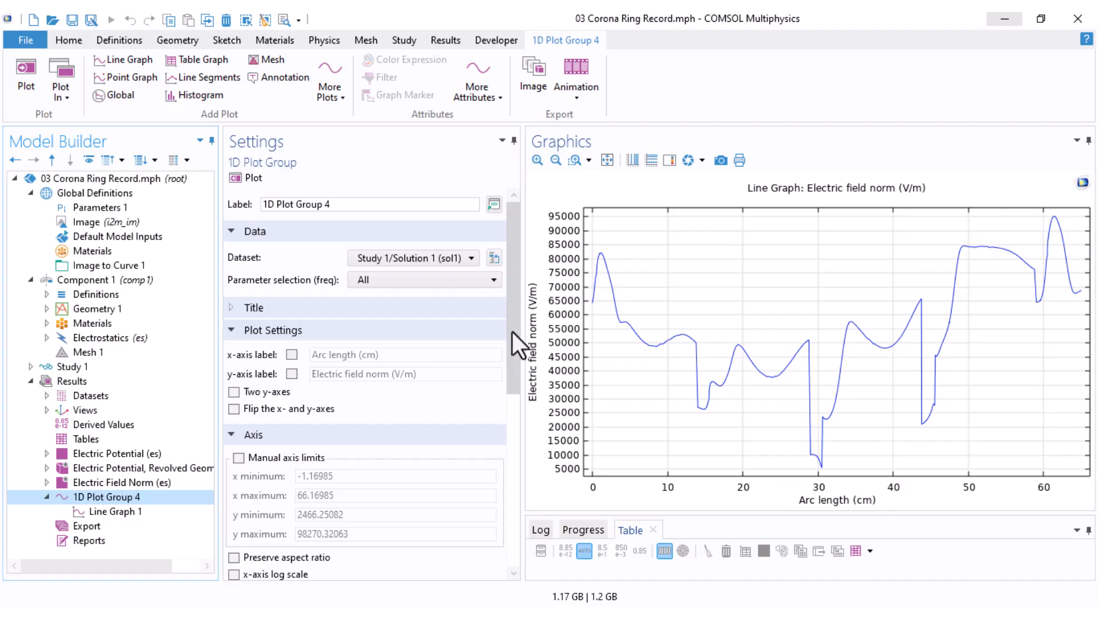
left_click(117, 512)
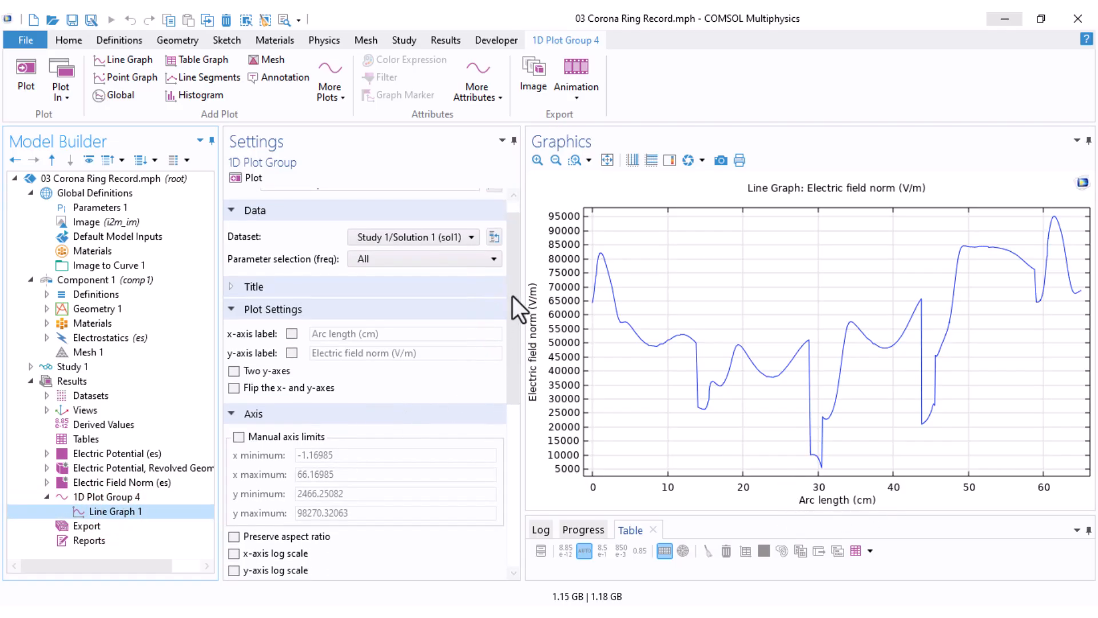
left_click(118, 511)
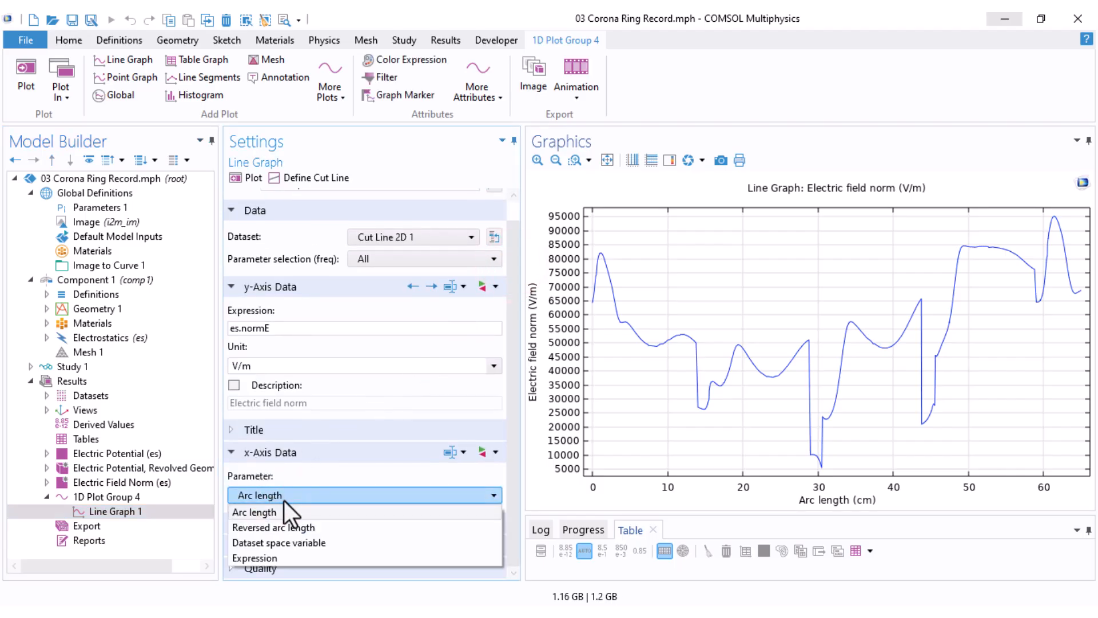
left_click(254, 559)
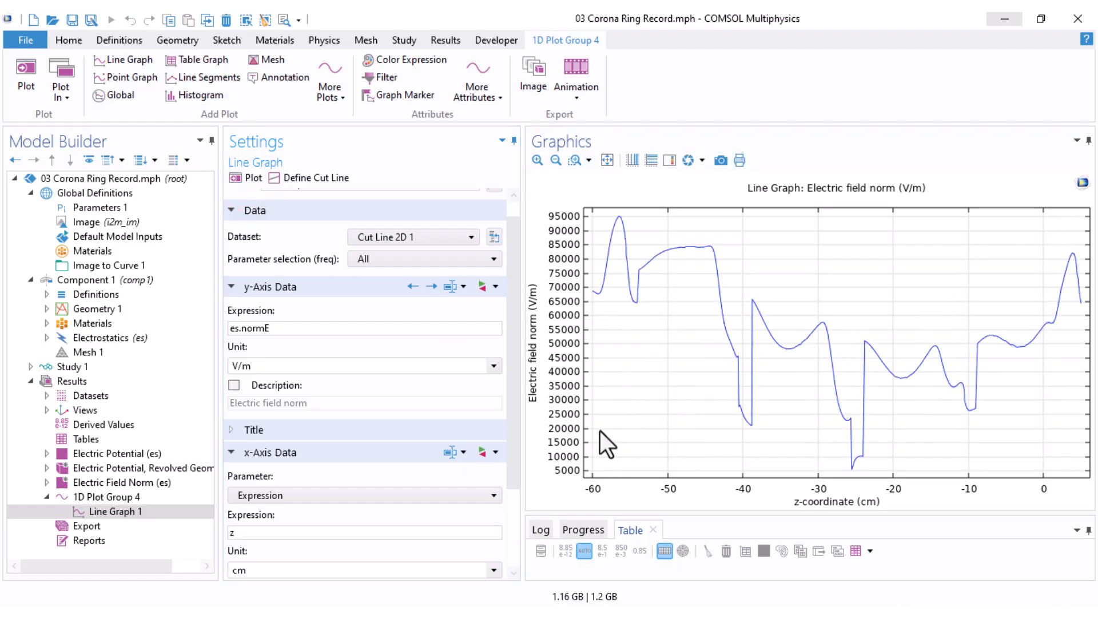
mouse_move(588, 476)
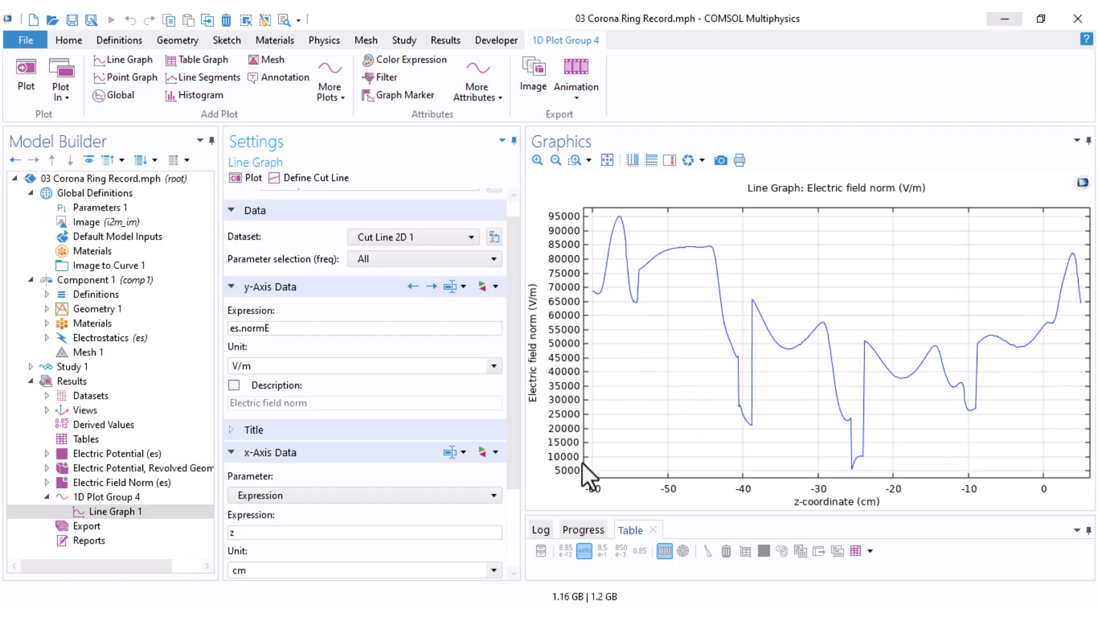
mouse_move(596, 493)
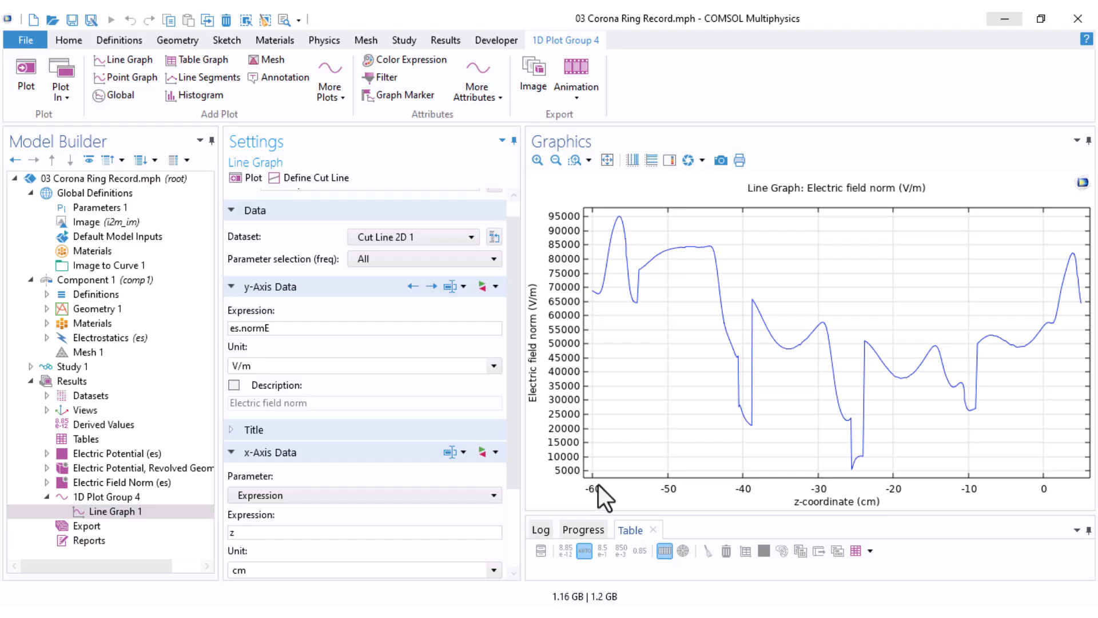
mouse_move(1080, 494)
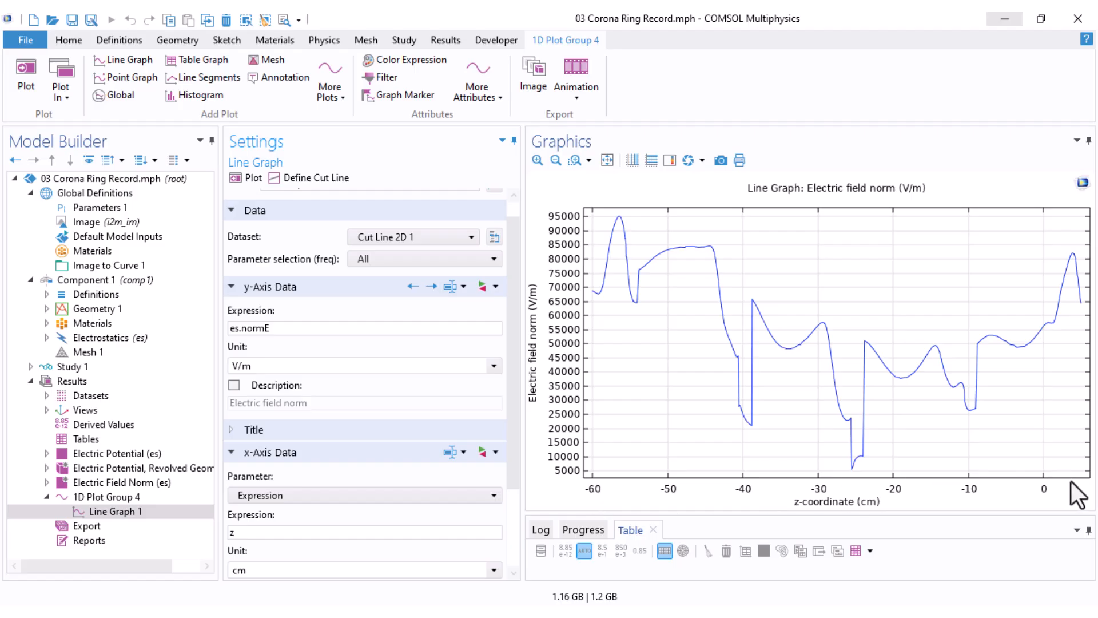
mouse_move(840, 497)
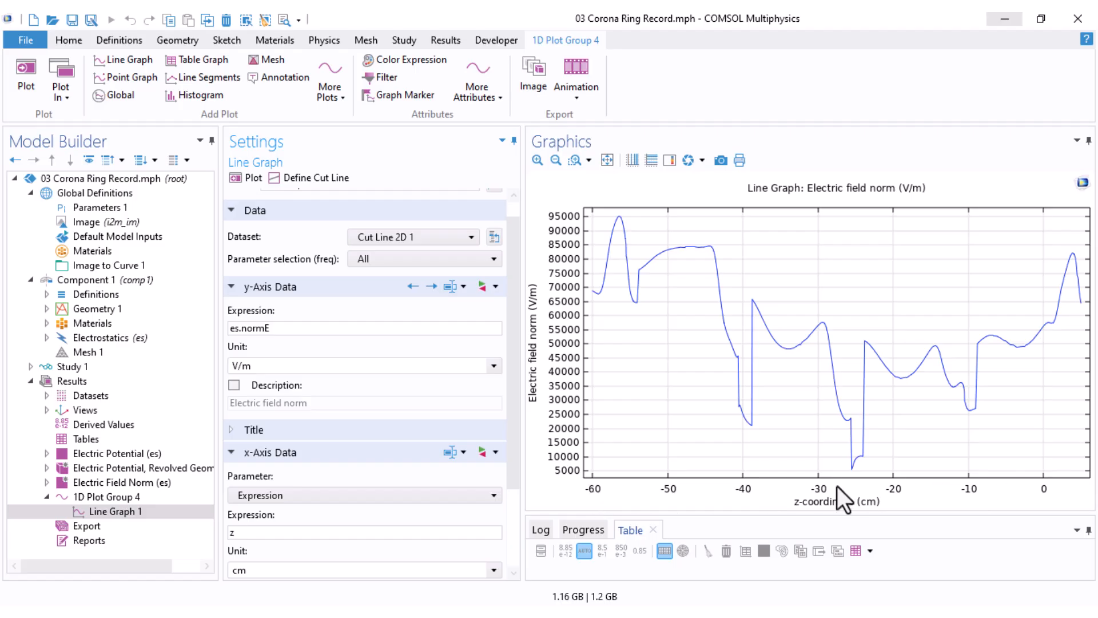
mouse_move(589, 433)
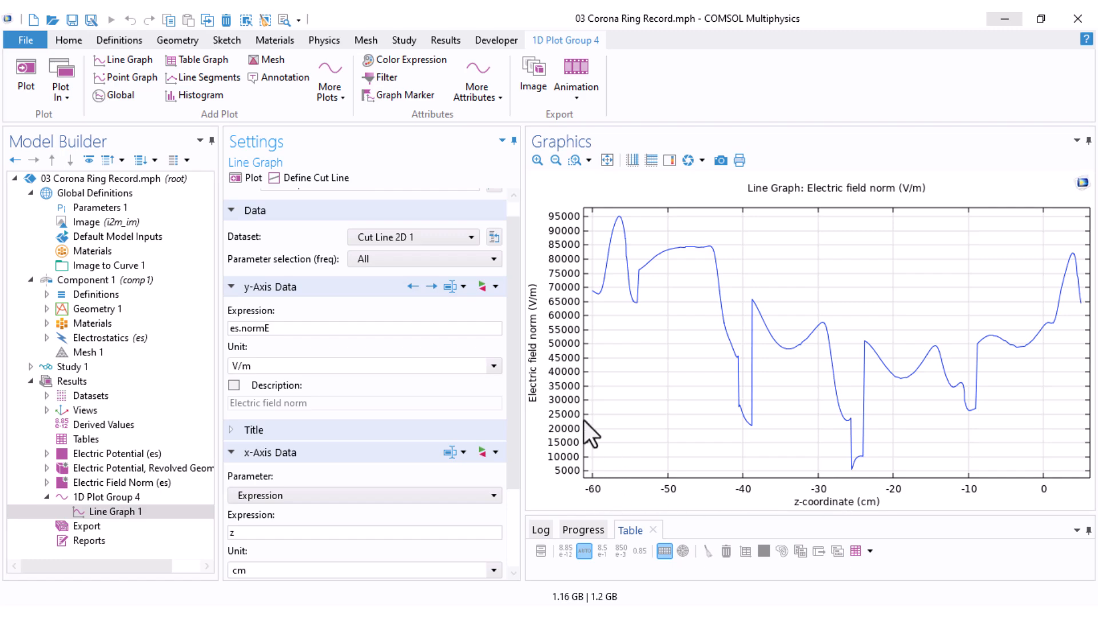
mouse_move(606, 309)
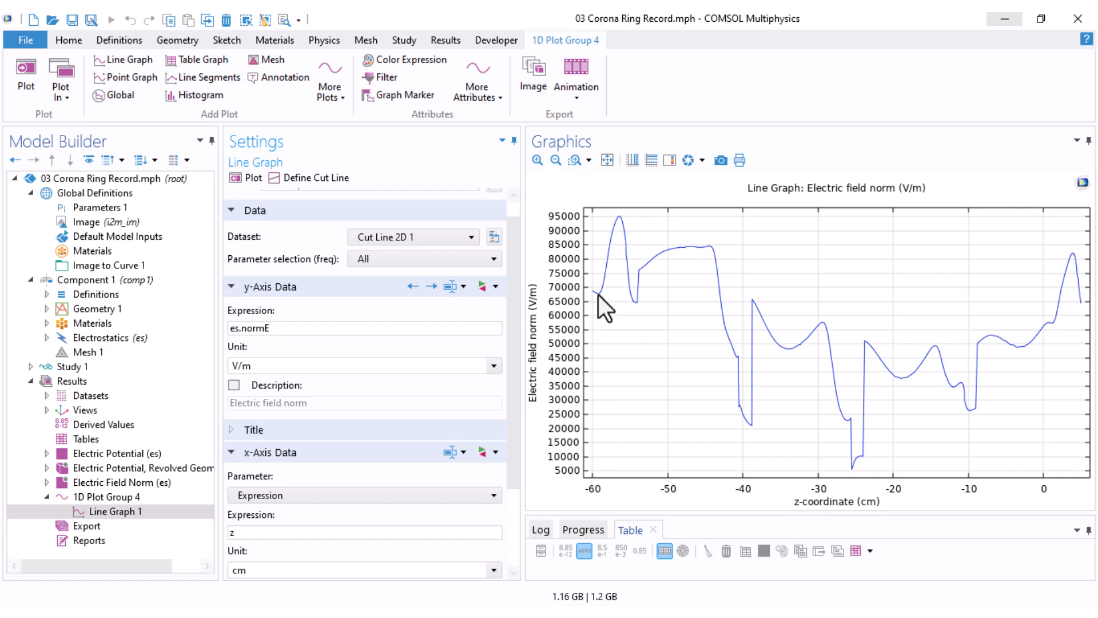
mouse_move(1085, 319)
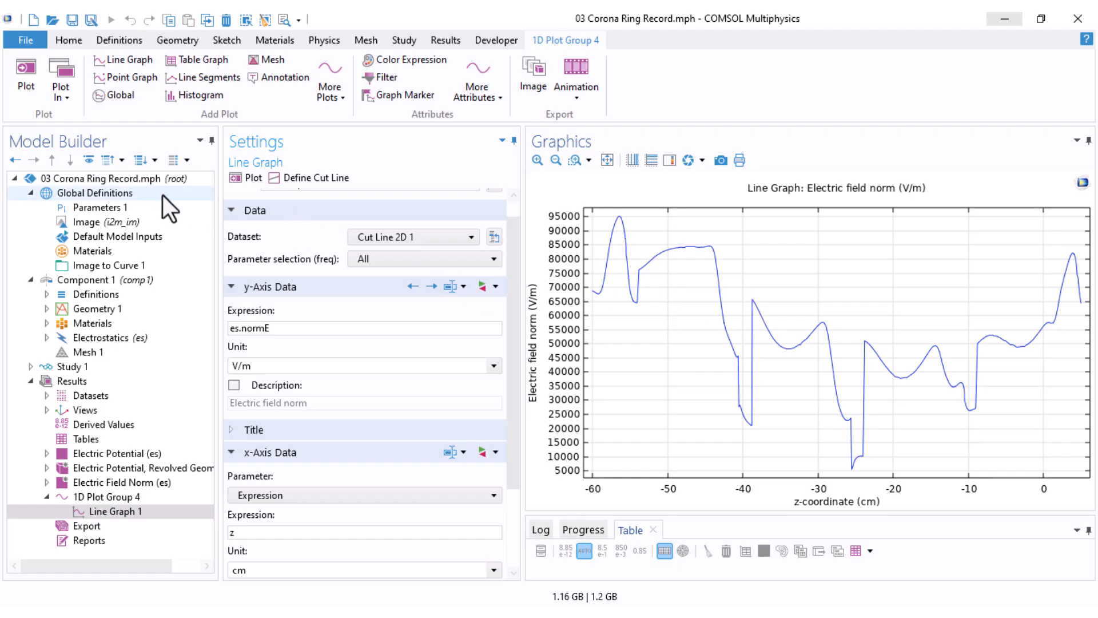
Step: Add Study 2 with a Frequency Domain step at 50 Hz
right_click(70, 177)
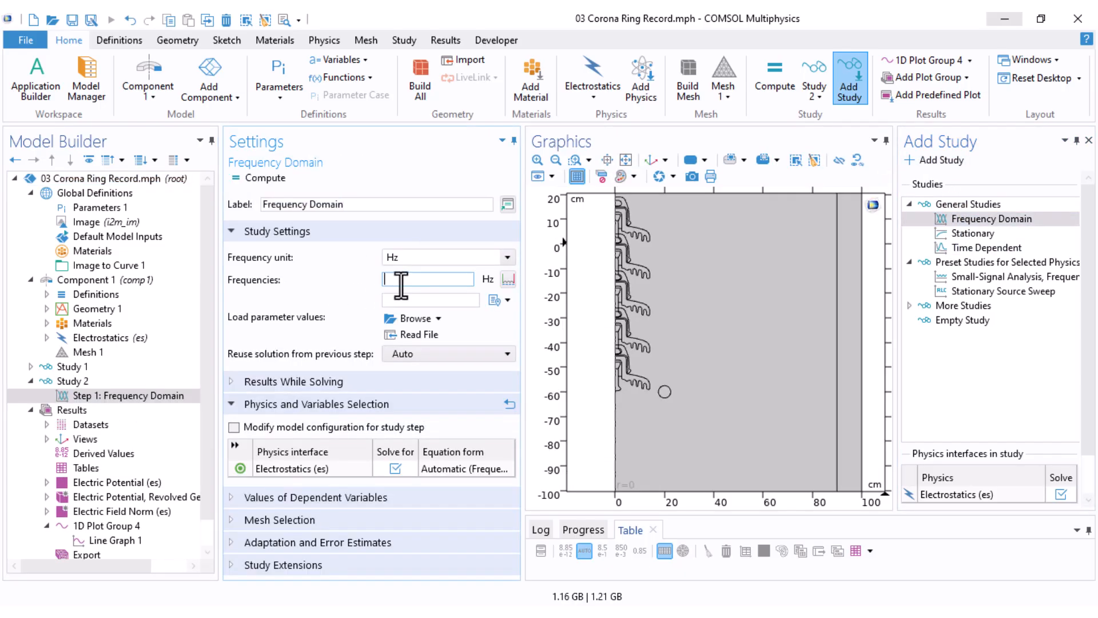
type("50")
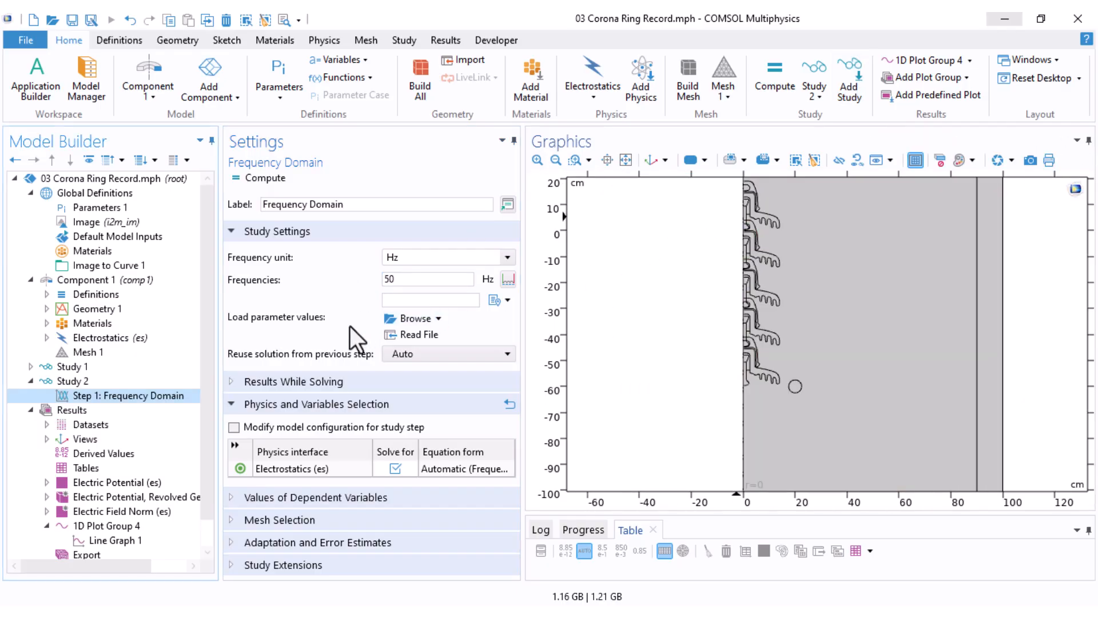
mouse_move(263, 330)
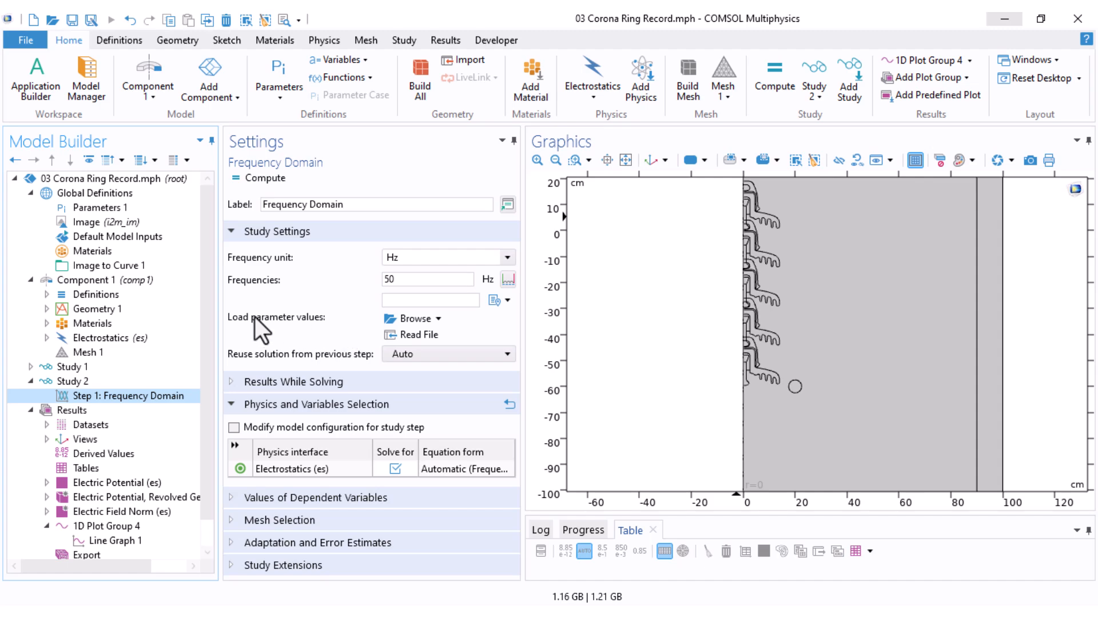
Step: Show Electric Potential 1 at 63000*sqrt(2)/sqrt(3) V with the ring boundary highlighted
left_click(107, 337)
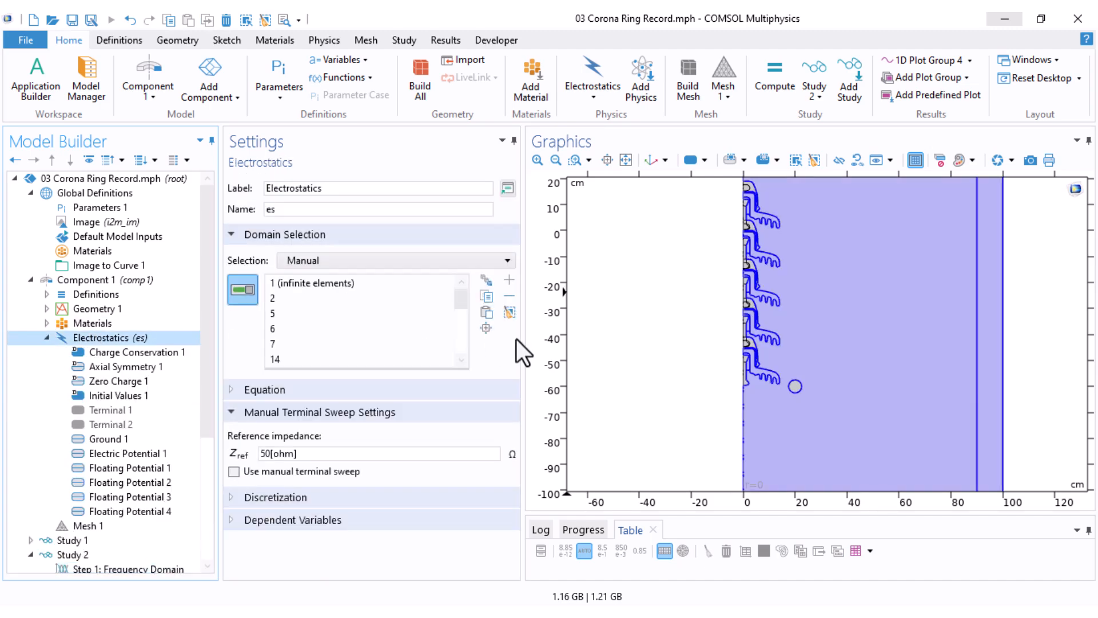
mouse_move(630, 379)
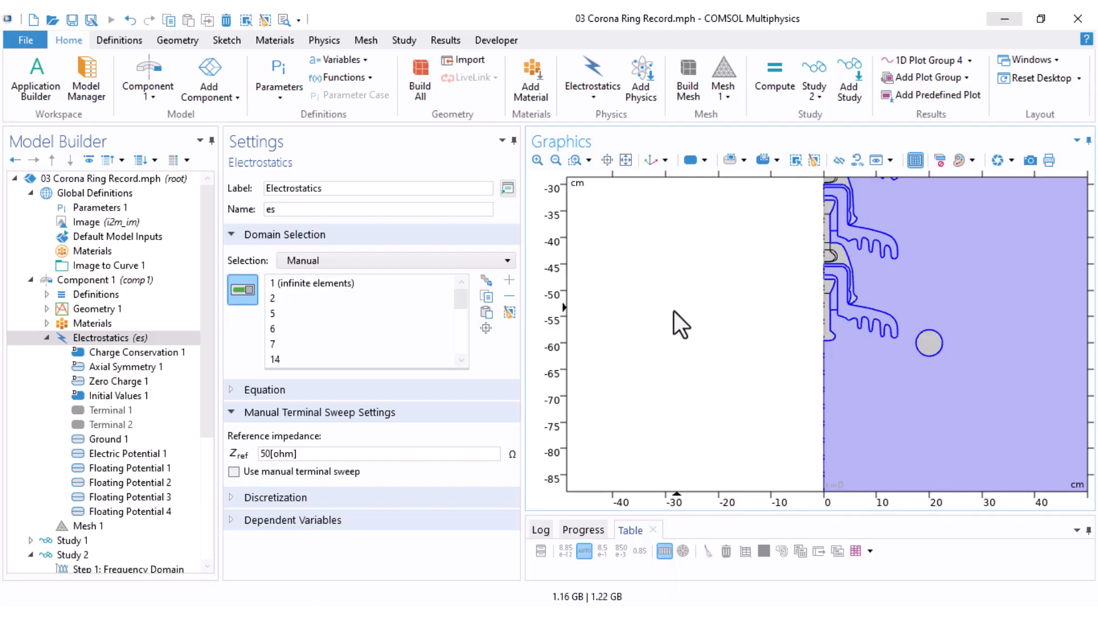
left_click(830, 322)
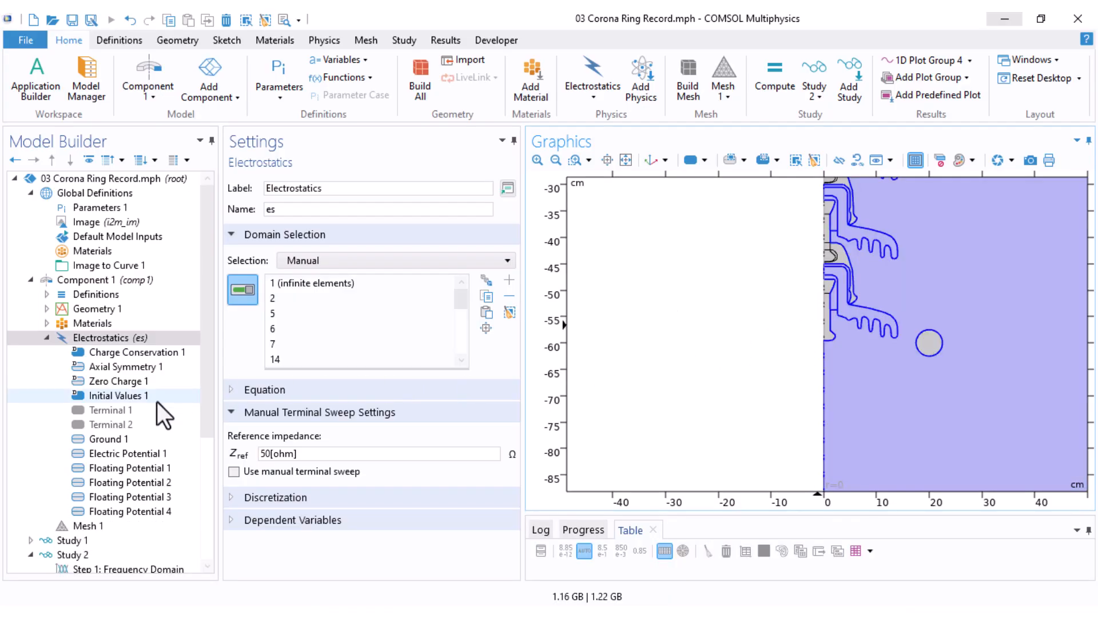
left_click(128, 453)
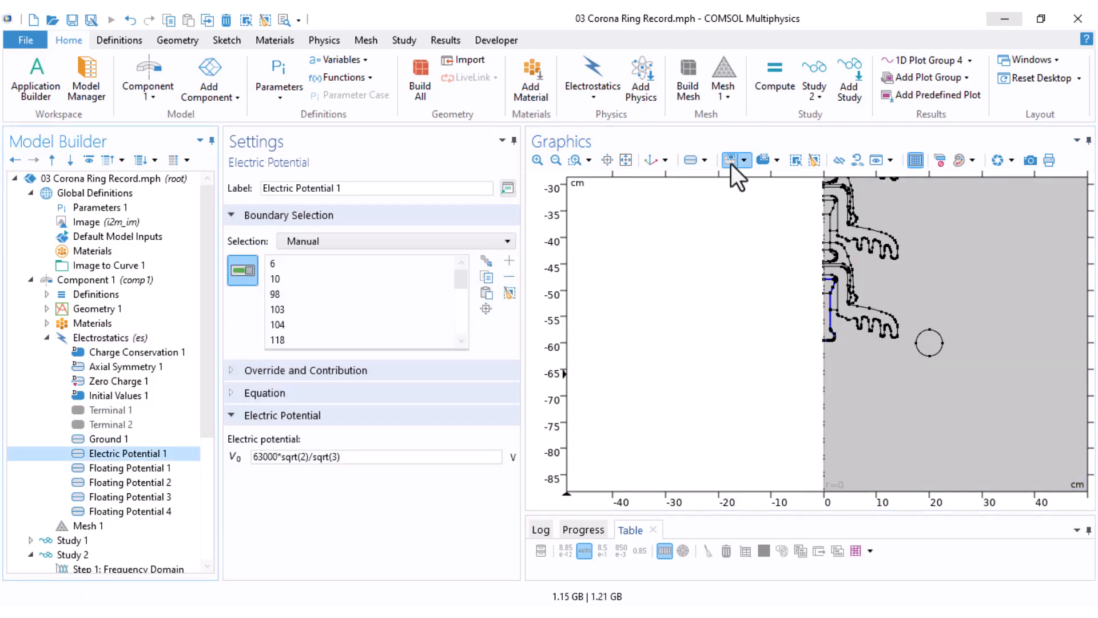
left_click(931, 342)
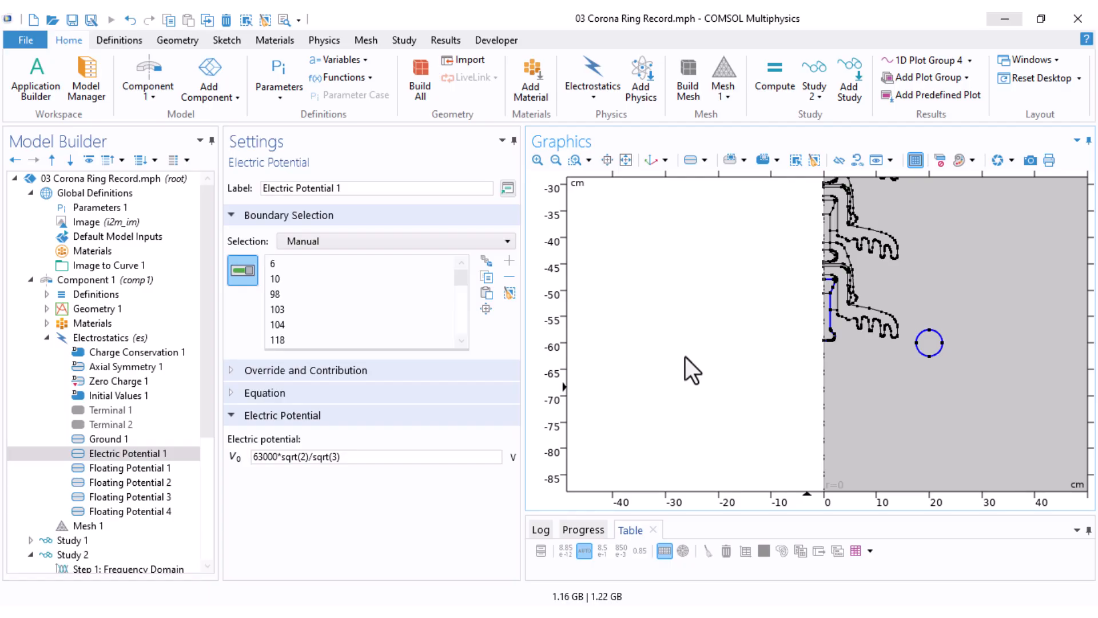
mouse_move(76, 412)
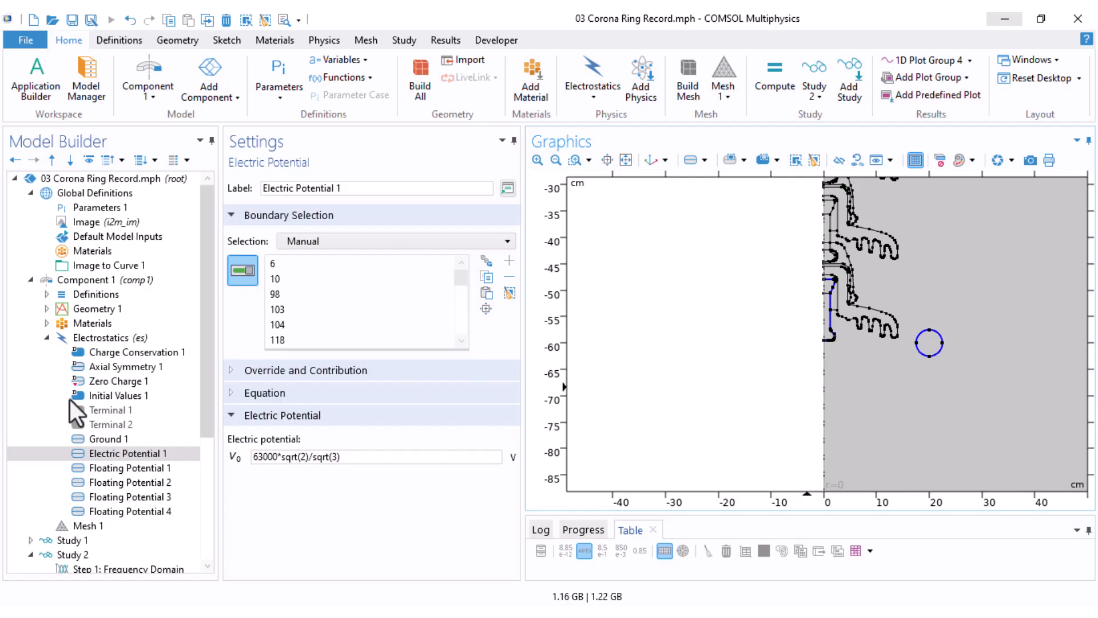
Step: Compute Study 2 at 50 Hz and expand the Results datasets list
left_click(72, 424)
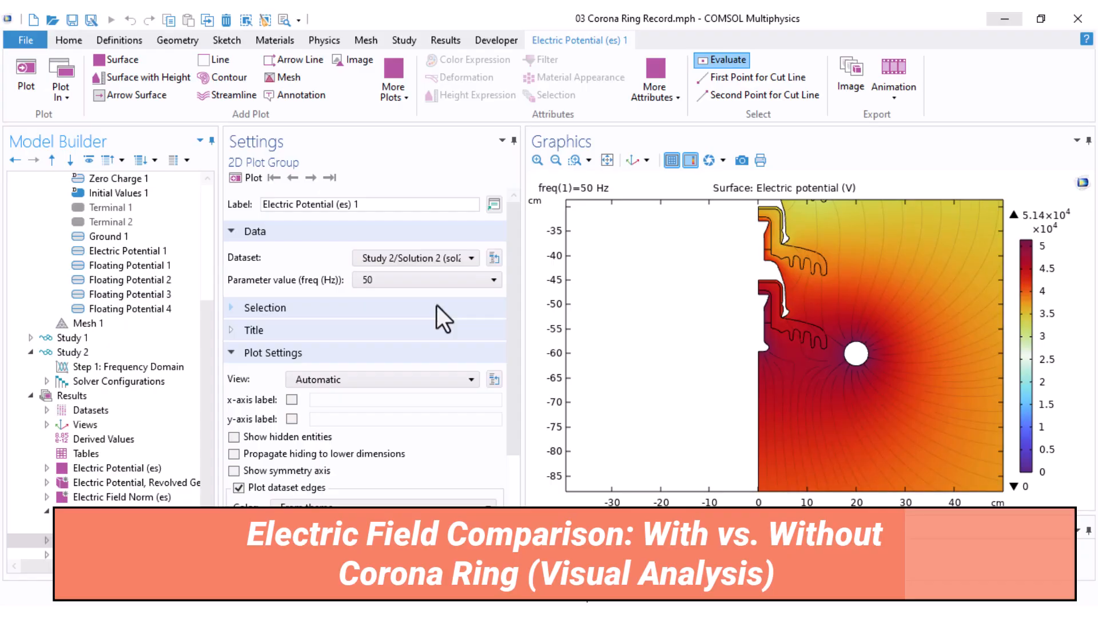
mouse_move(335, 330)
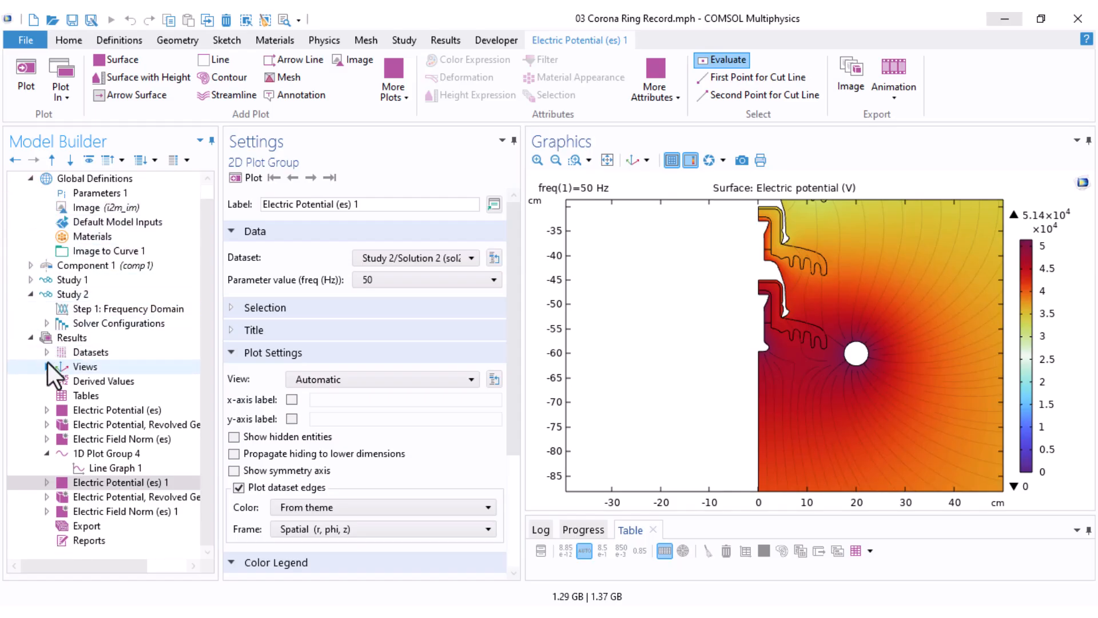
left_click(46, 352)
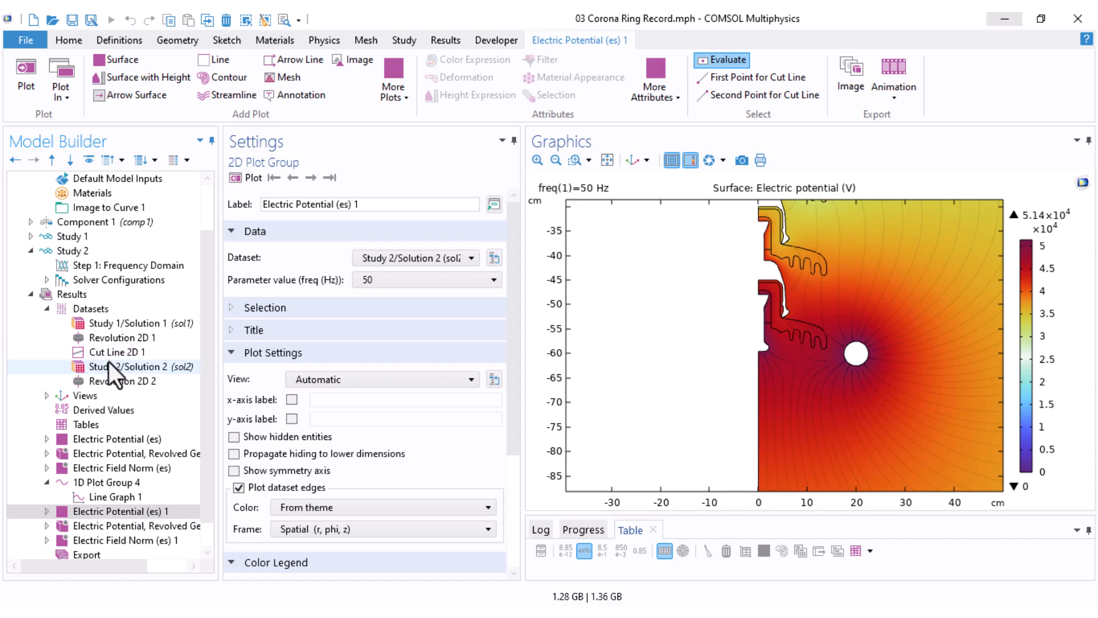
Step: Duplicate Cut Line 2D 1 into Cut Line 2D 2 using Study 2/Solution 2 (sol2)
left_click(116, 352)
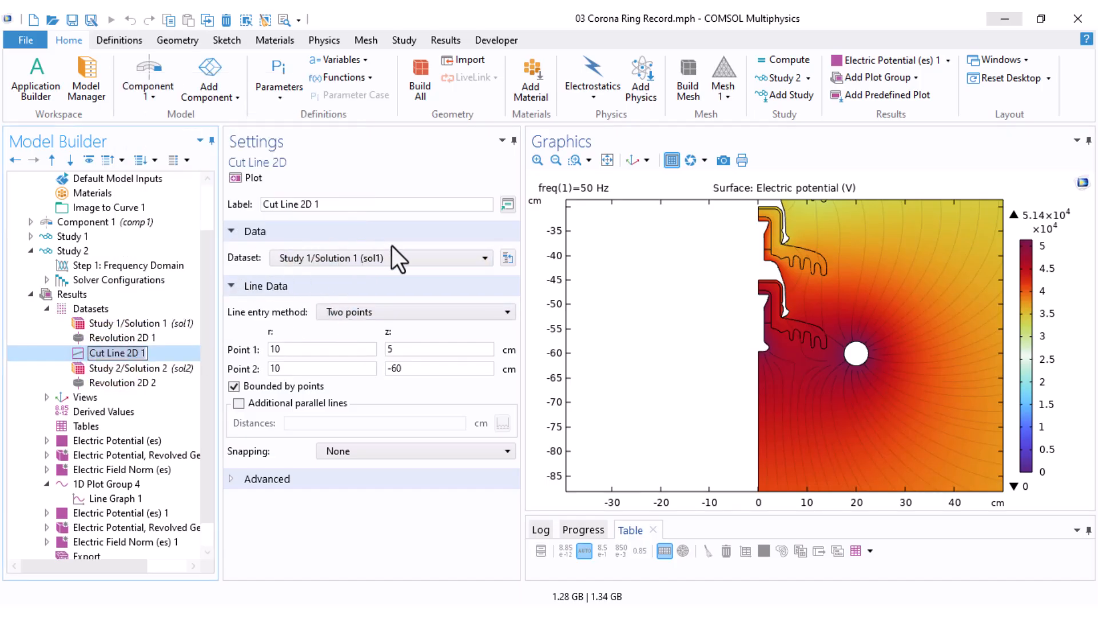
right_click(118, 352)
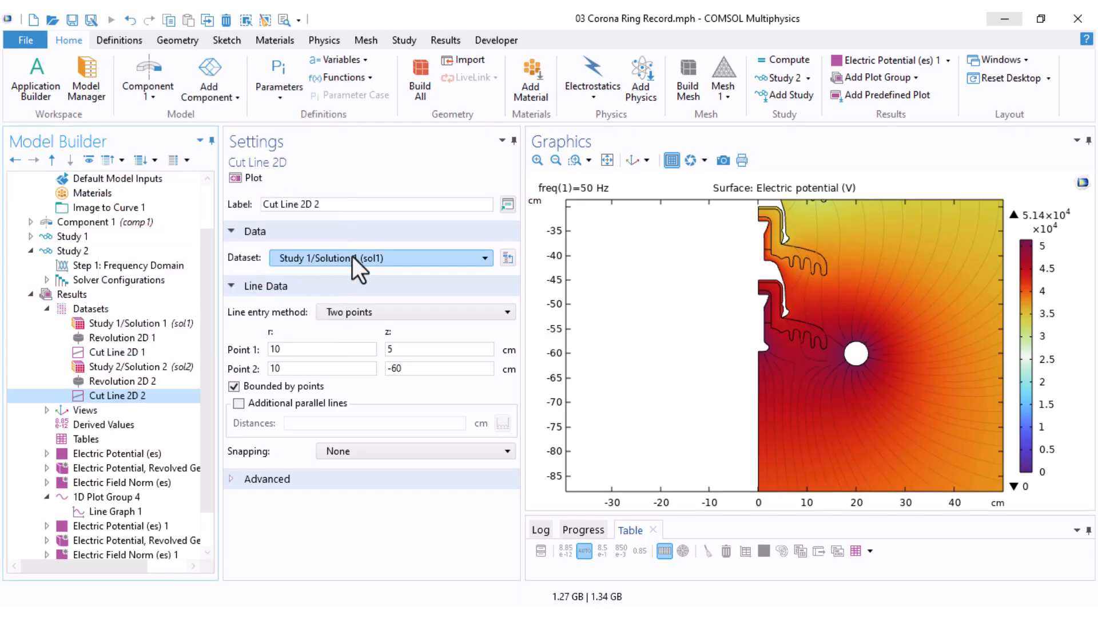
left_click(481, 258)
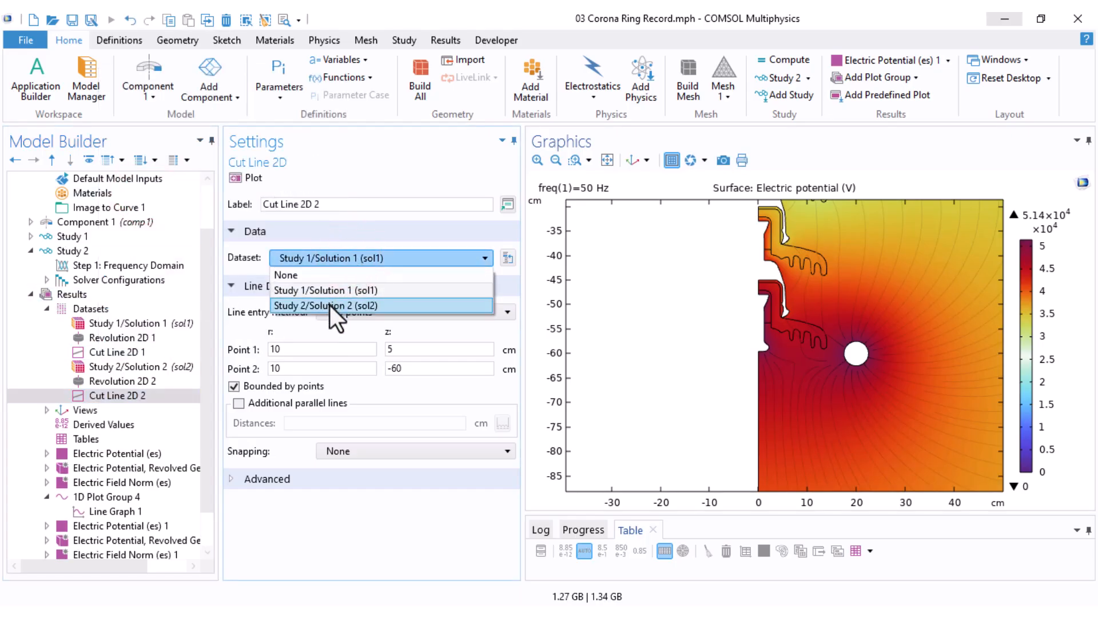
left_click(327, 304)
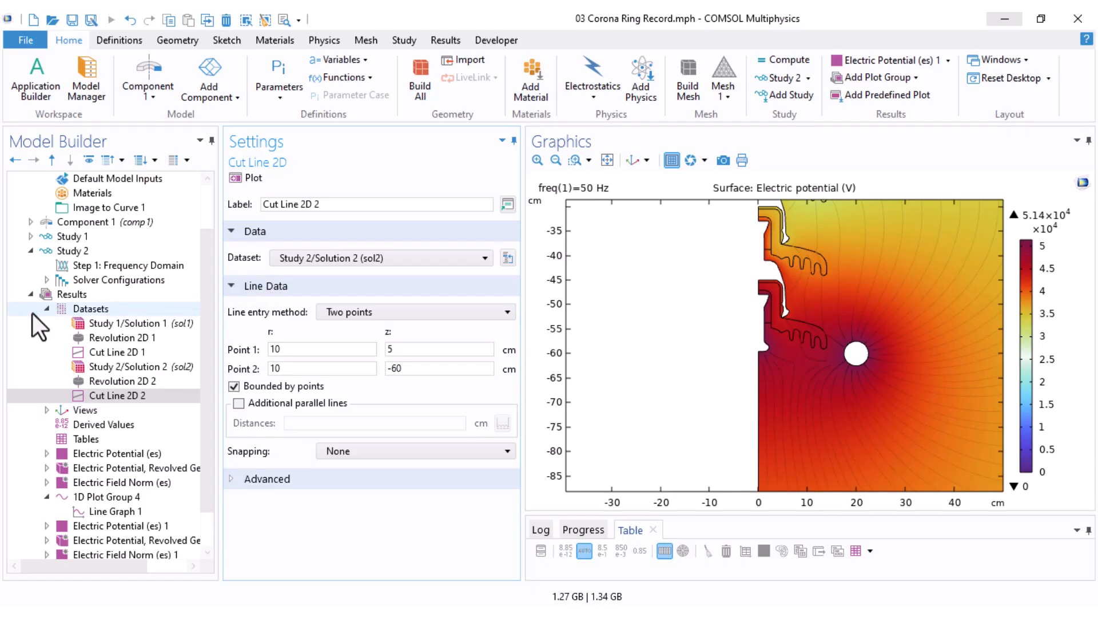
scroll("down", 3)
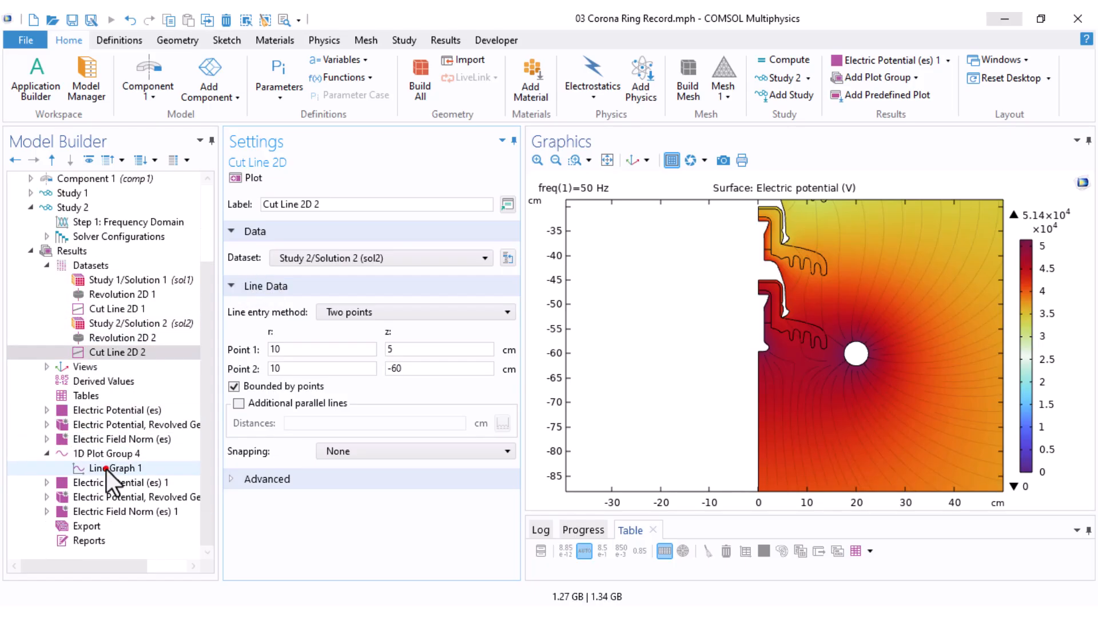
Step: Duplicate Line Graph 1 and give the copy a manual legend 'With Corona Ring'
left_click(116, 468)
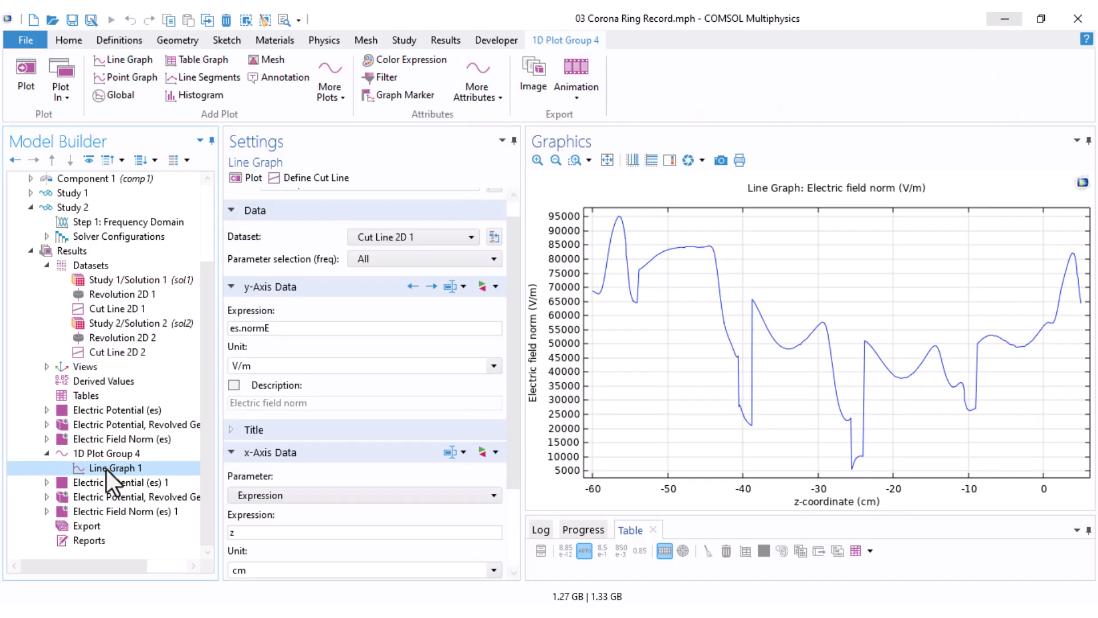
right_click(116, 467)
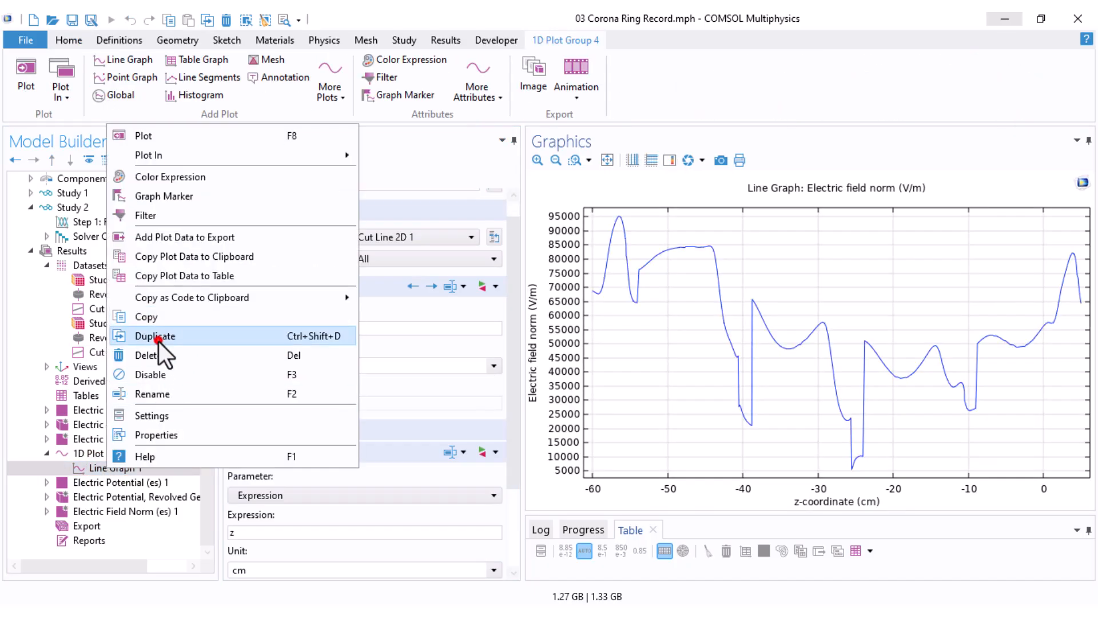
left_click(155, 336)
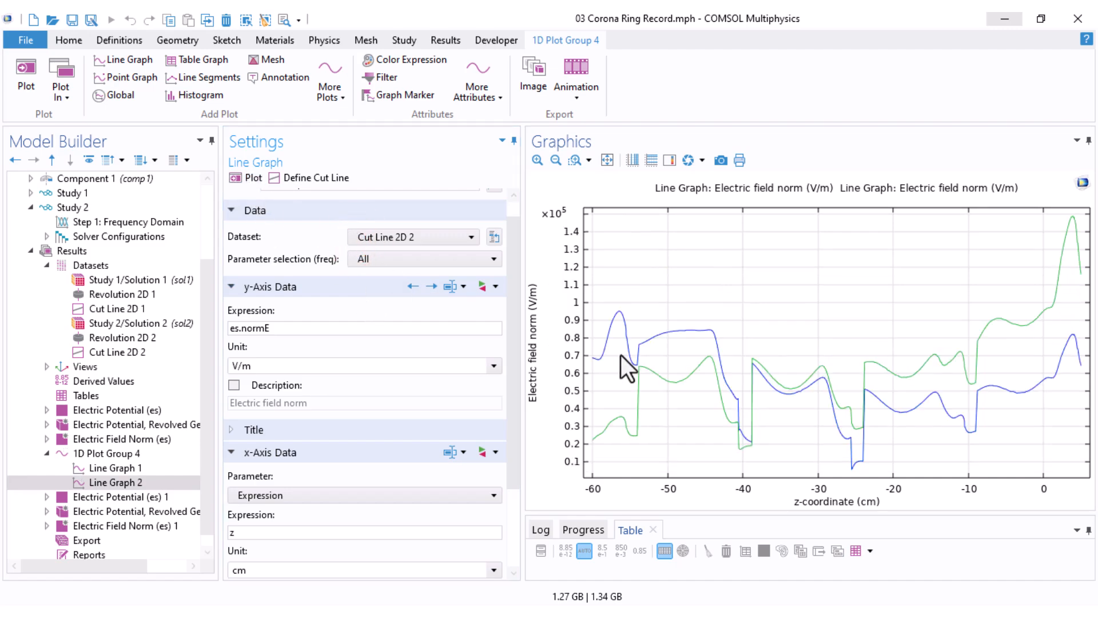
mouse_move(755, 427)
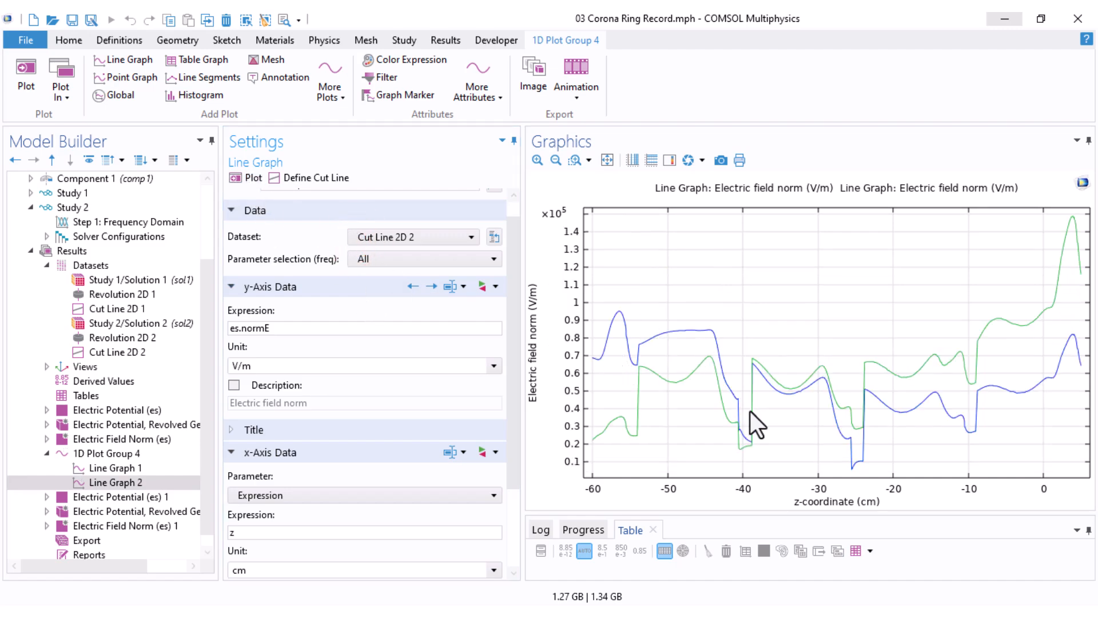
mouse_move(952, 412)
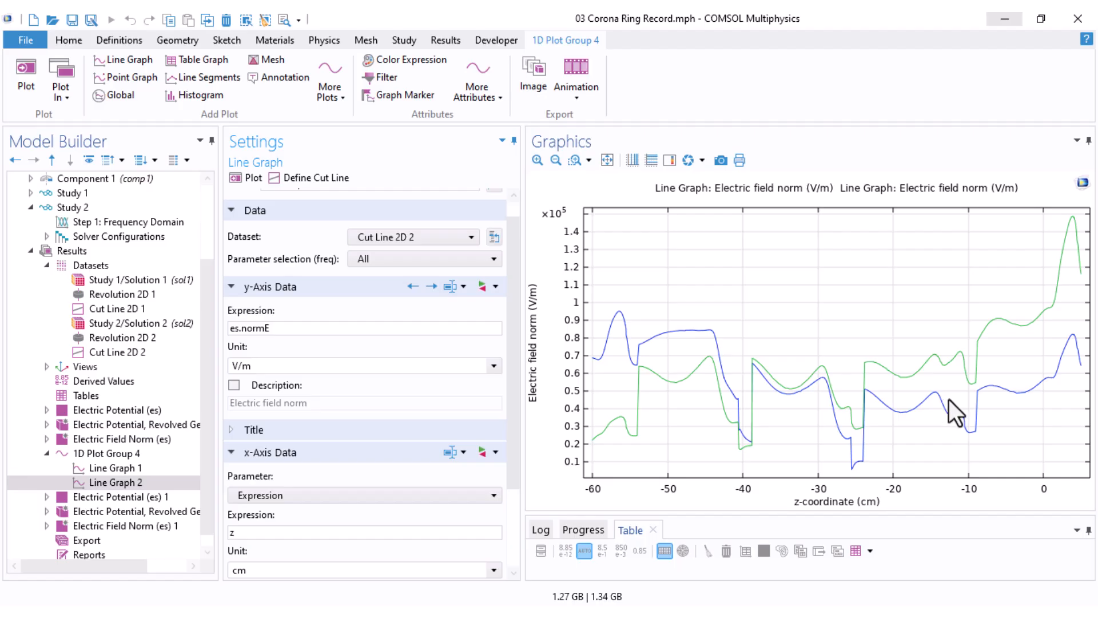
mouse_move(868, 409)
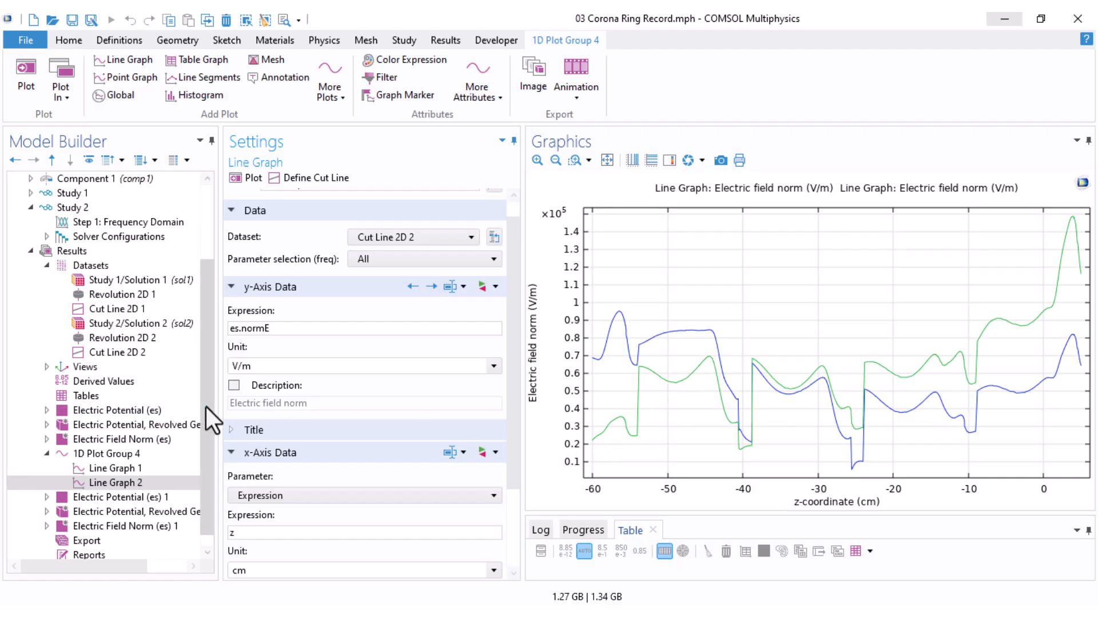
scroll("down", 3)
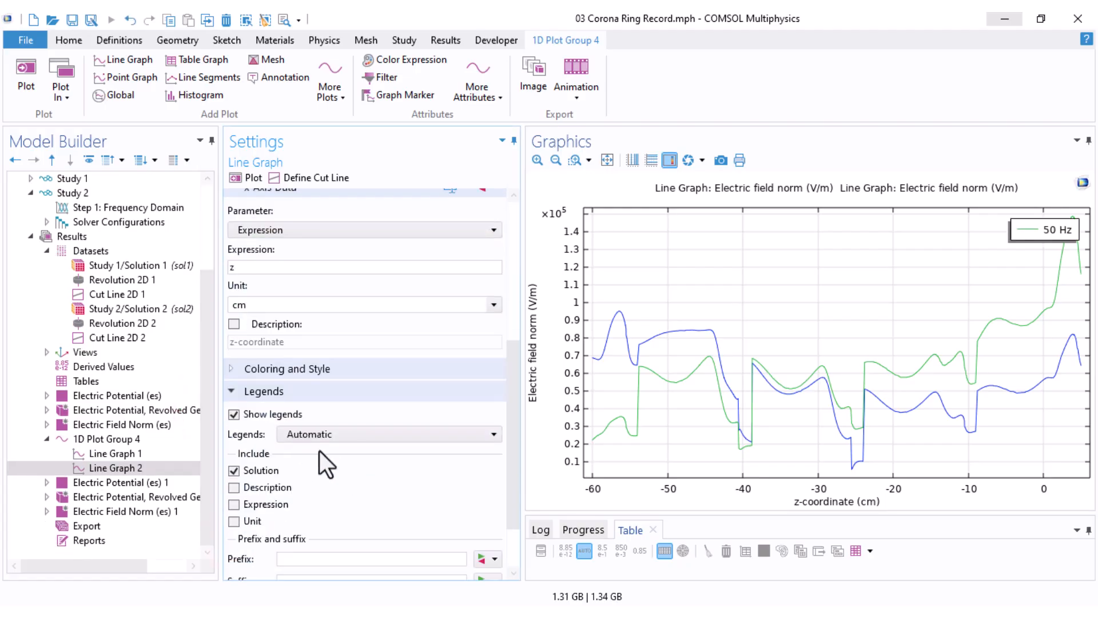
scroll("down", 3)
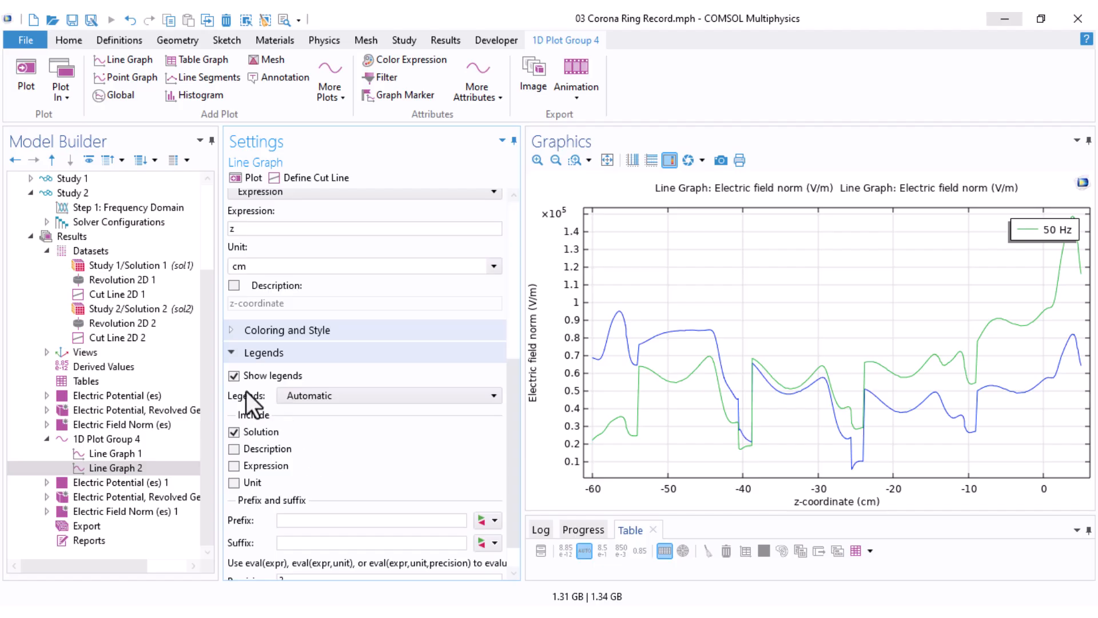
left_click(389, 395)
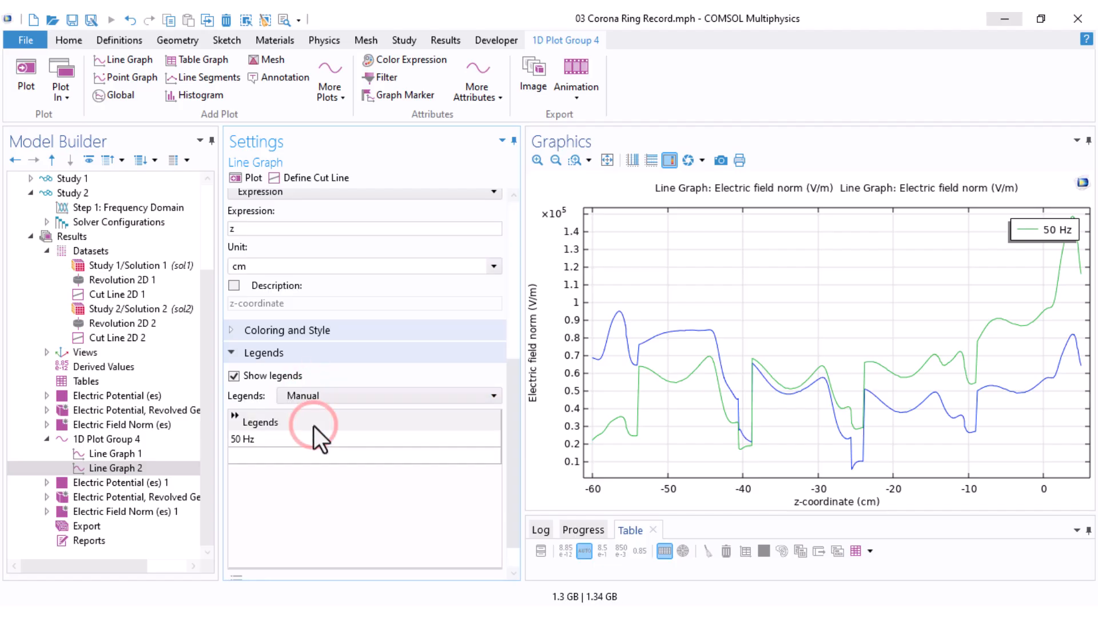
double_click(241, 439)
type("With Coron")
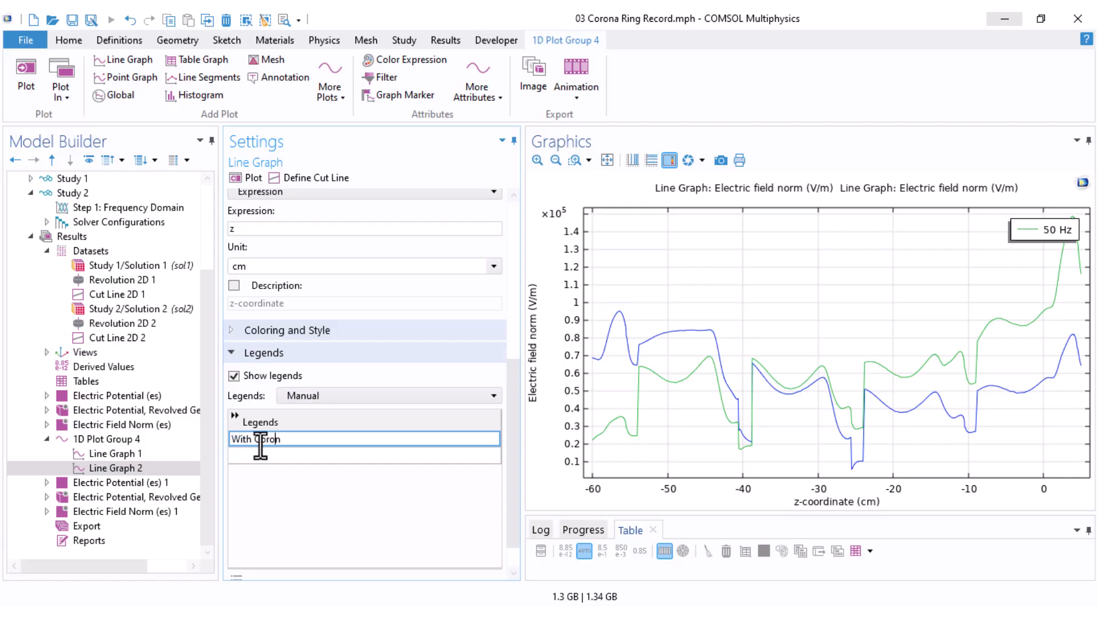
Step: Set Line Graph 1's manual legend to 'Without Corona Ring'
left_click(114, 453)
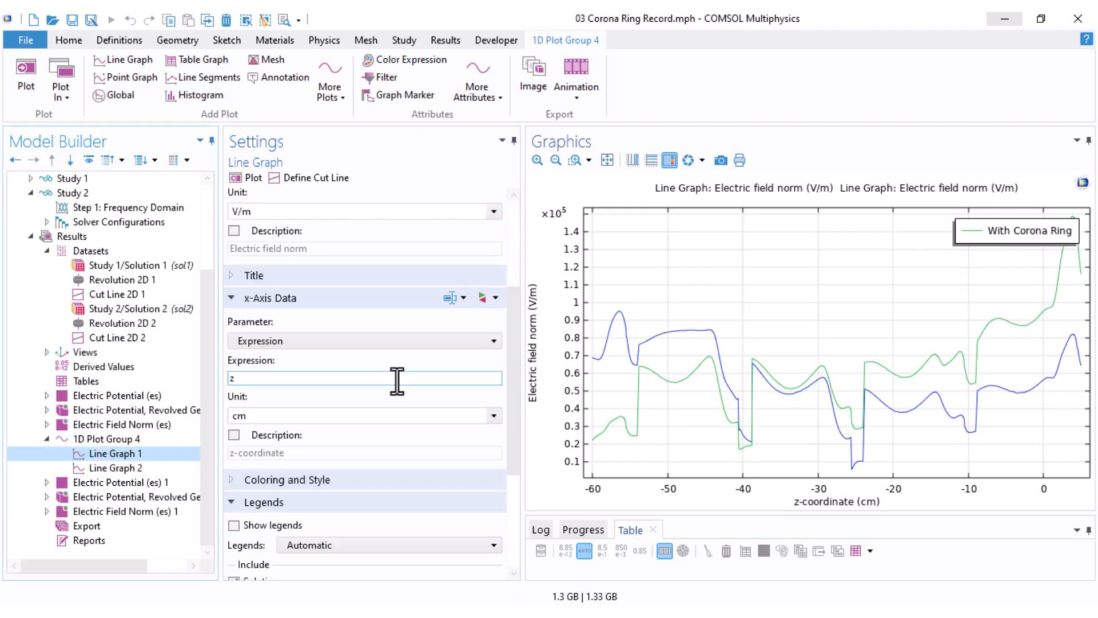
scroll("down", 3)
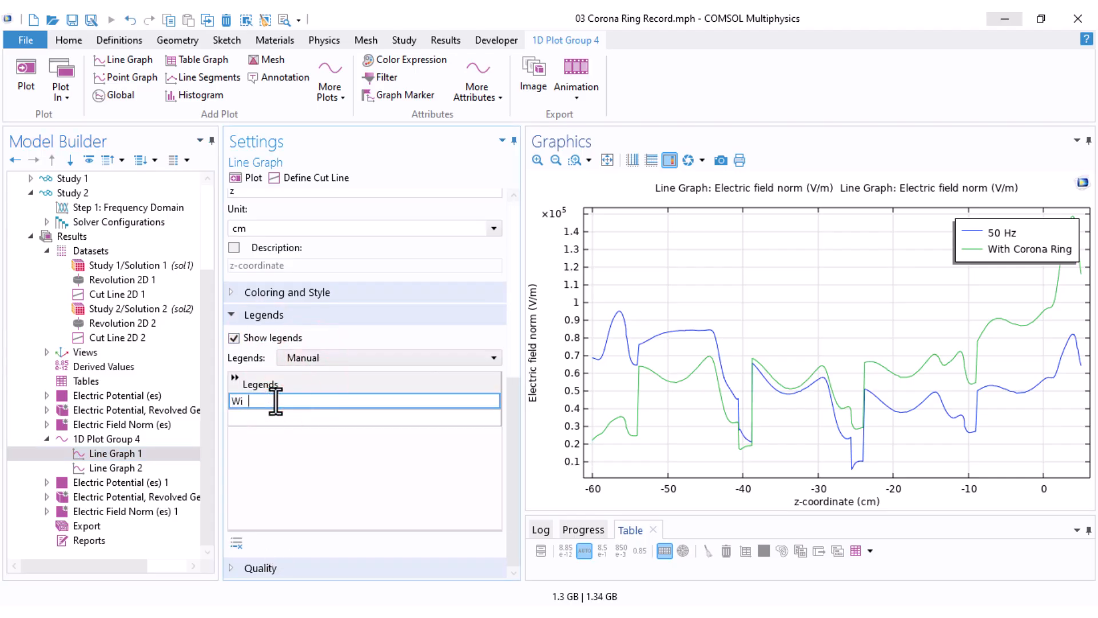
type("Without Corona Ring")
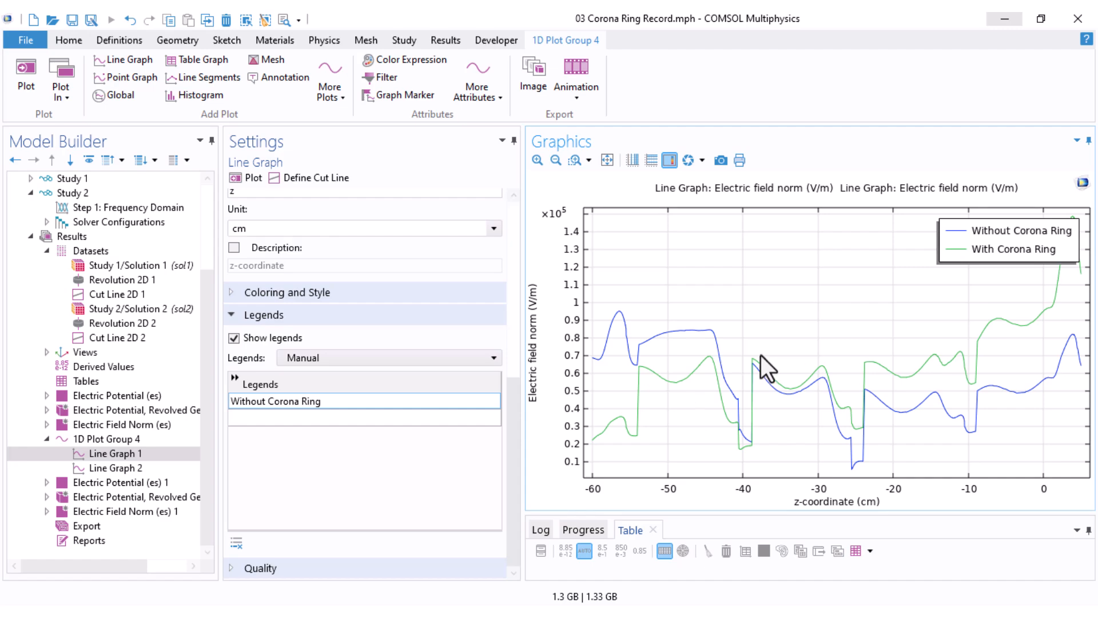
mouse_move(697, 380)
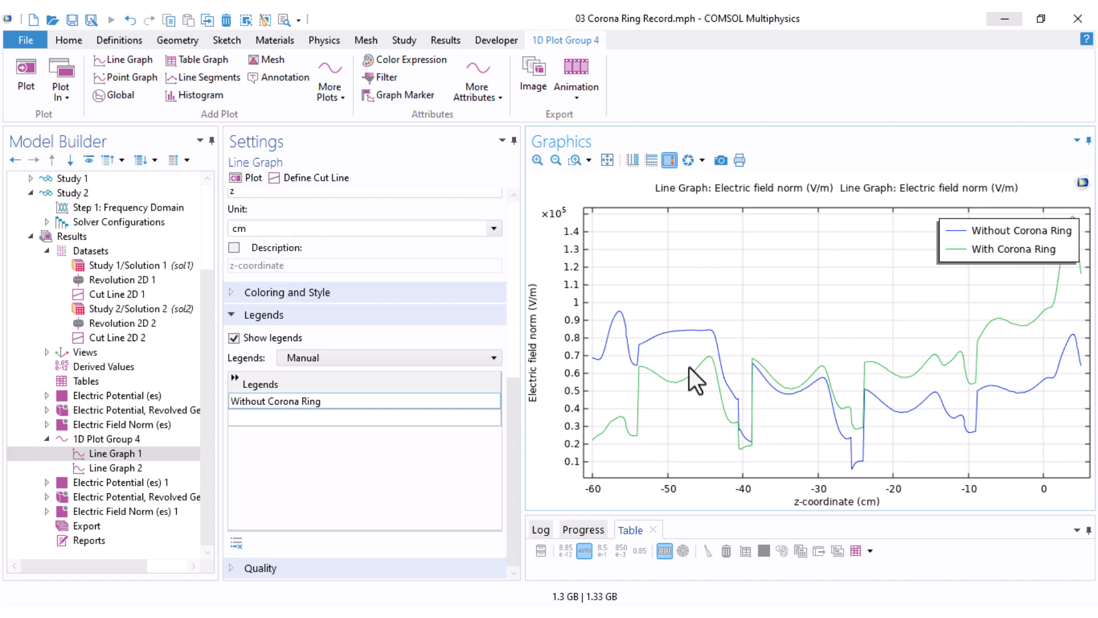
mouse_move(733, 371)
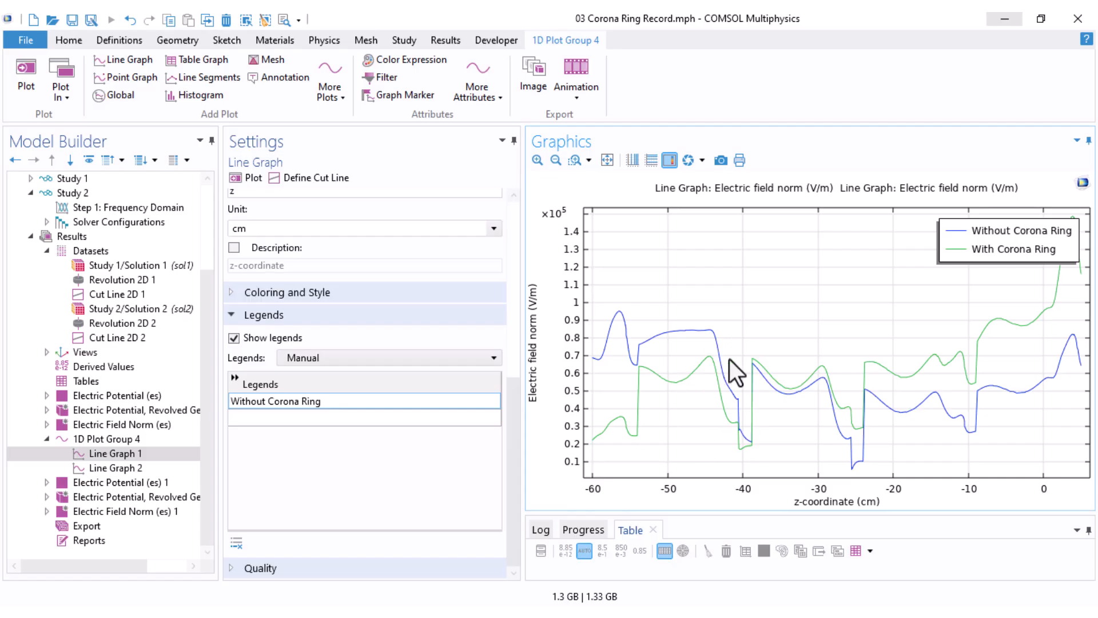
mouse_move(631, 434)
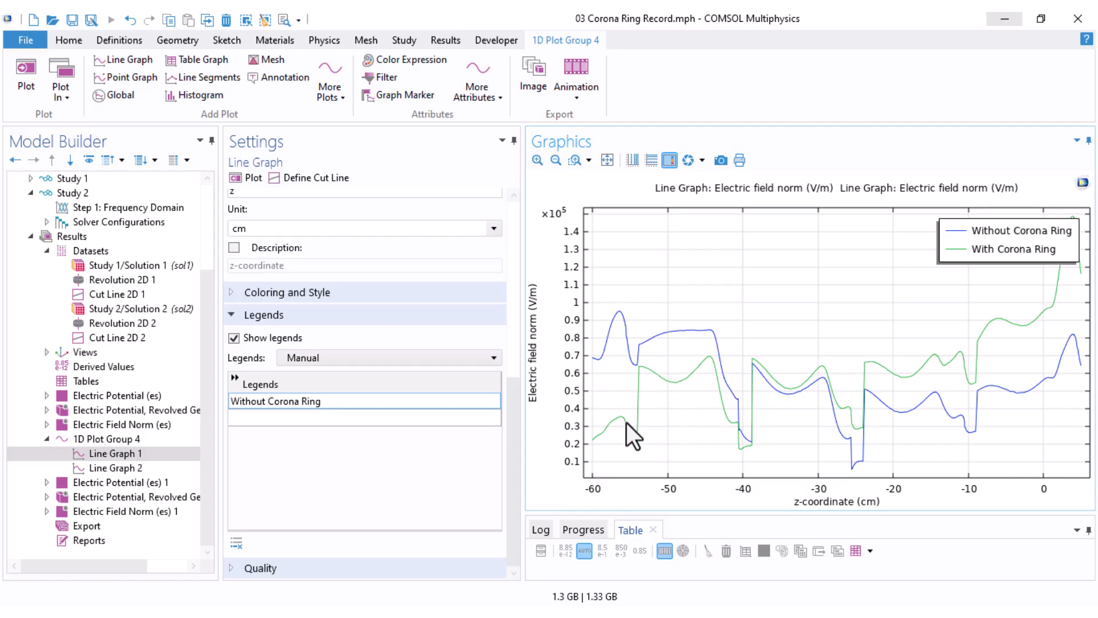
mouse_move(1055, 334)
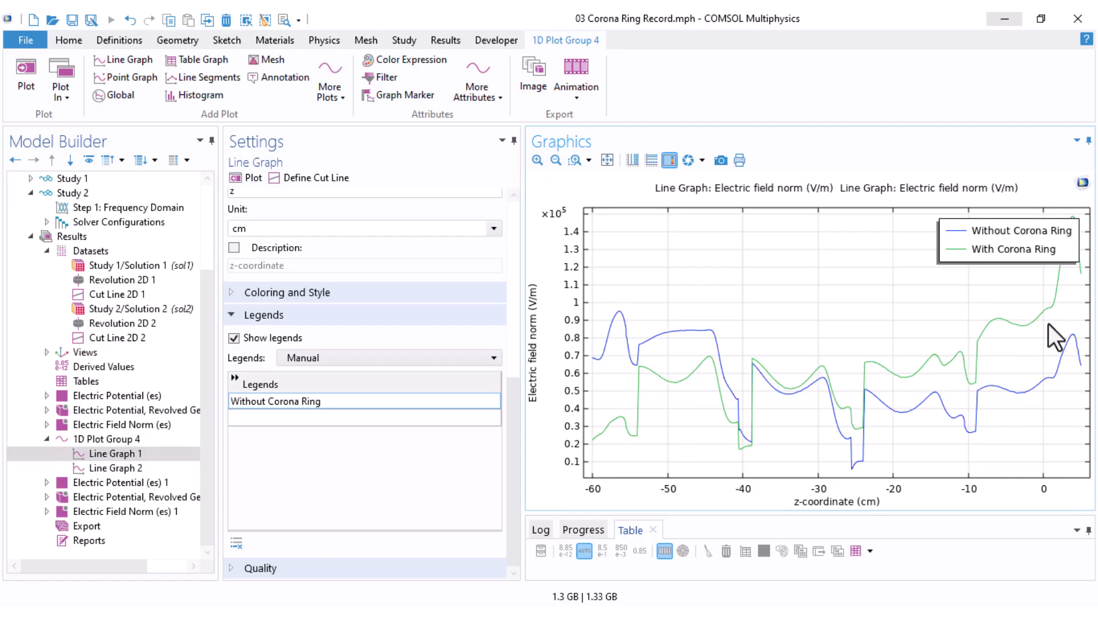
mouse_move(1043, 415)
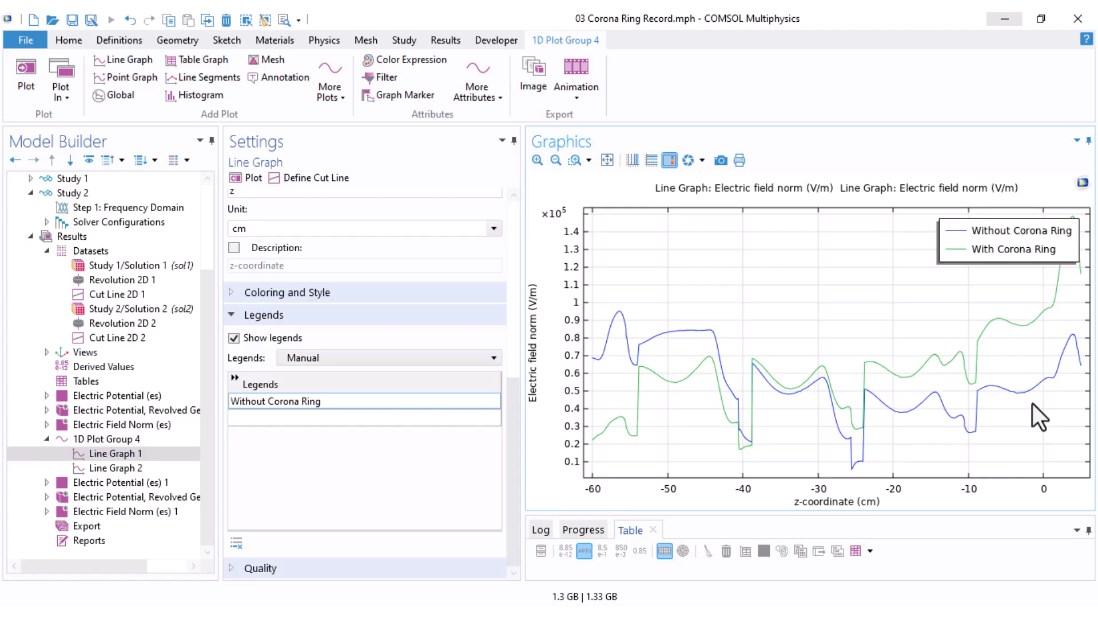
mouse_move(1038, 411)
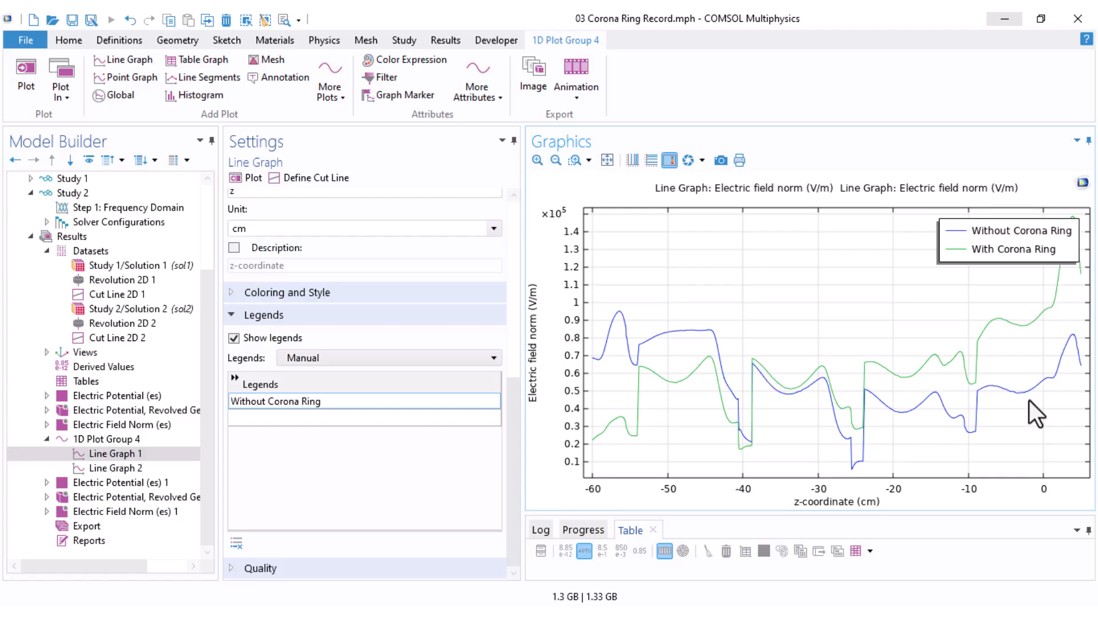
mouse_move(702, 371)
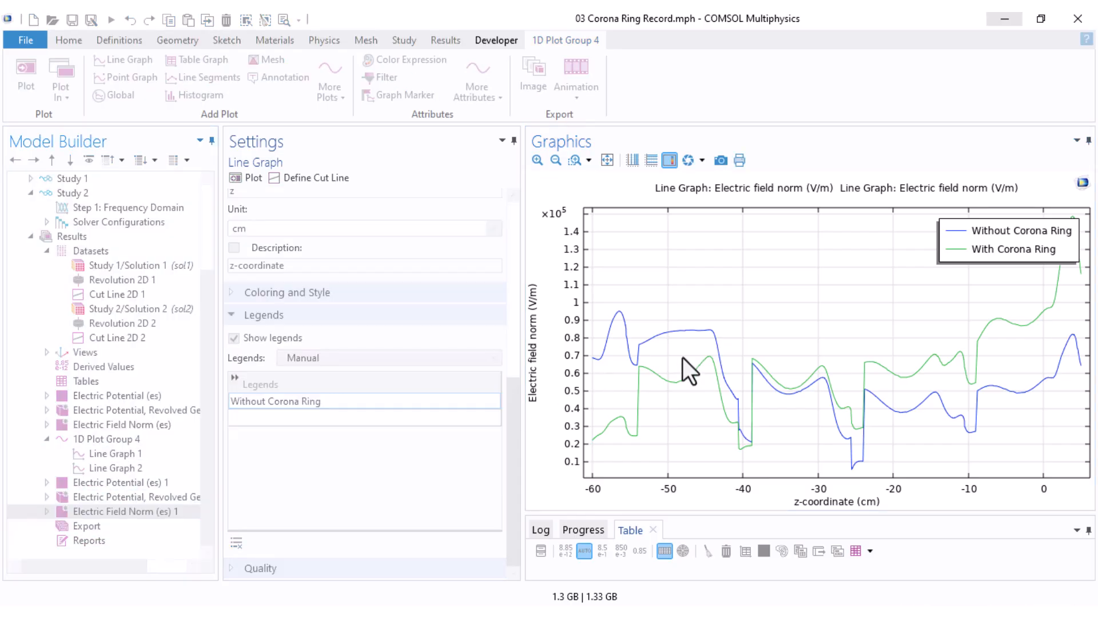
Step: Show Electric Field Norm (es) 1 for Study 1/Solution 1, then switch back to Study 2/Solution 2
left_click(136, 511)
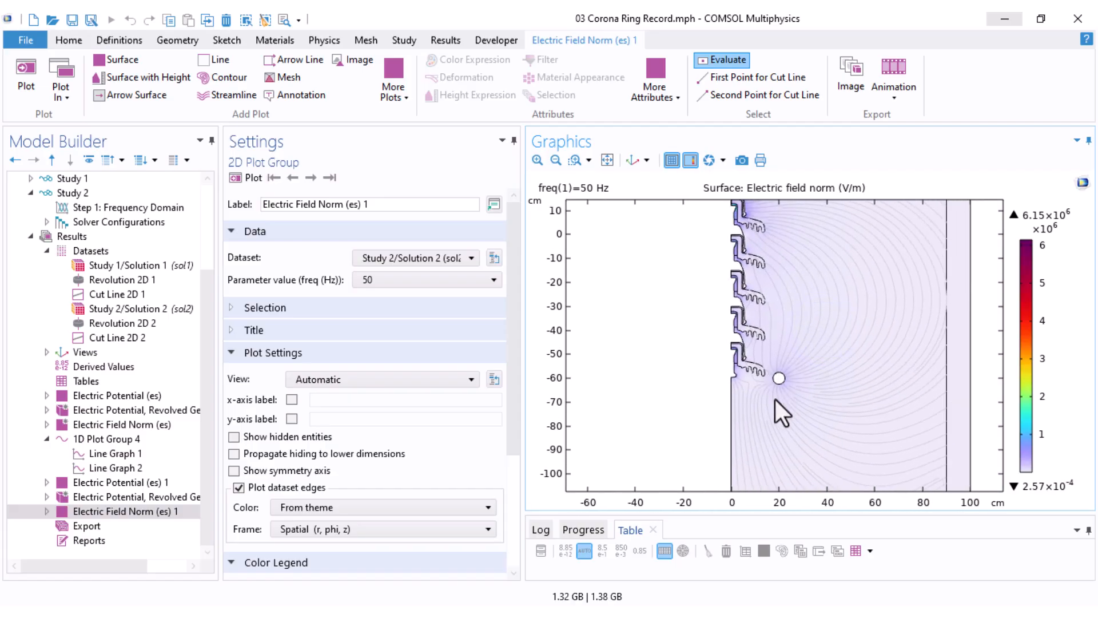
left_click(415, 258)
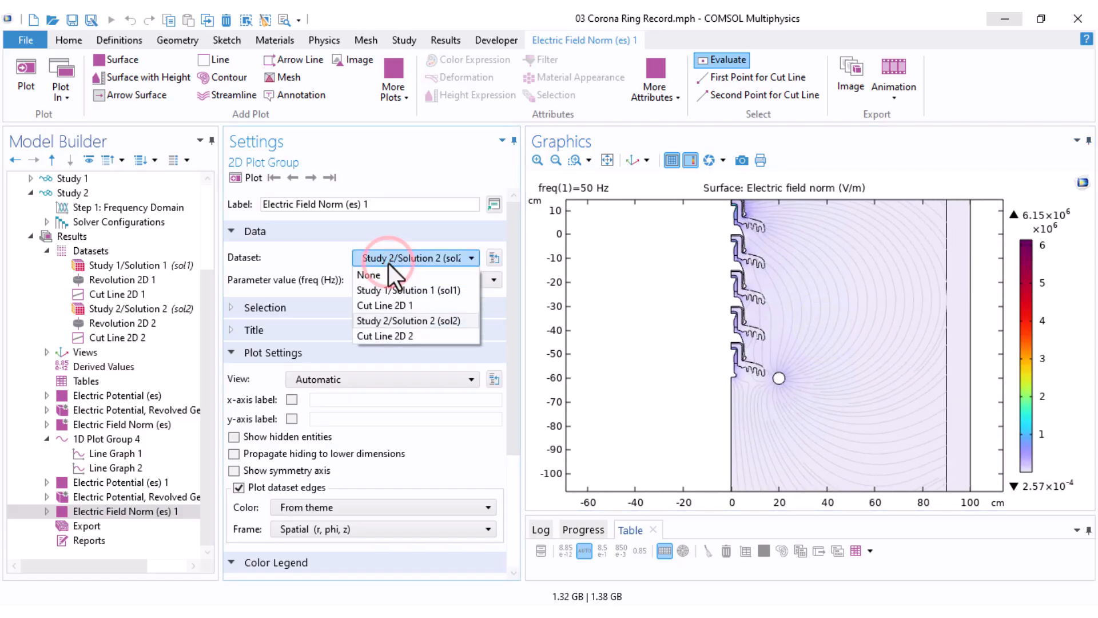
left_click(407, 290)
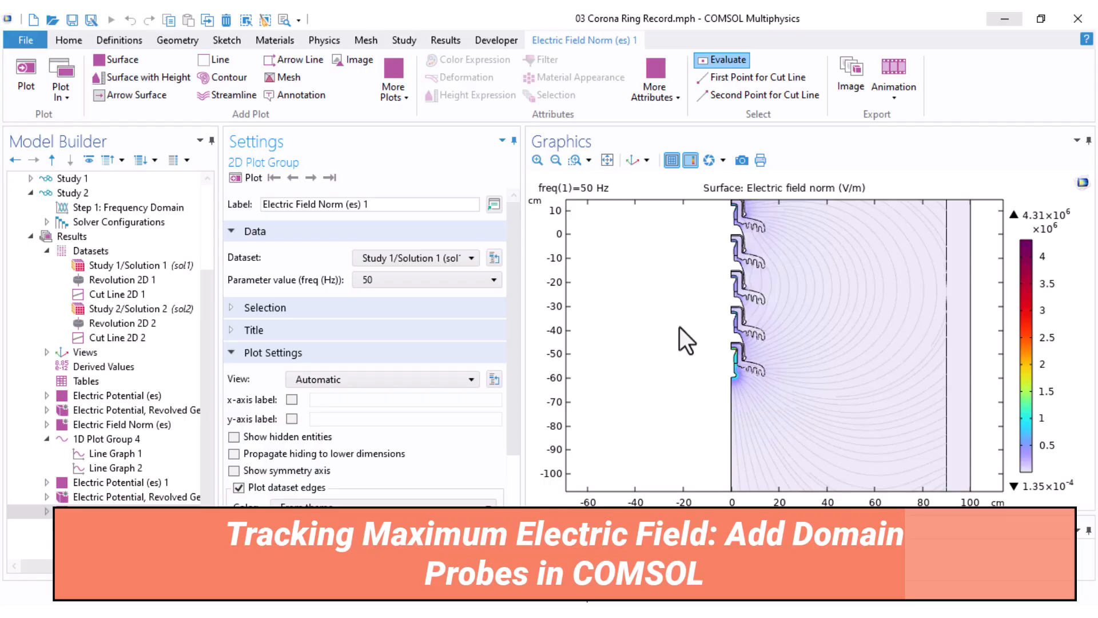
left_click(471, 258)
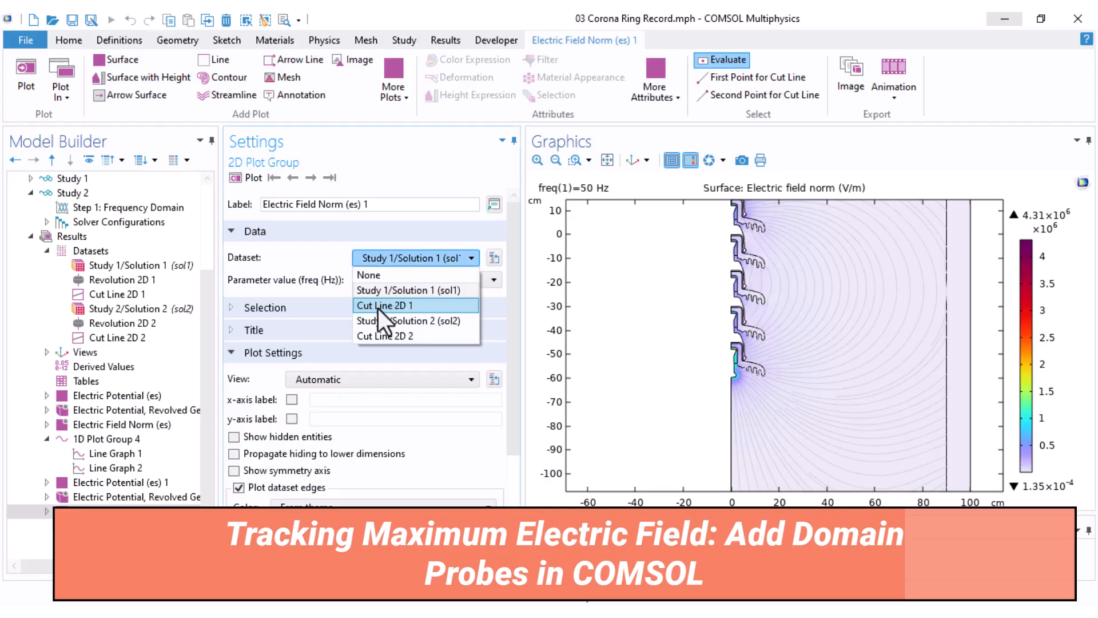
left_click(407, 321)
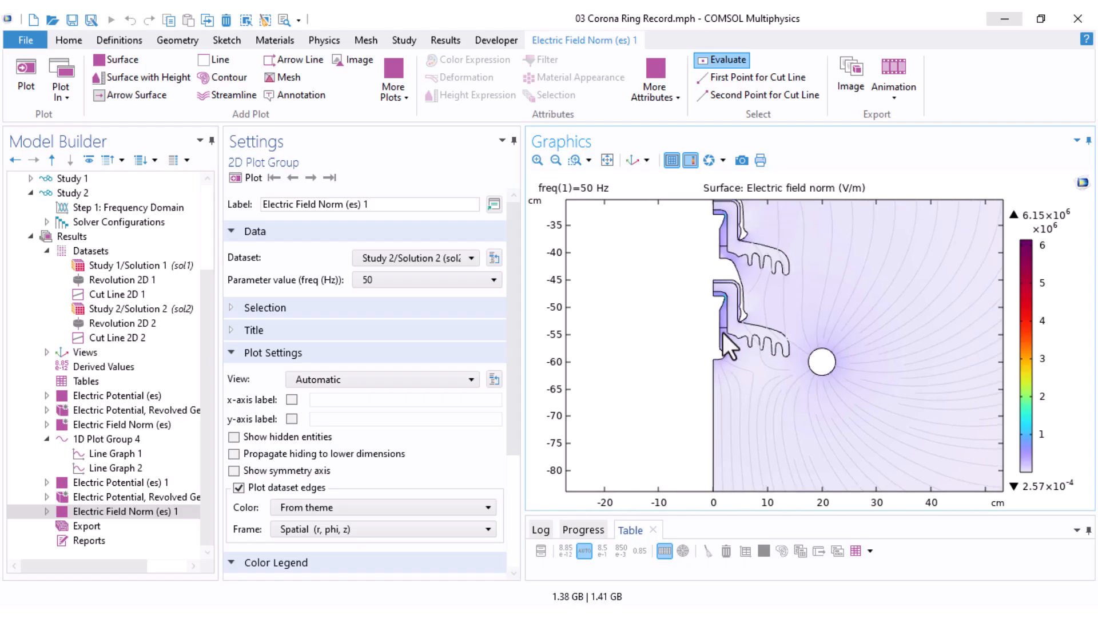
mouse_move(727, 357)
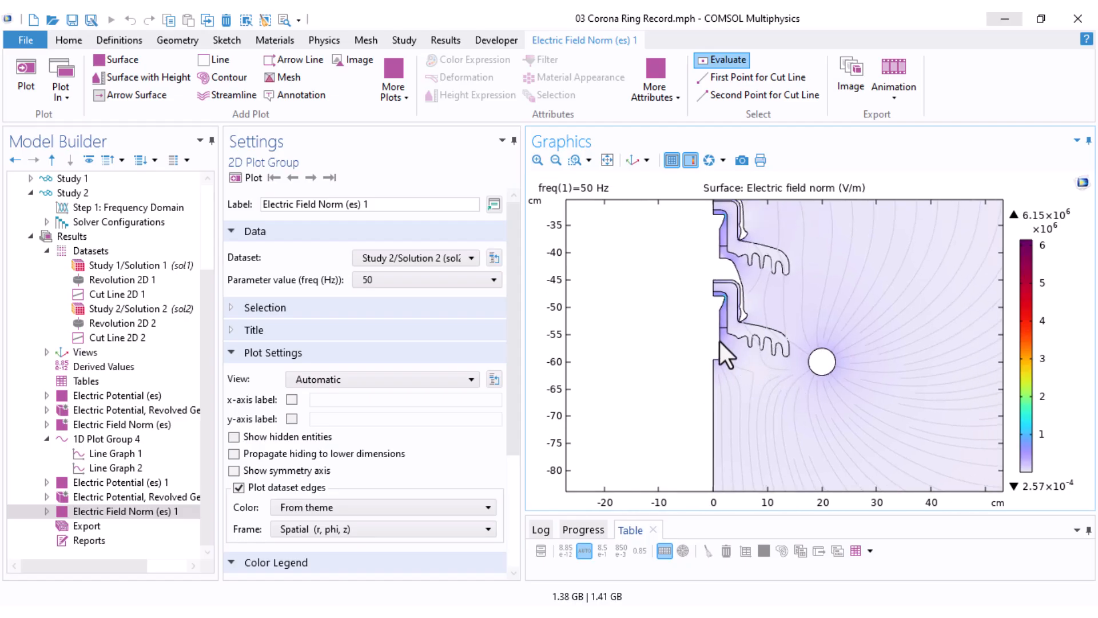
mouse_move(735, 350)
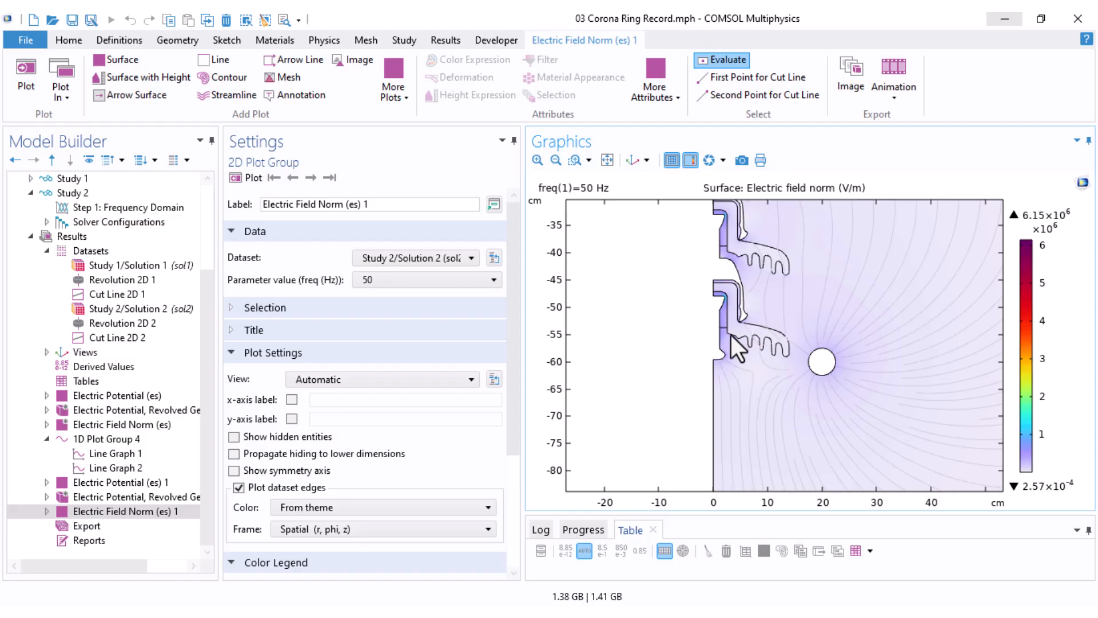
mouse_move(861, 330)
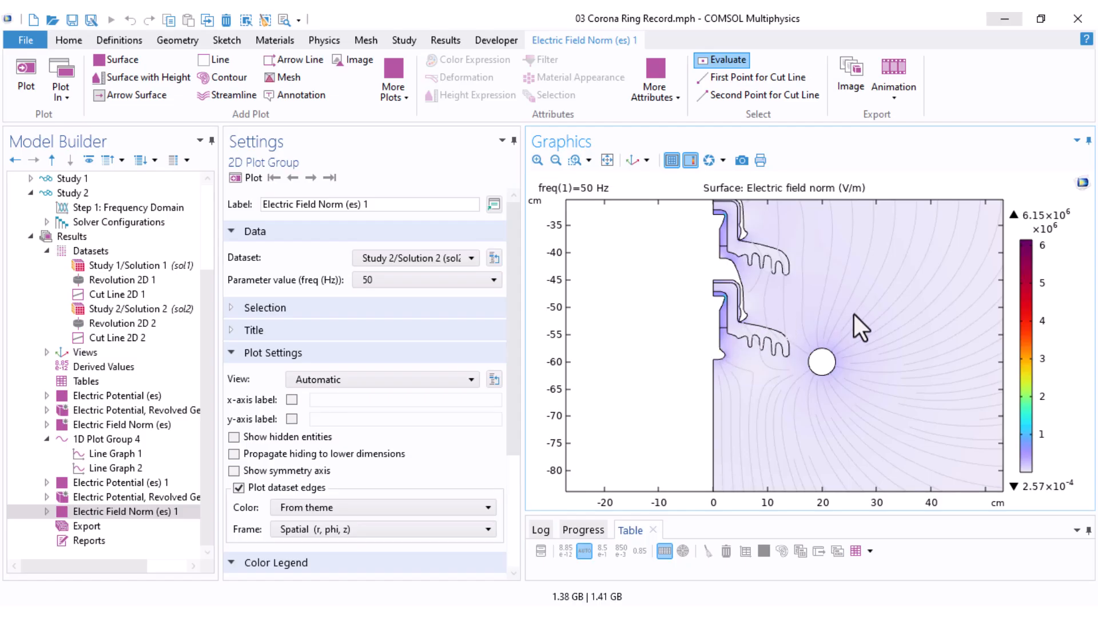
mouse_move(713, 274)
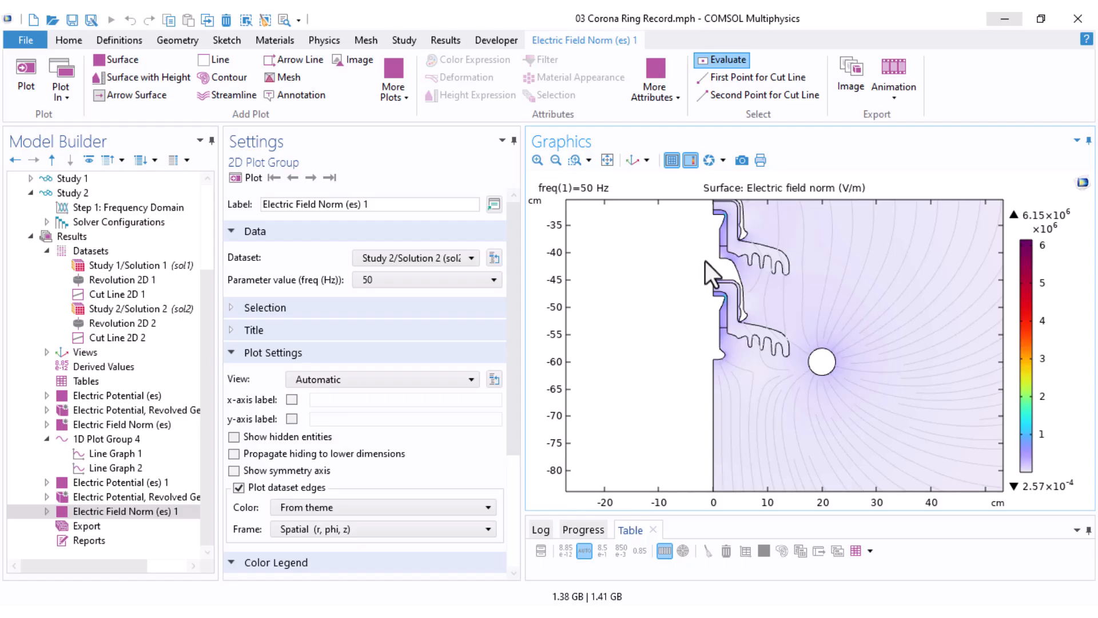
mouse_move(879, 453)
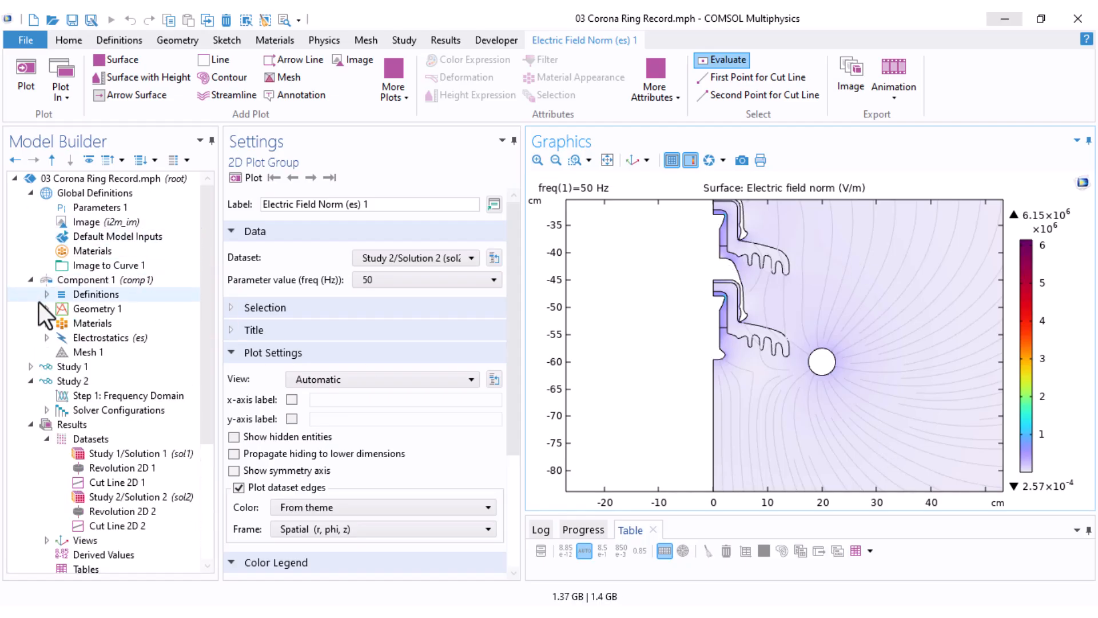
Step: Add Rectangle 3 to Geometry 1, 25 × 25 cm with its corner at z = -70
right_click(97, 308)
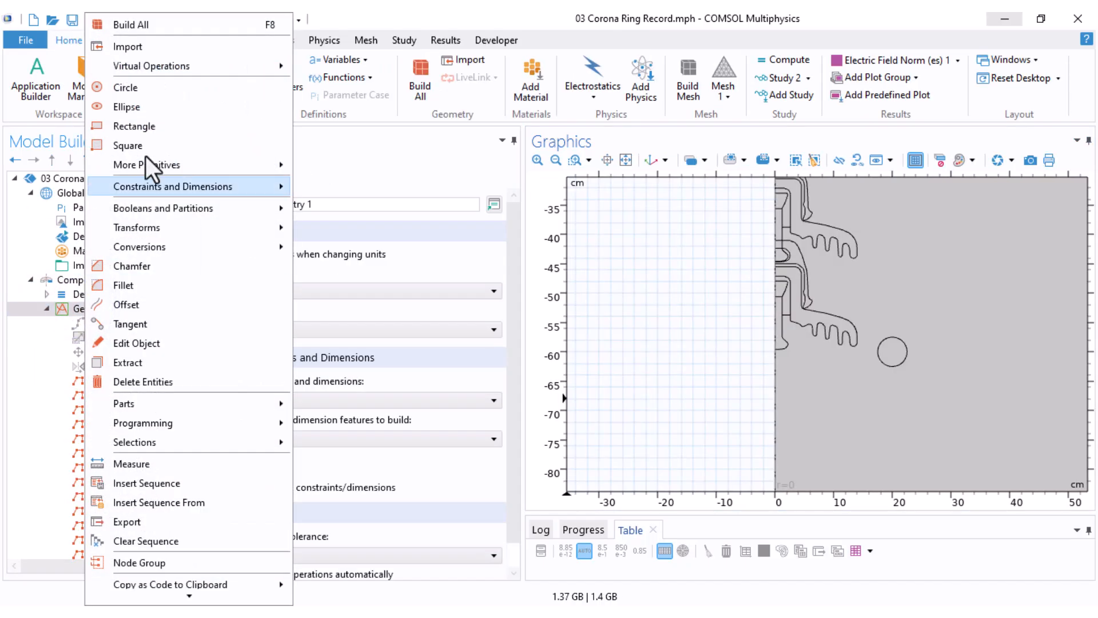
left_click(134, 126)
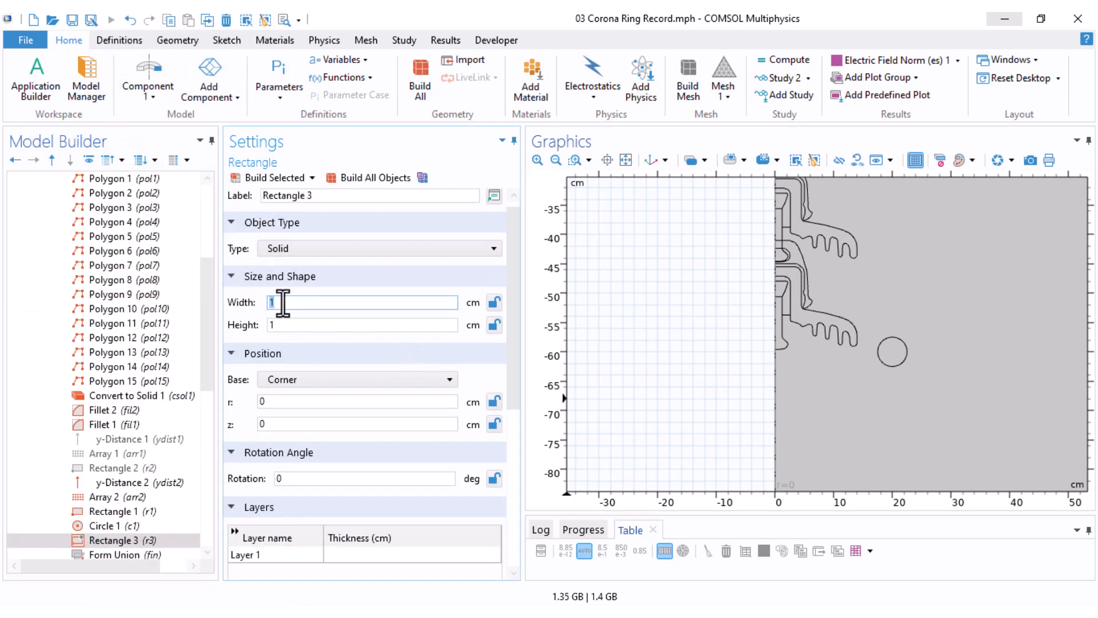
type("25")
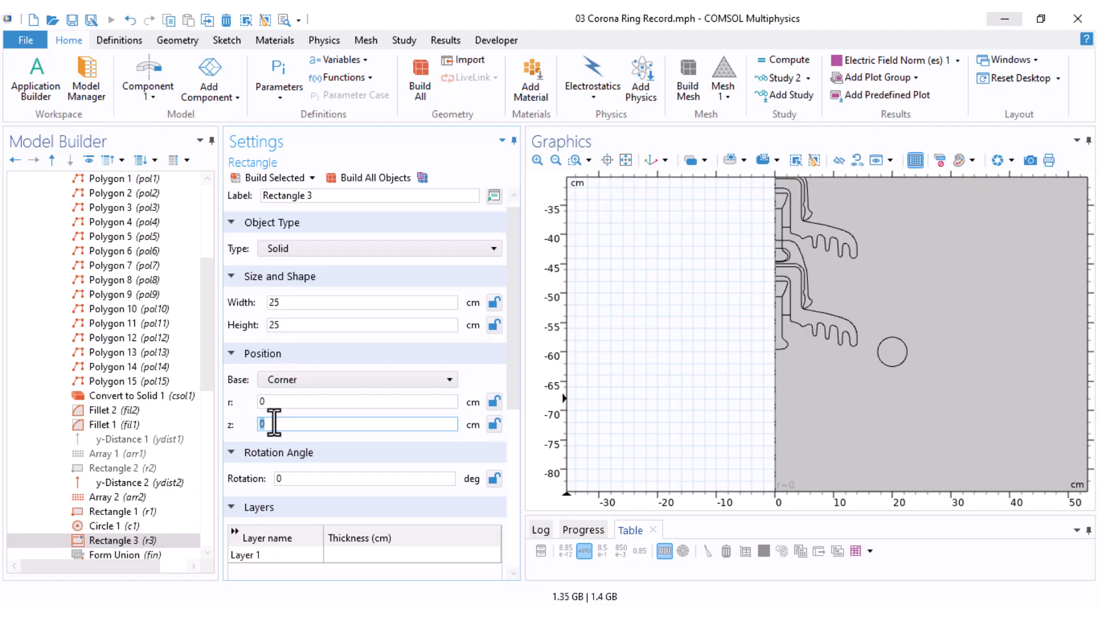
type("-70")
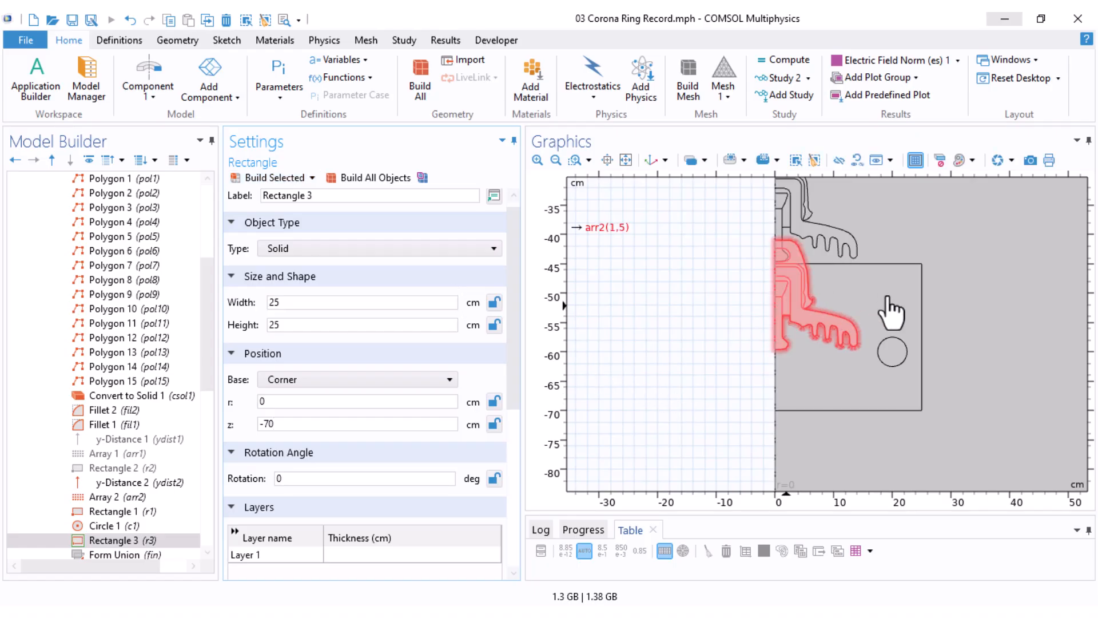
mouse_move(837, 343)
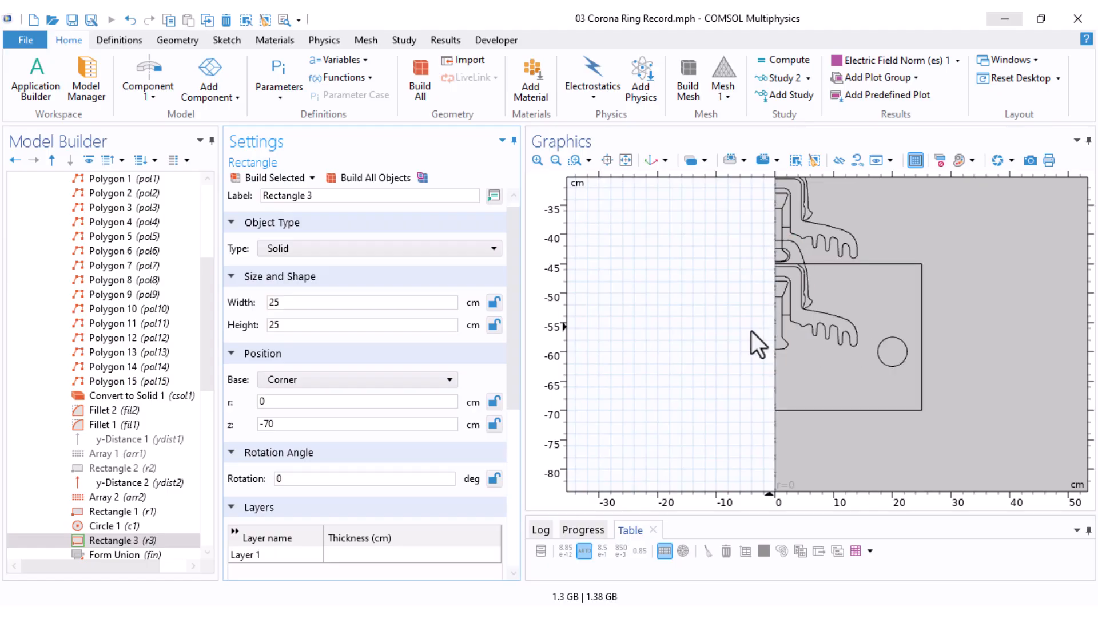
mouse_move(209, 333)
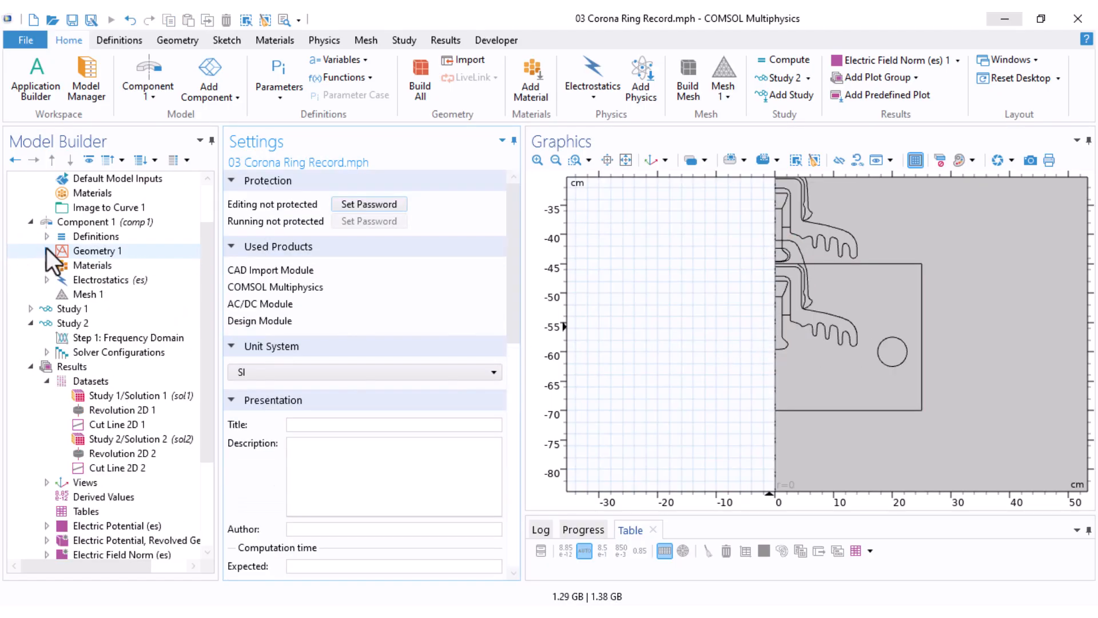
Step: Set Domain Probe 1 to report the maximum over domain 3, the box around the ring
right_click(96, 236)
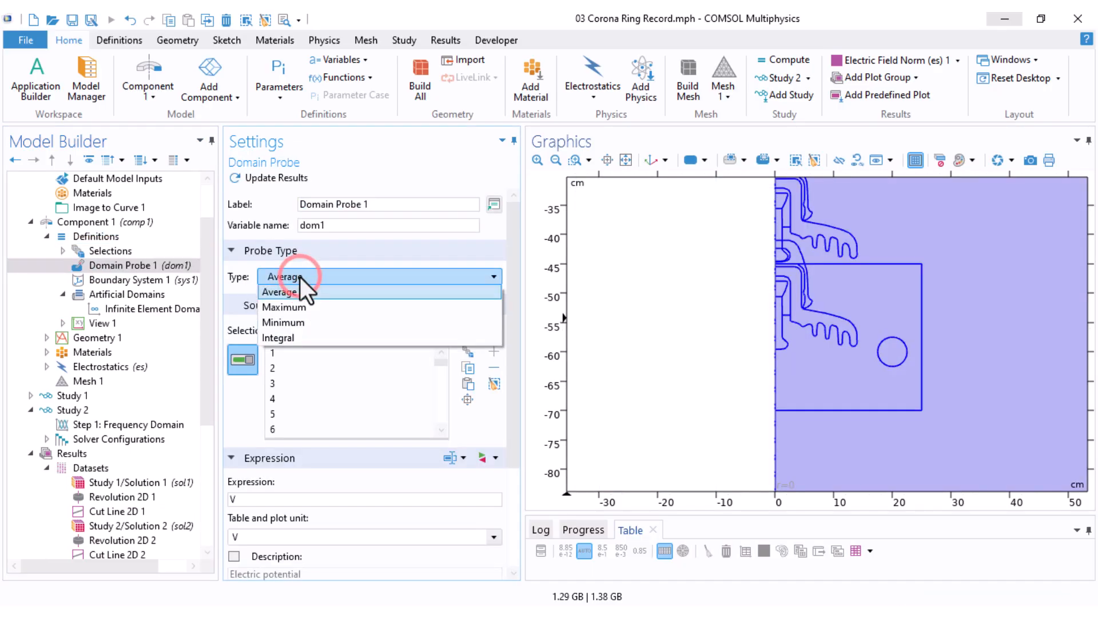
left_click(283, 307)
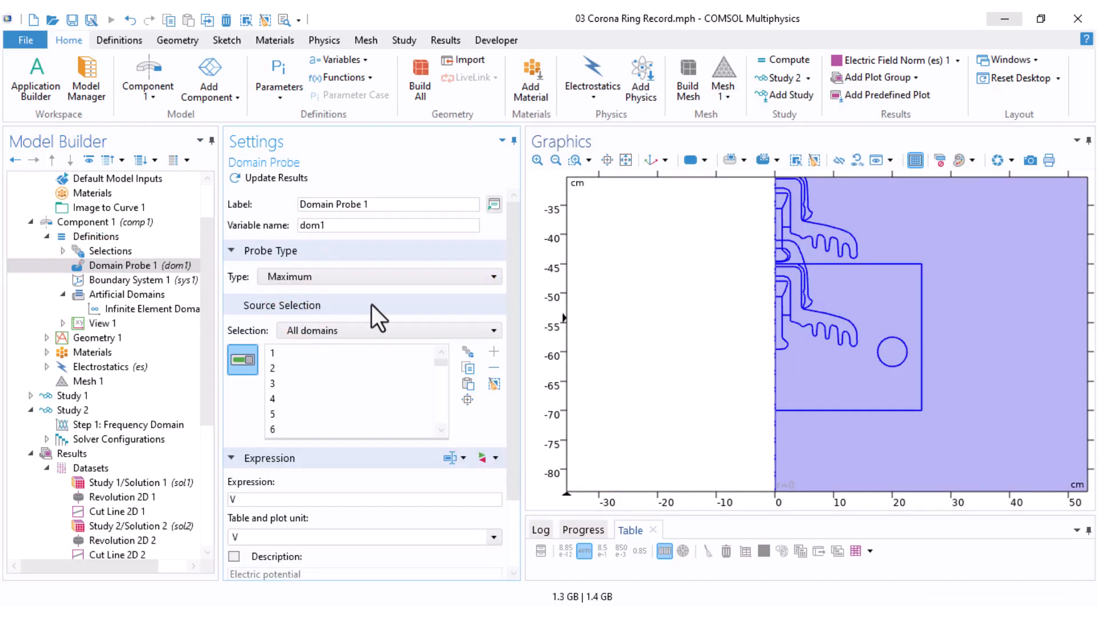
scroll("down", 3)
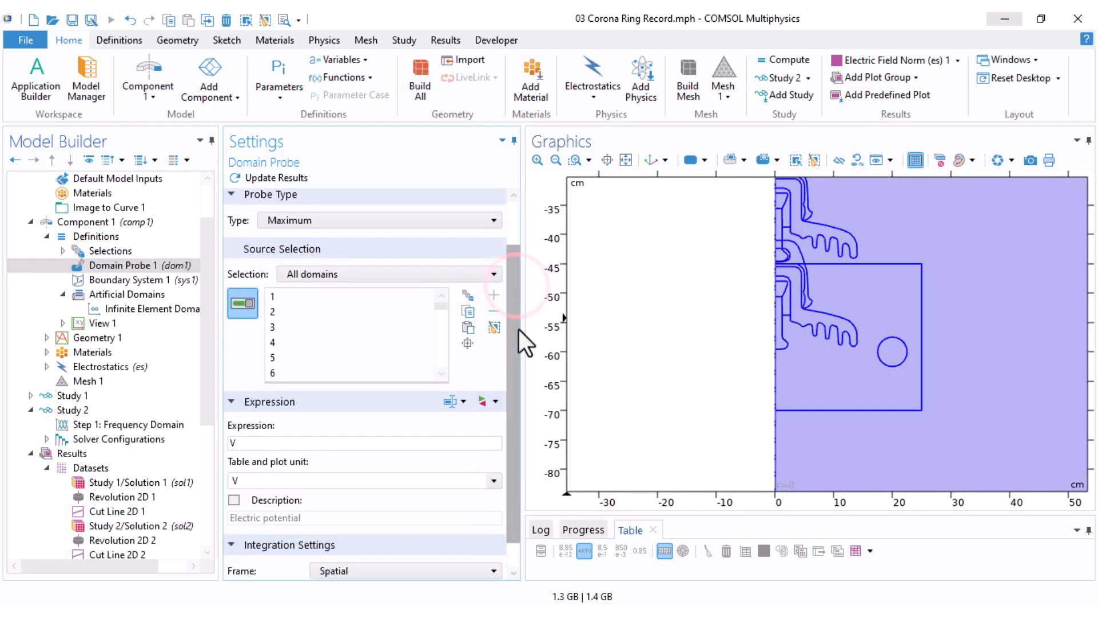
left_click(493, 328)
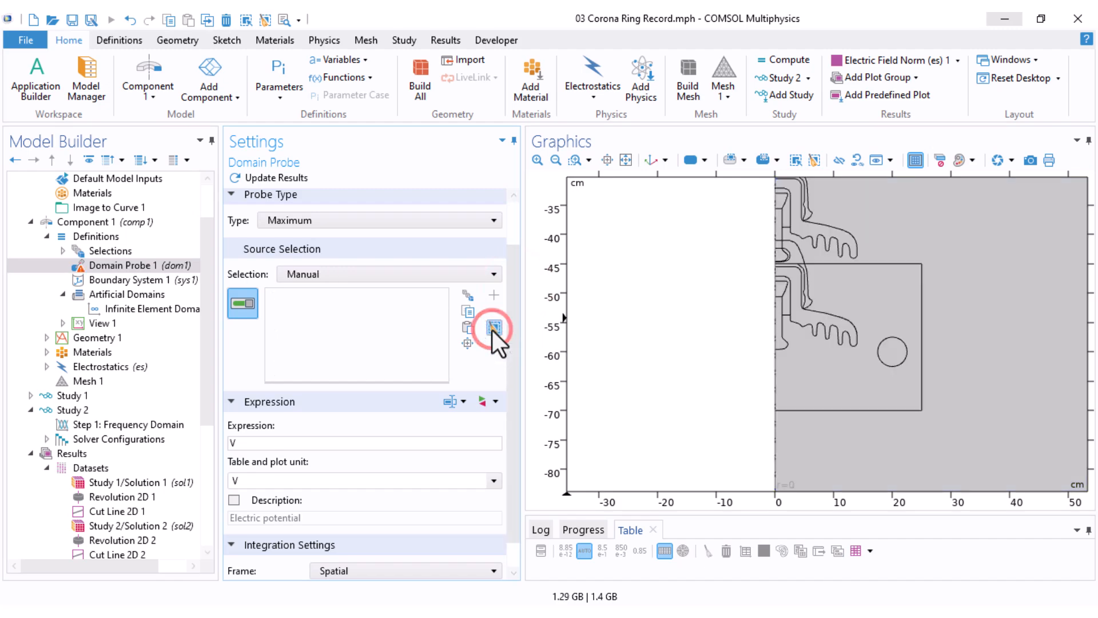
left_click(492, 327)
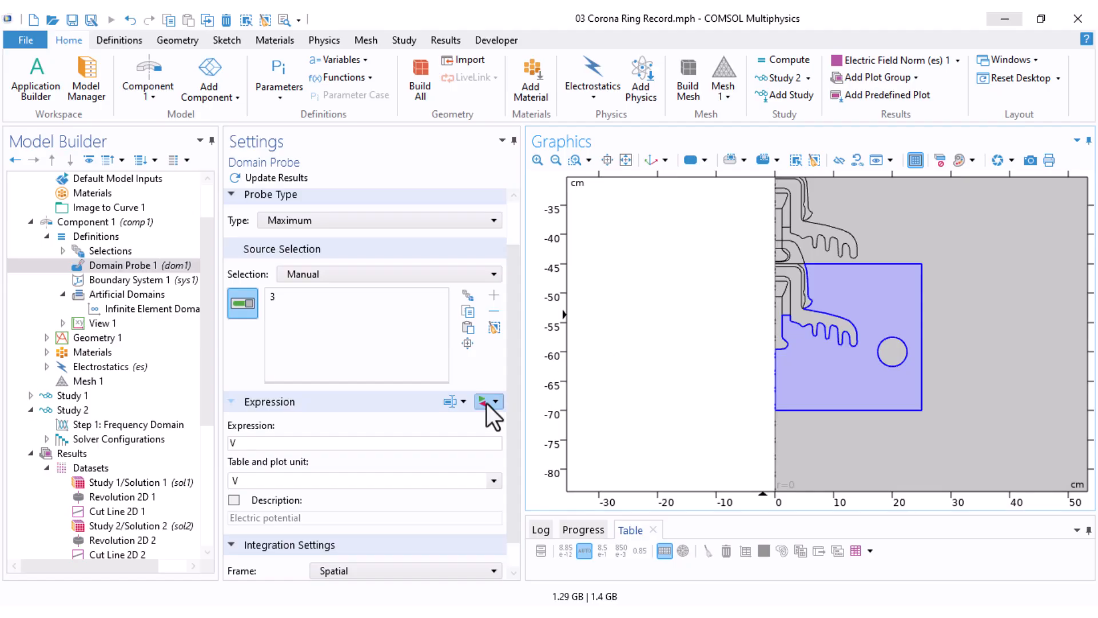
Step: Set the probe expression to es.normE from Electrostatics > Electric
left_click(495, 401)
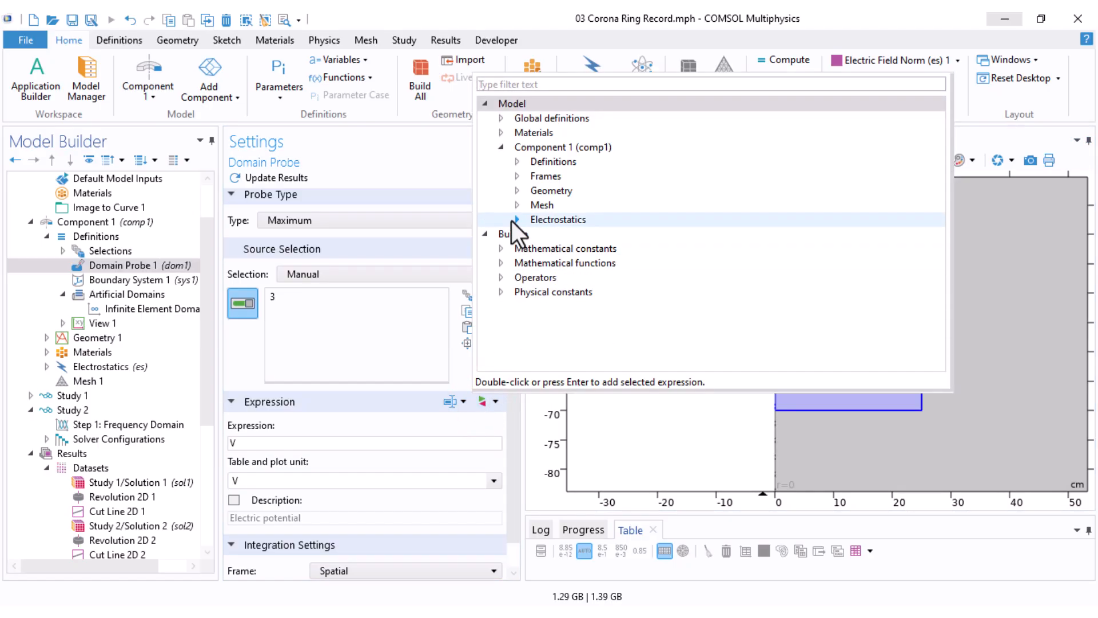
left_click(516, 219)
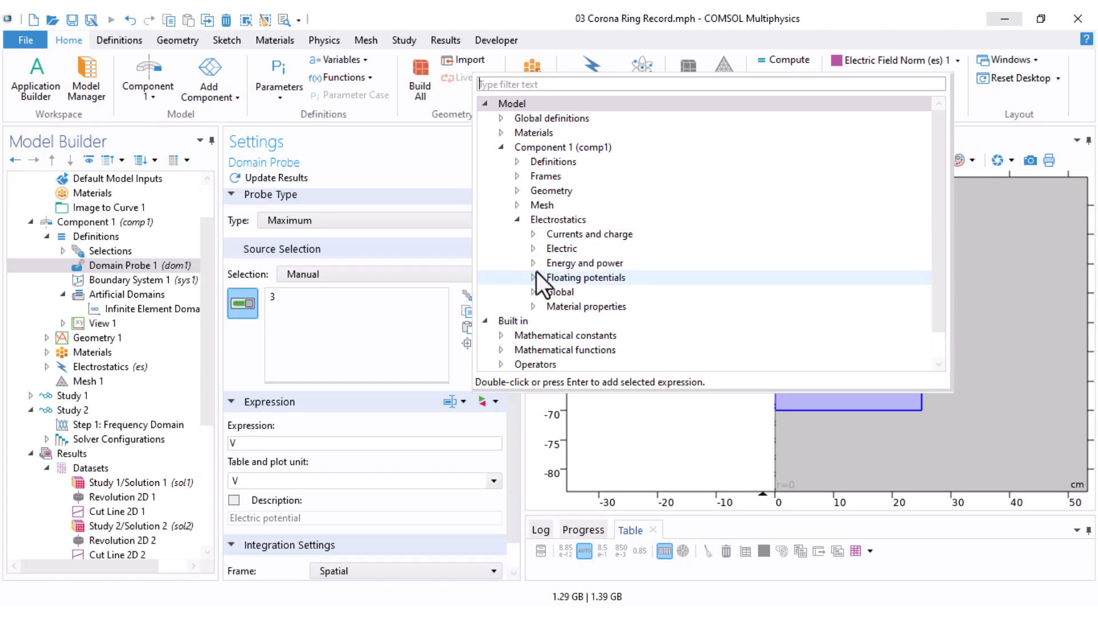
left_click(533, 249)
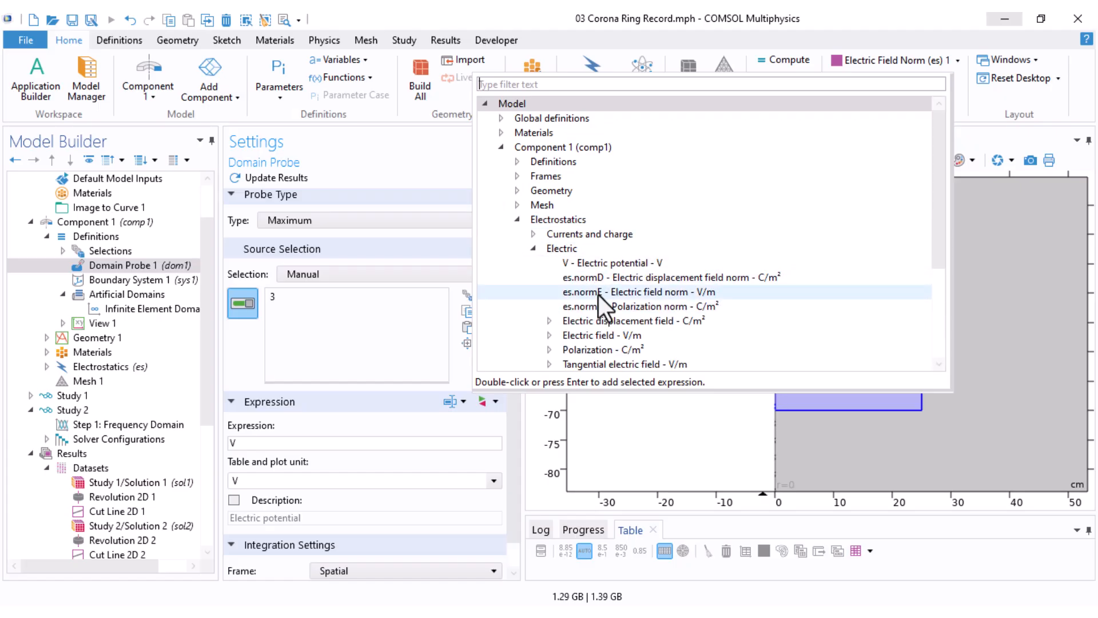
double_click(608, 292)
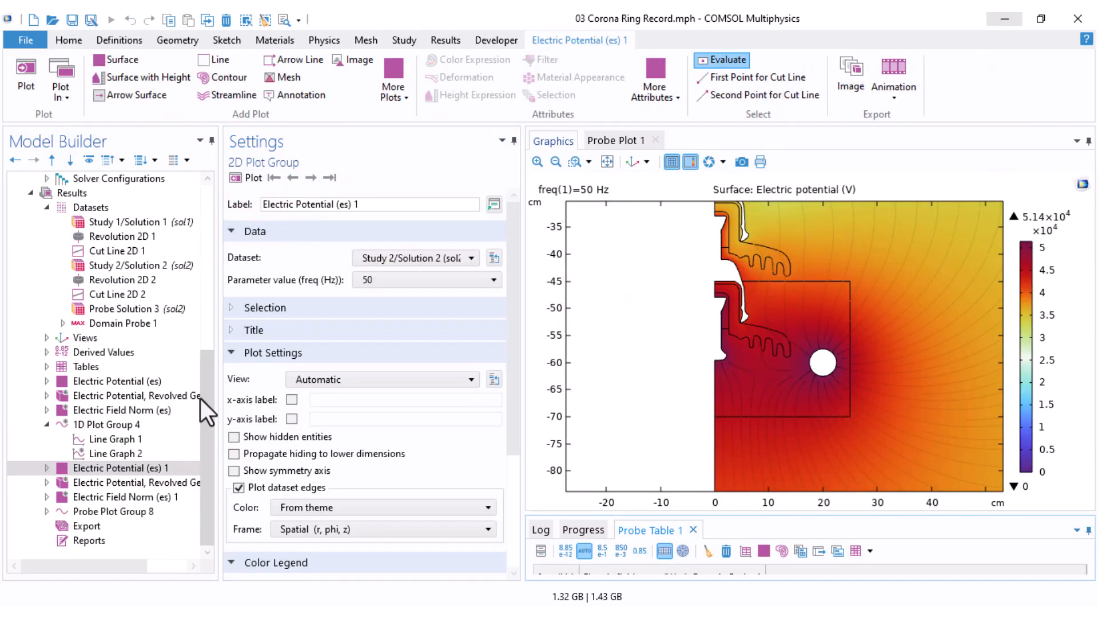
Step: Evaluate Domain Probe 1 under Derived Values, giving 1.8855 kV/mm in Table 1
left_click(47, 351)
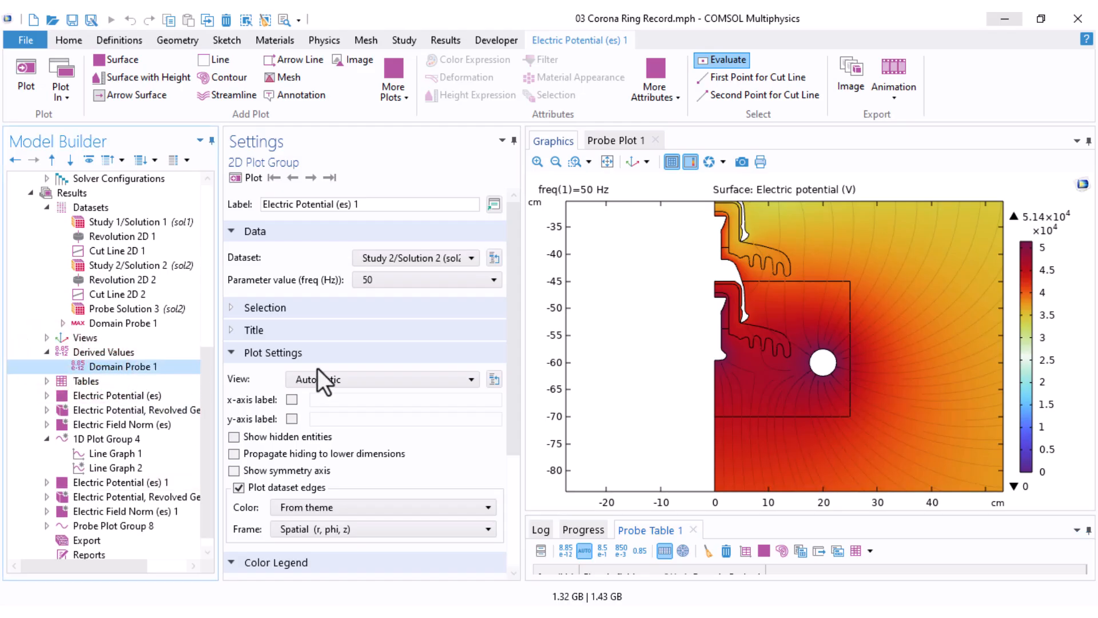
left_click(122, 366)
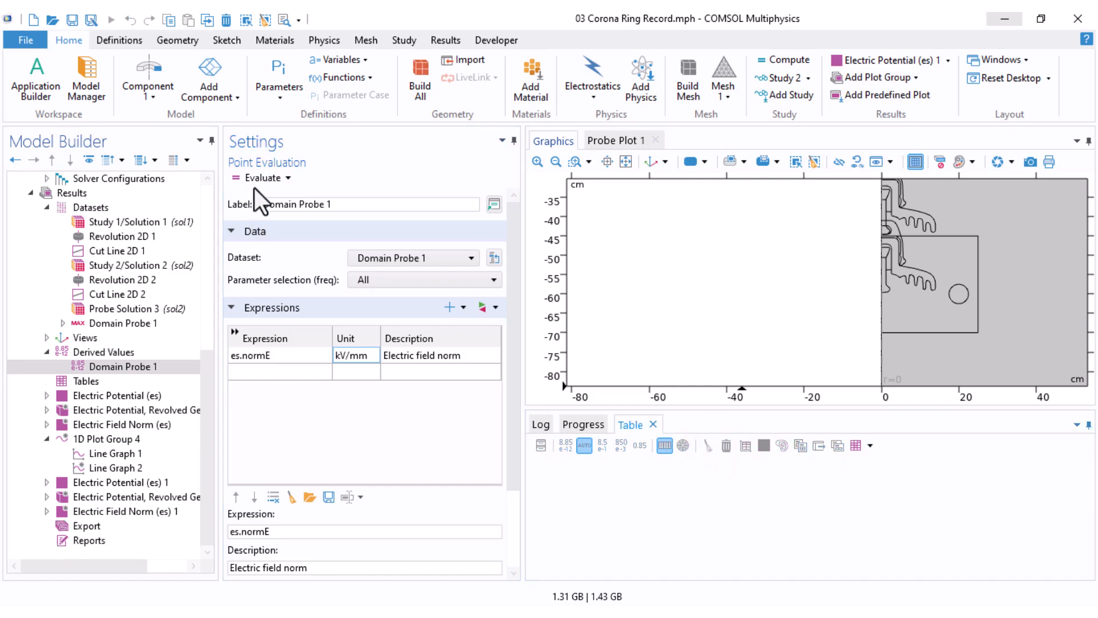
left_click(262, 177)
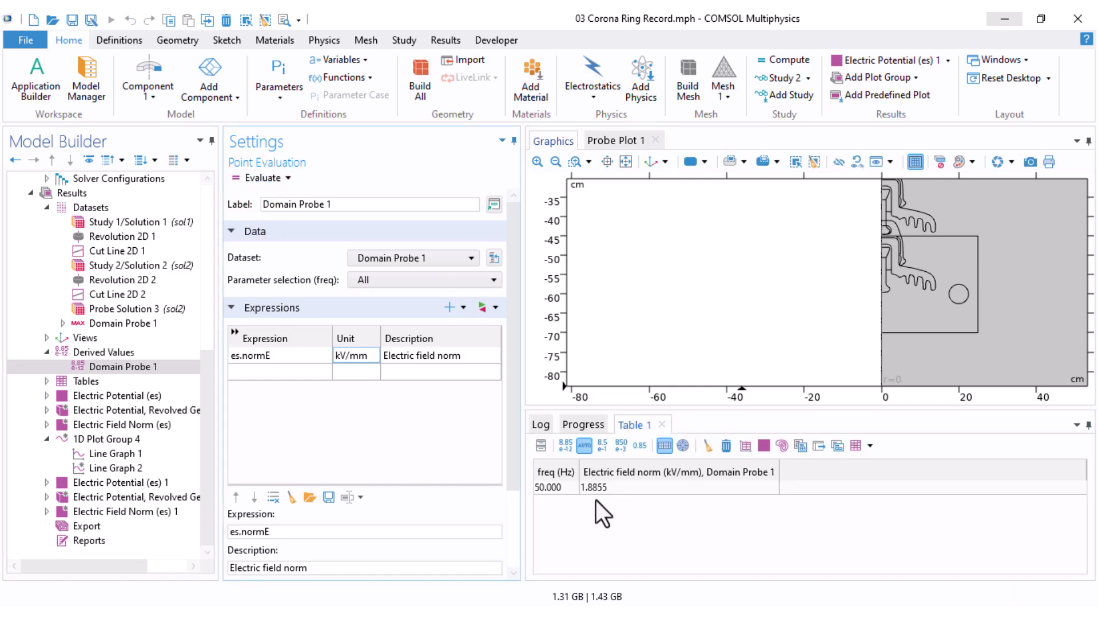
mouse_move(619, 508)
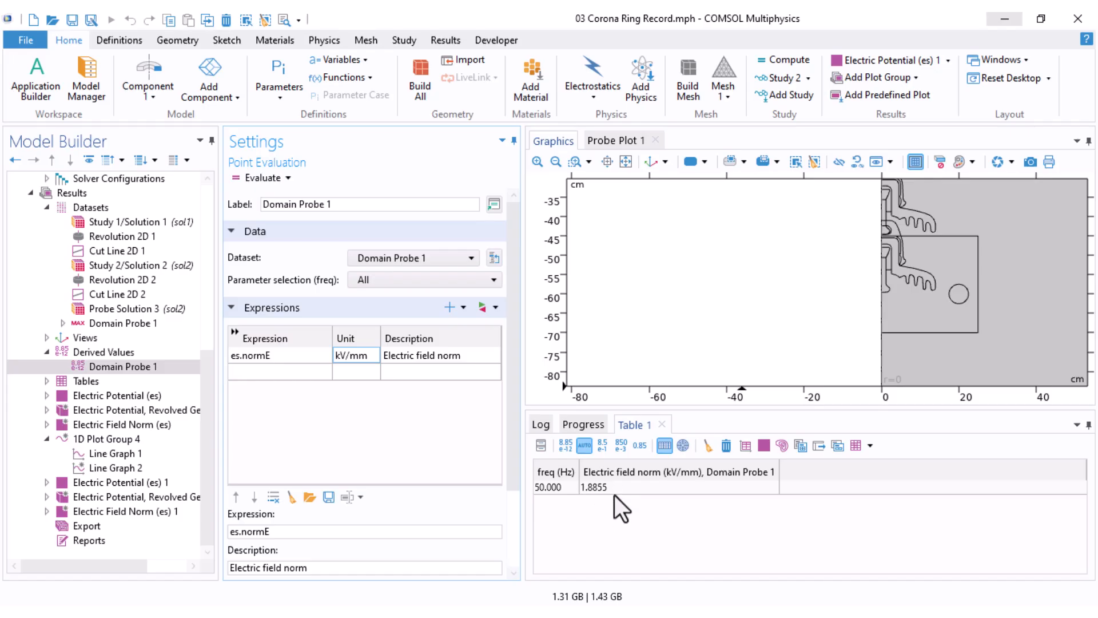
mouse_move(592, 508)
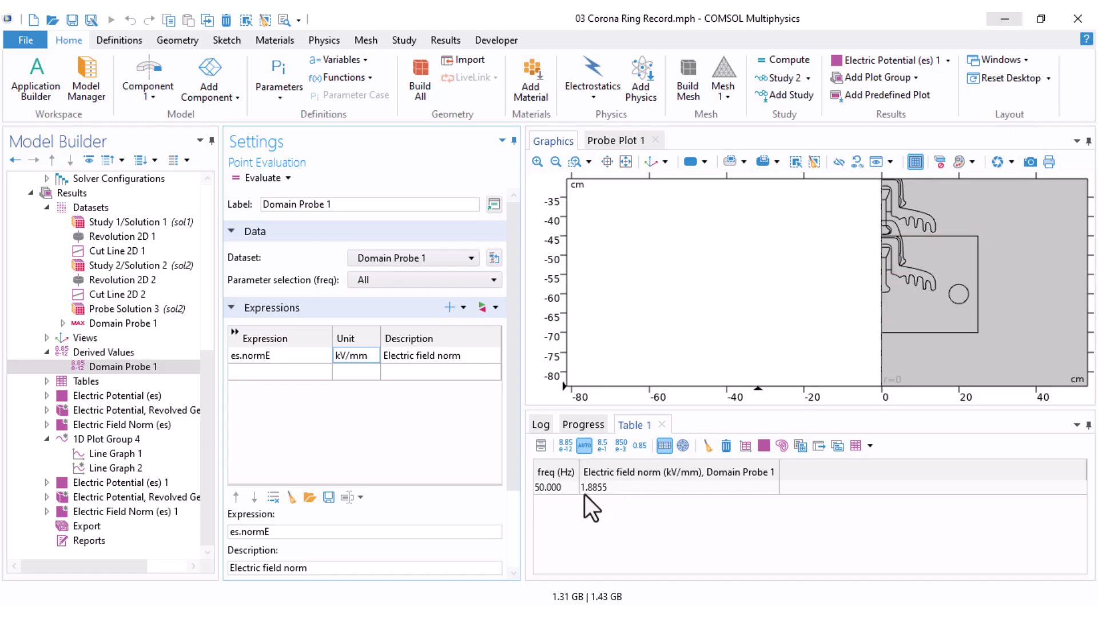
mouse_move(596, 508)
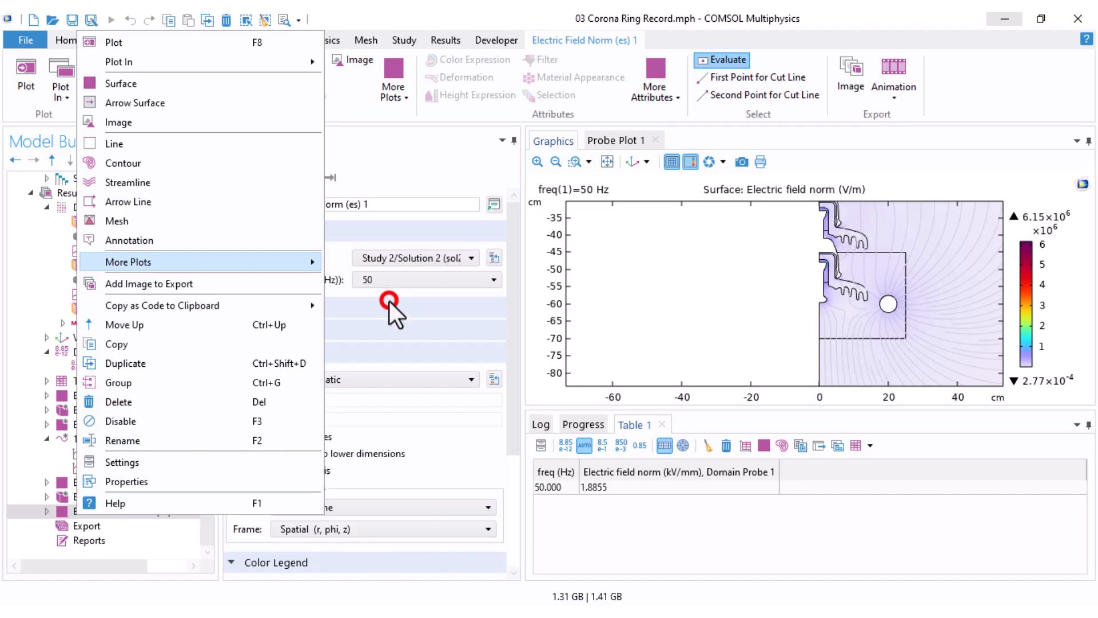
Step: Add a Max/Min Surface plot of es.normE marking the 6.14692E6 V/m peak
left_click(128, 261)
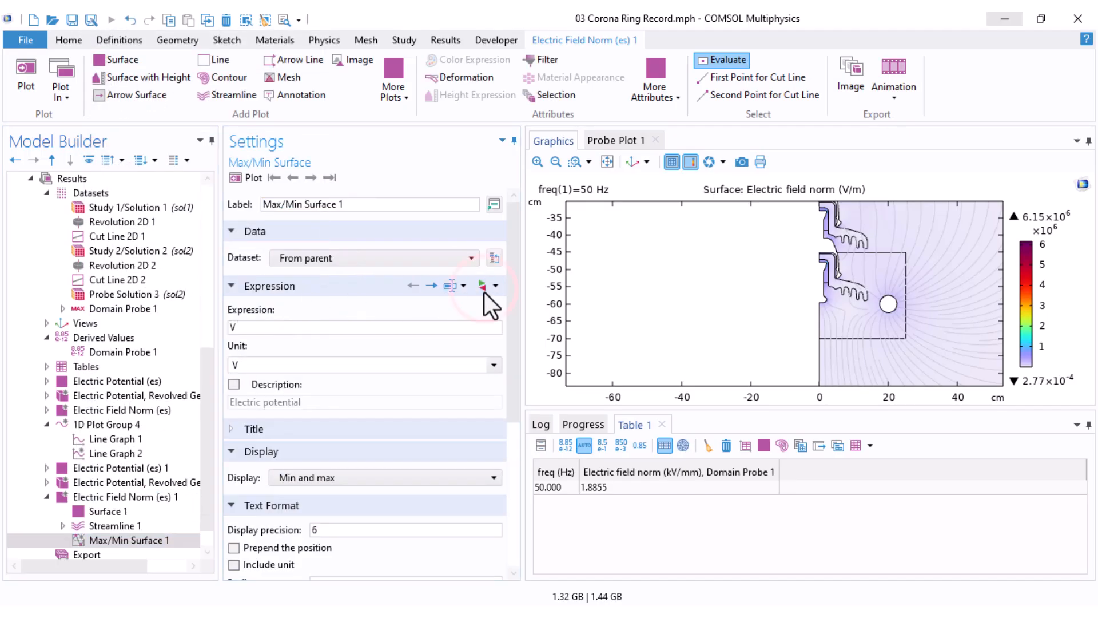
left_click(484, 284)
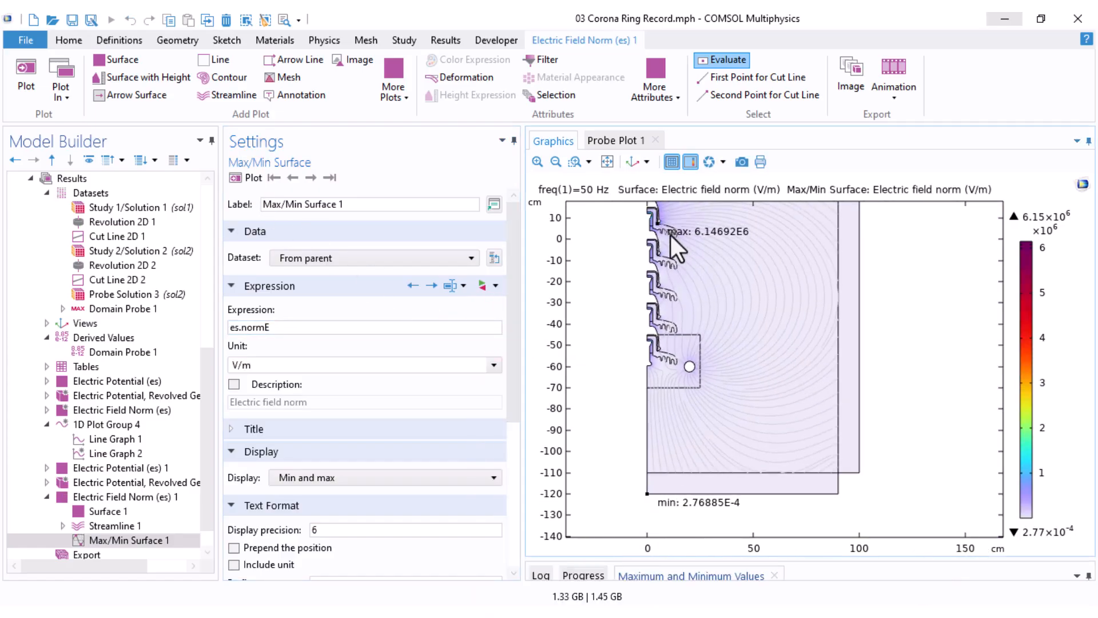
mouse_move(799, 258)
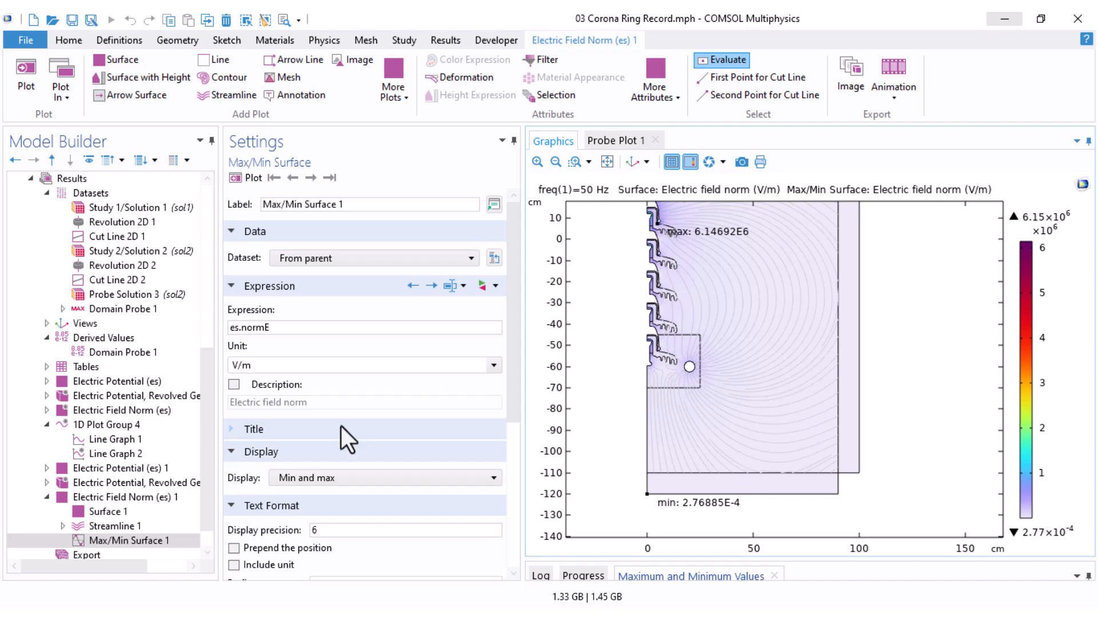
Step: Restrict Electric Field Norm (es) 1 to domain 3, giving a maximum of 1.88553E6 V/m
left_click(125, 497)
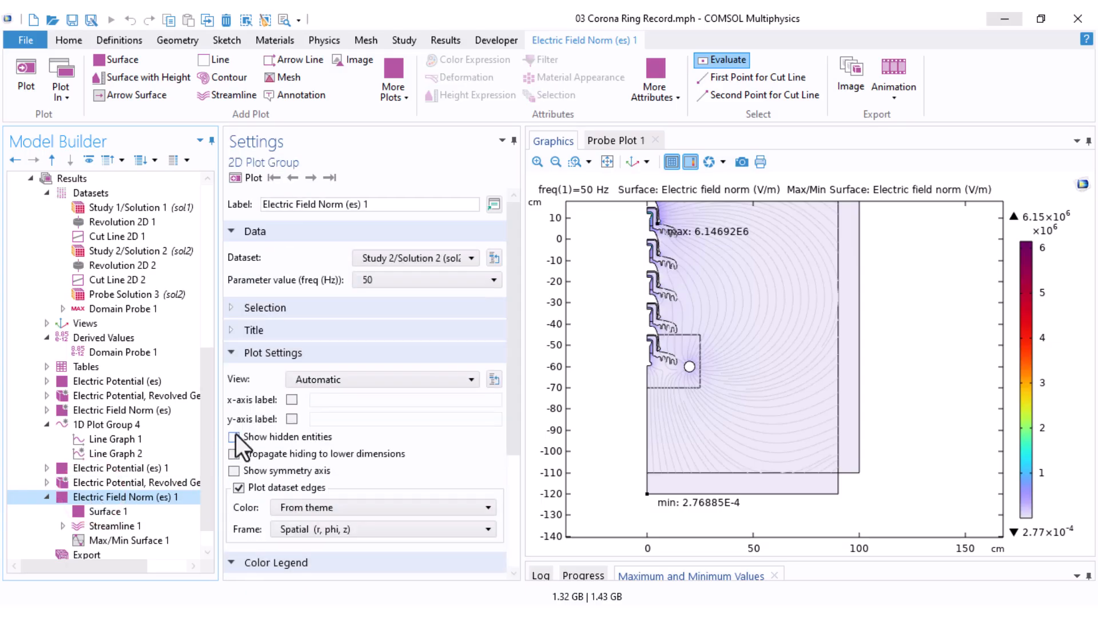
left_click(264, 307)
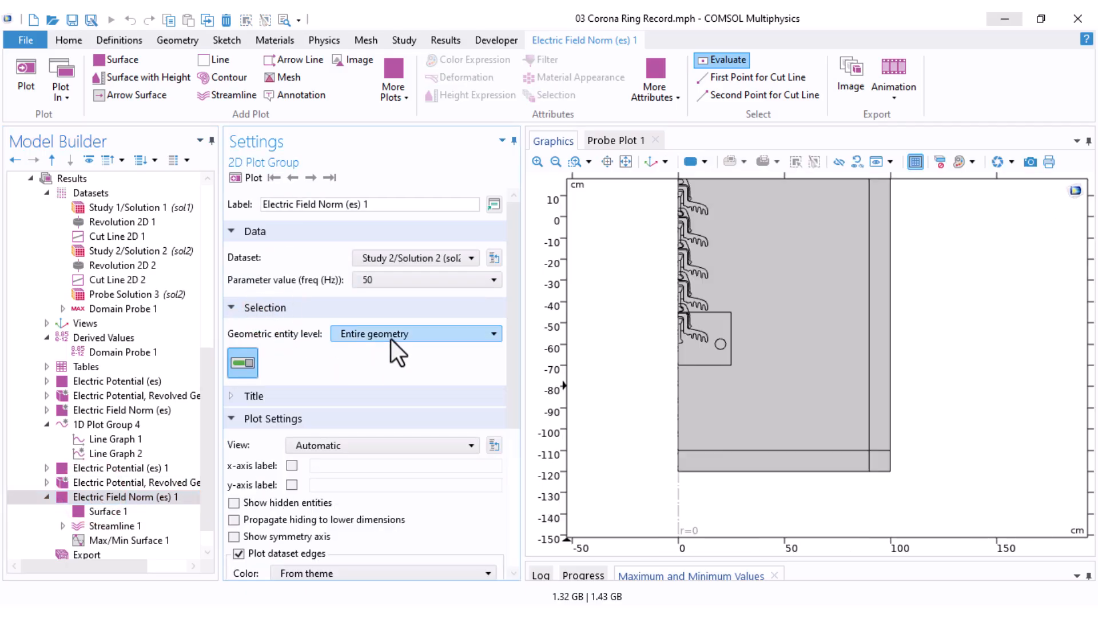
left_click(415, 334)
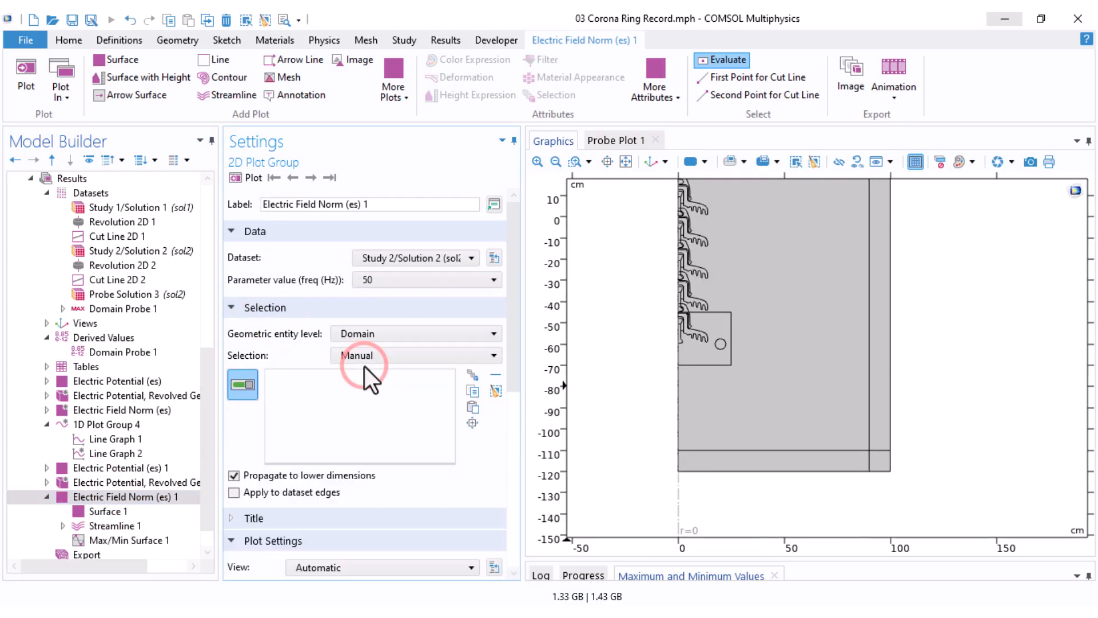
left_click(707, 339)
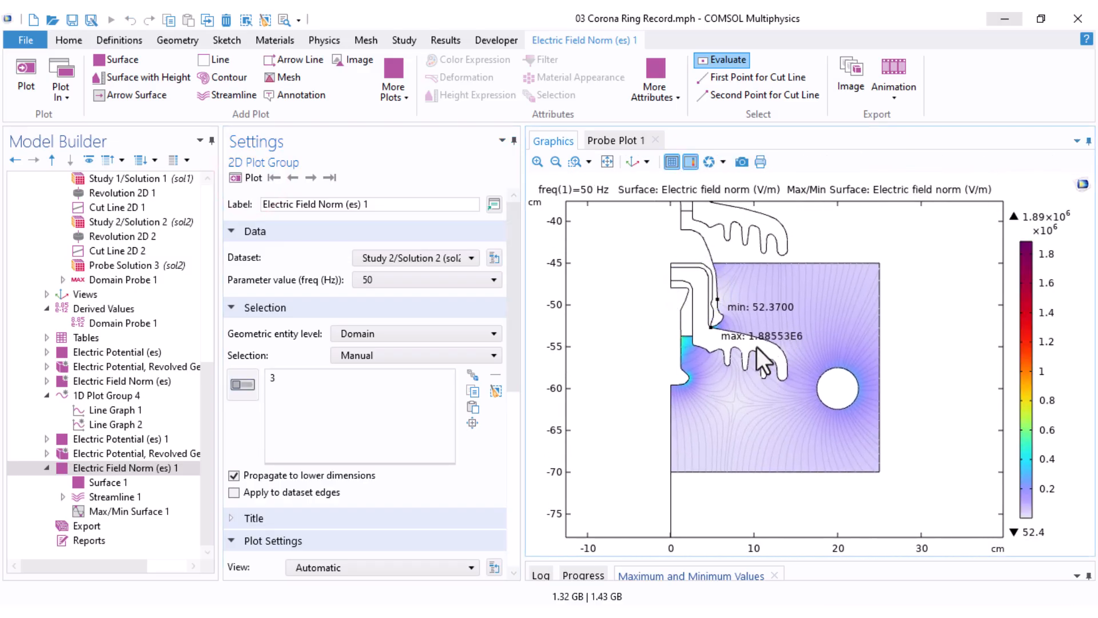
mouse_move(721, 343)
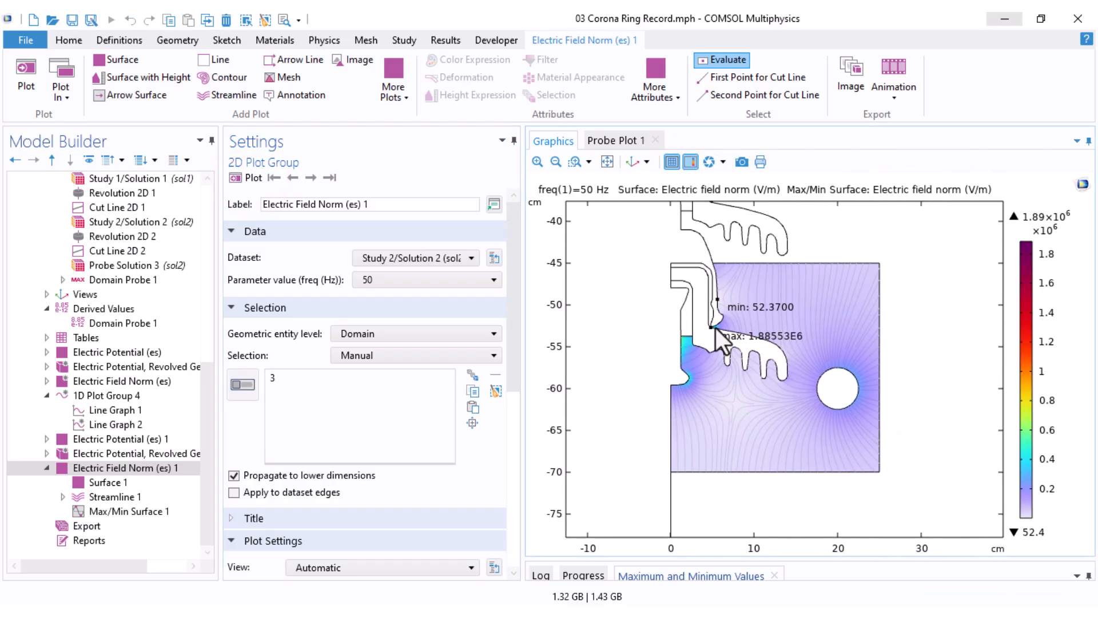
mouse_move(715, 343)
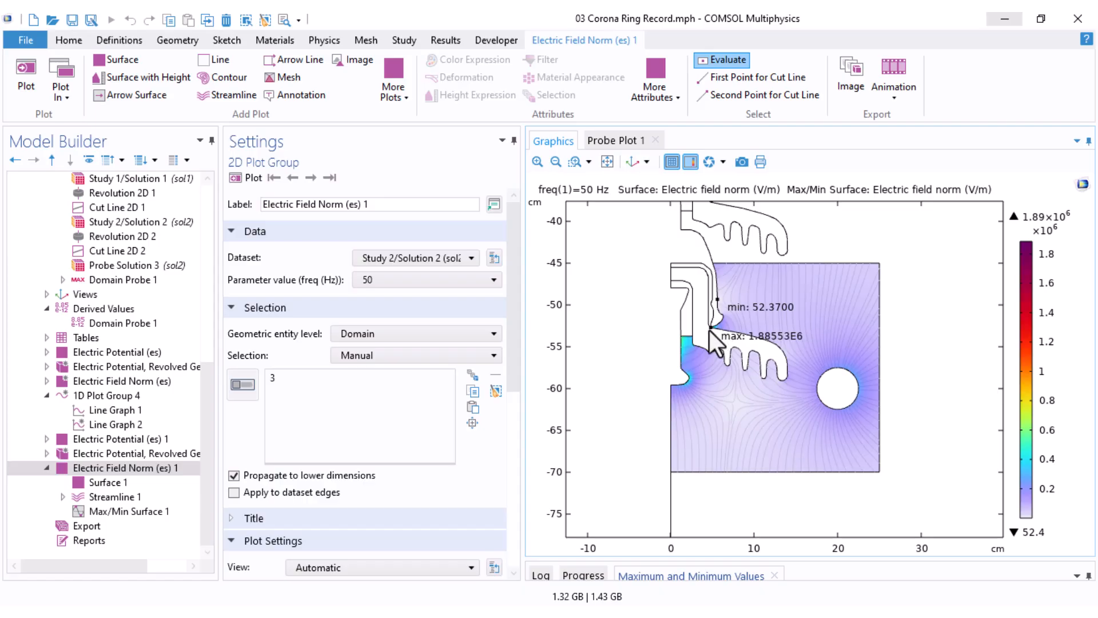
mouse_move(715, 343)
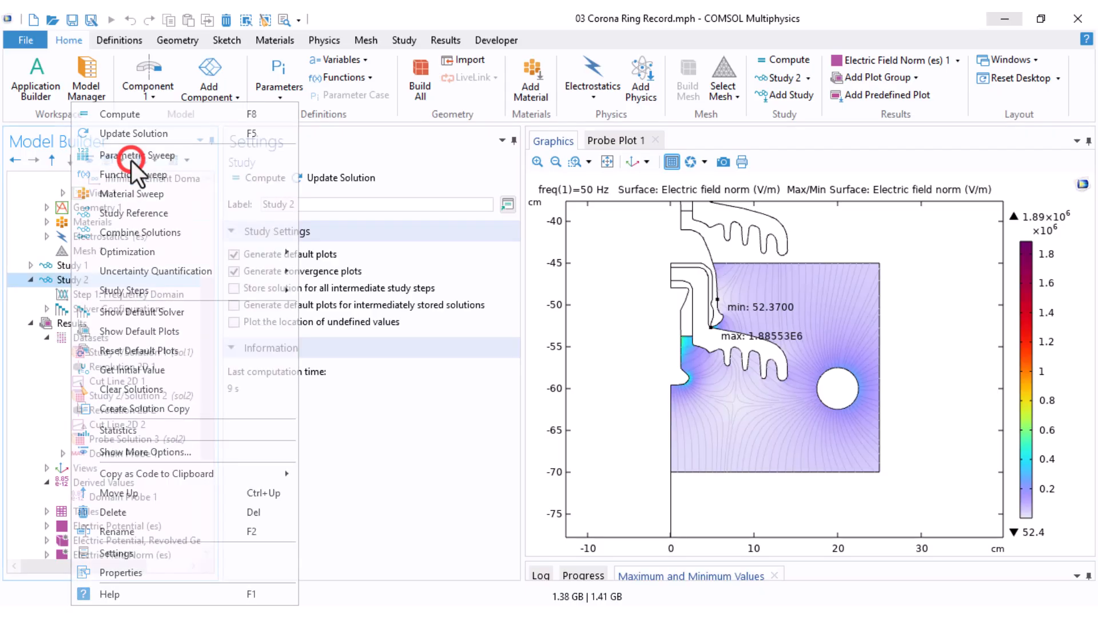
Step: Add a Parametric Sweep to Study 2 sweeping Height over range(-50,-10,-70)
left_click(132, 155)
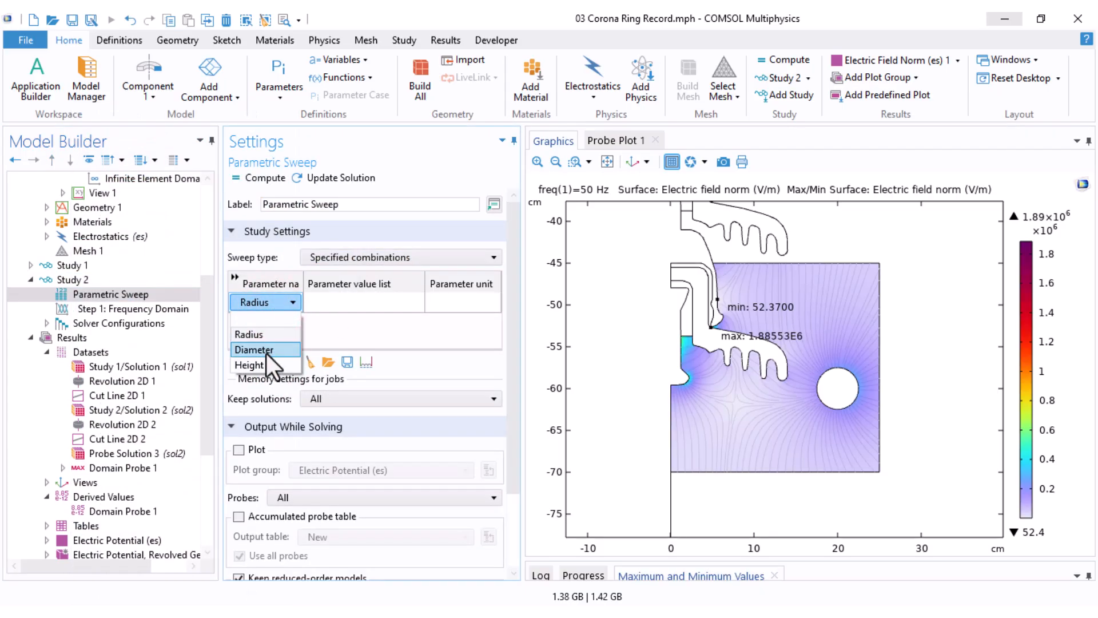
left_click(248, 365)
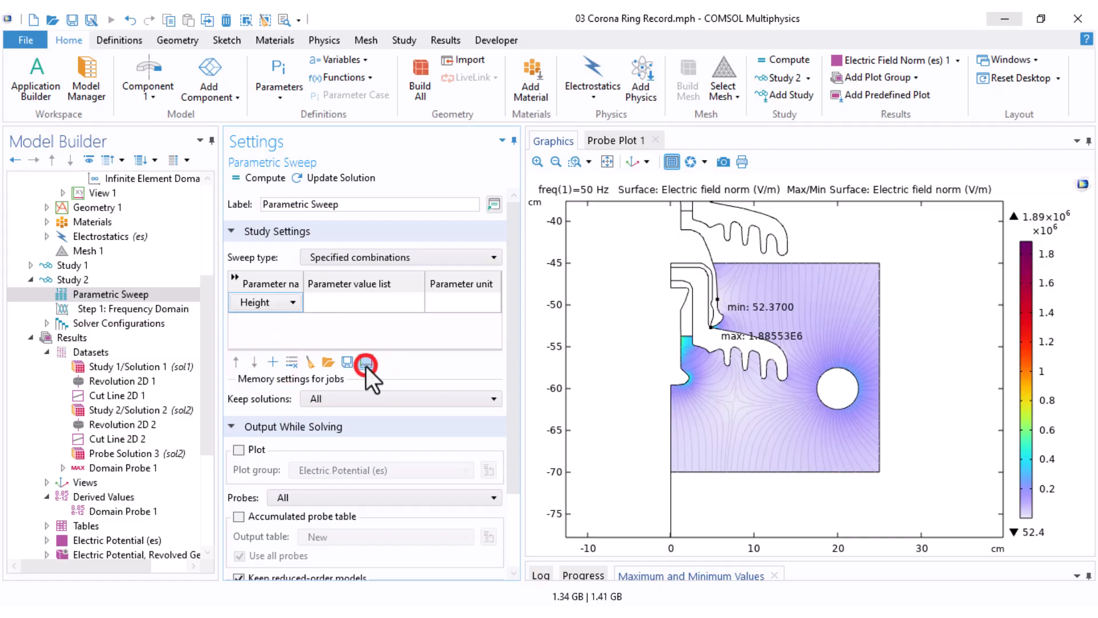
left_click(364, 362)
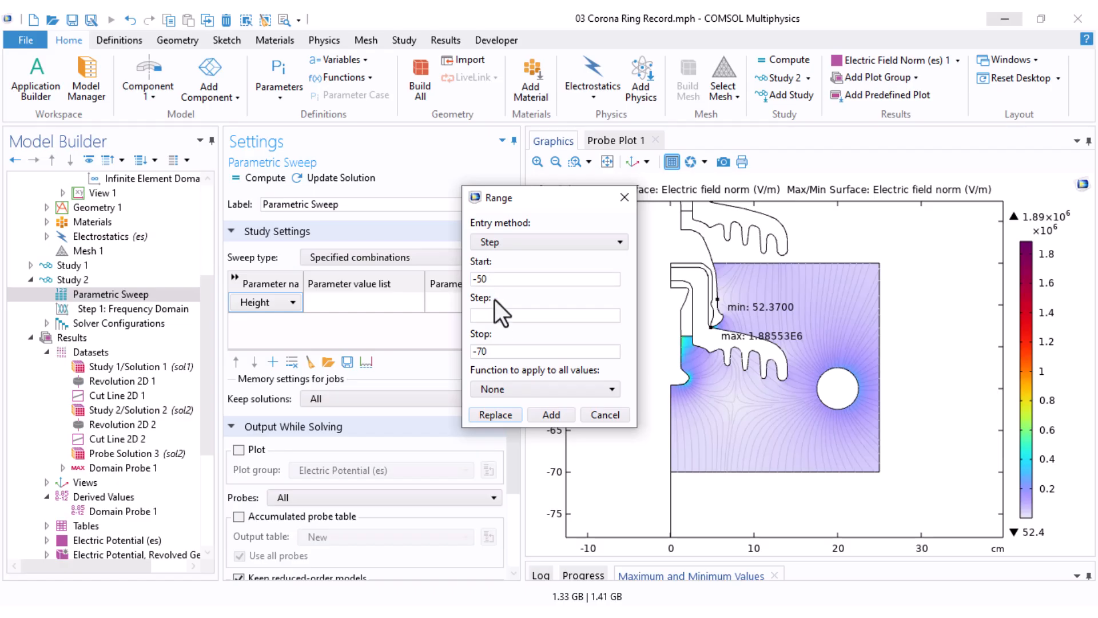
type("-10")
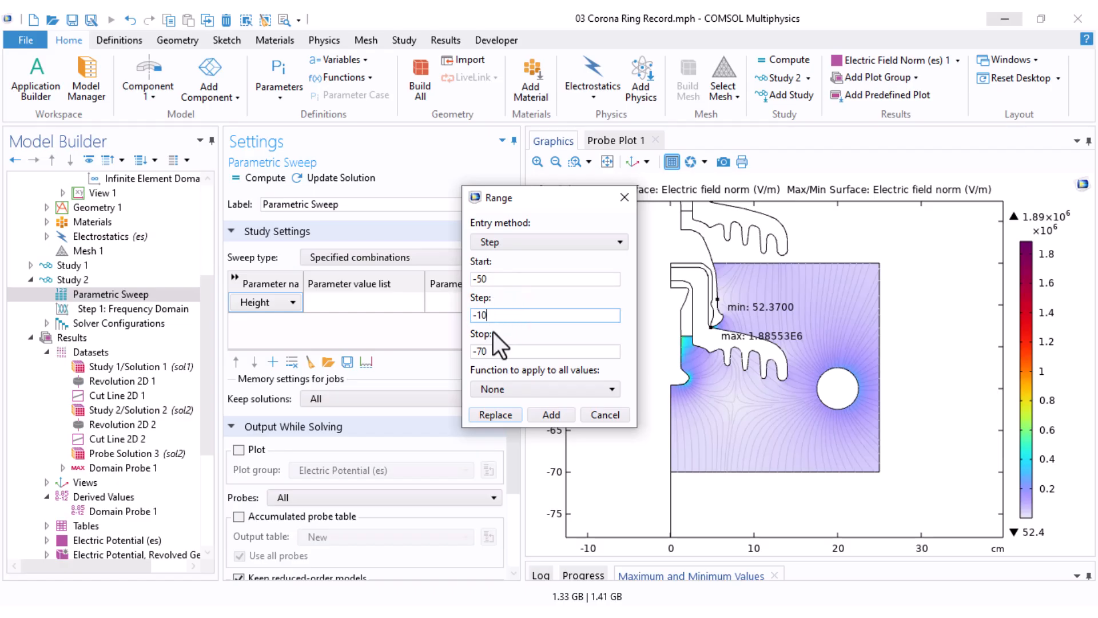
left_click(495, 415)
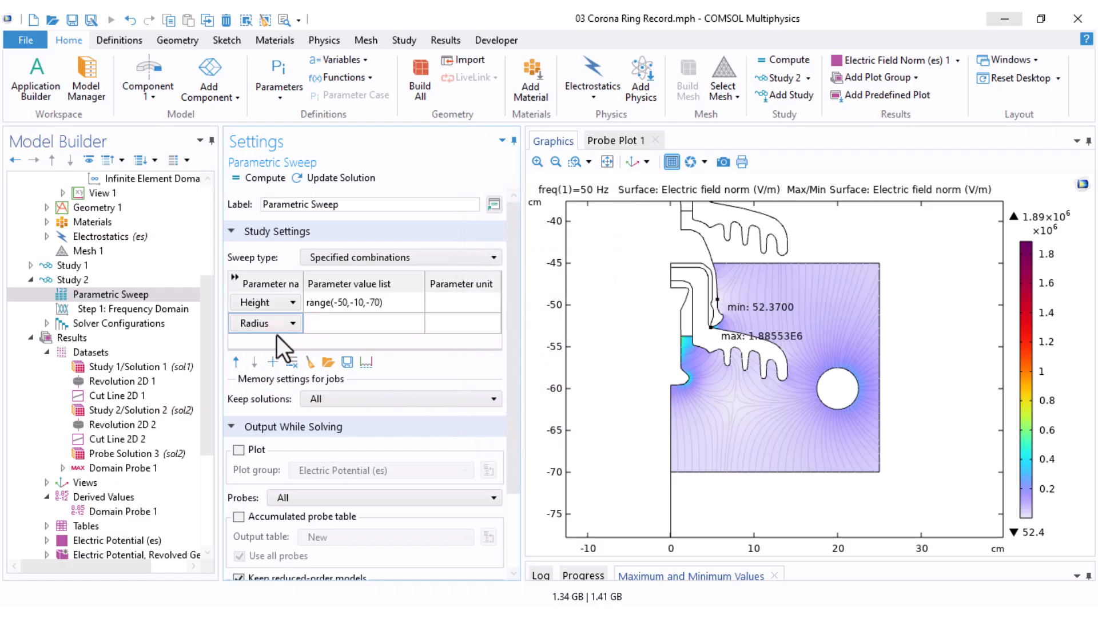
Step: Add Diameter range(18,2,24) to the sweep and set sweep type to All combinations
left_click(265, 323)
type("2")
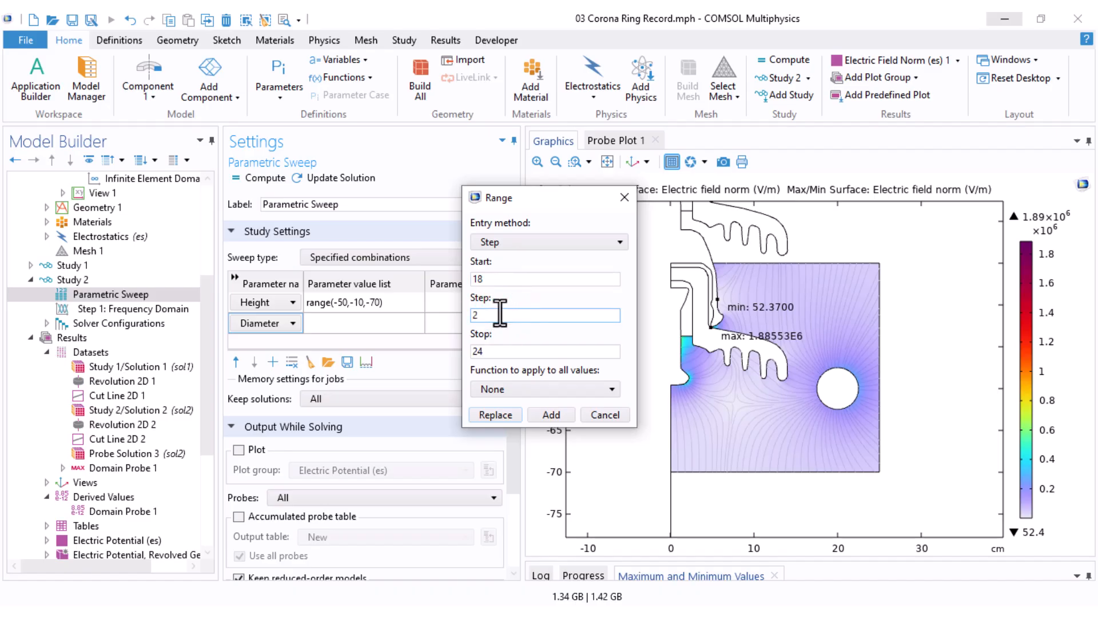
left_click(495, 415)
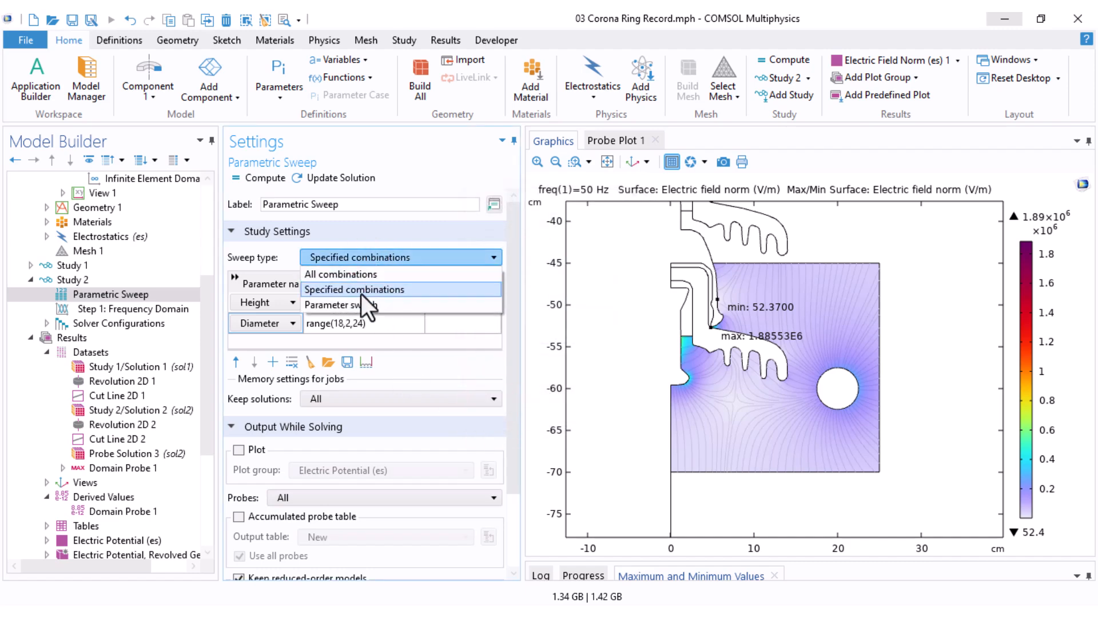
left_click(341, 274)
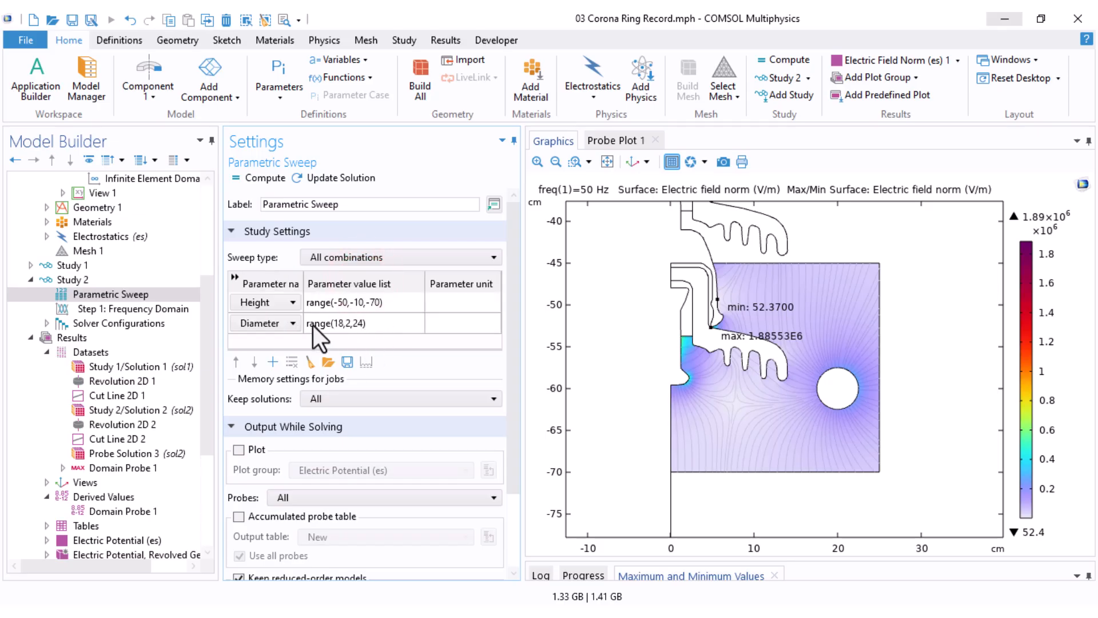
mouse_move(322, 336)
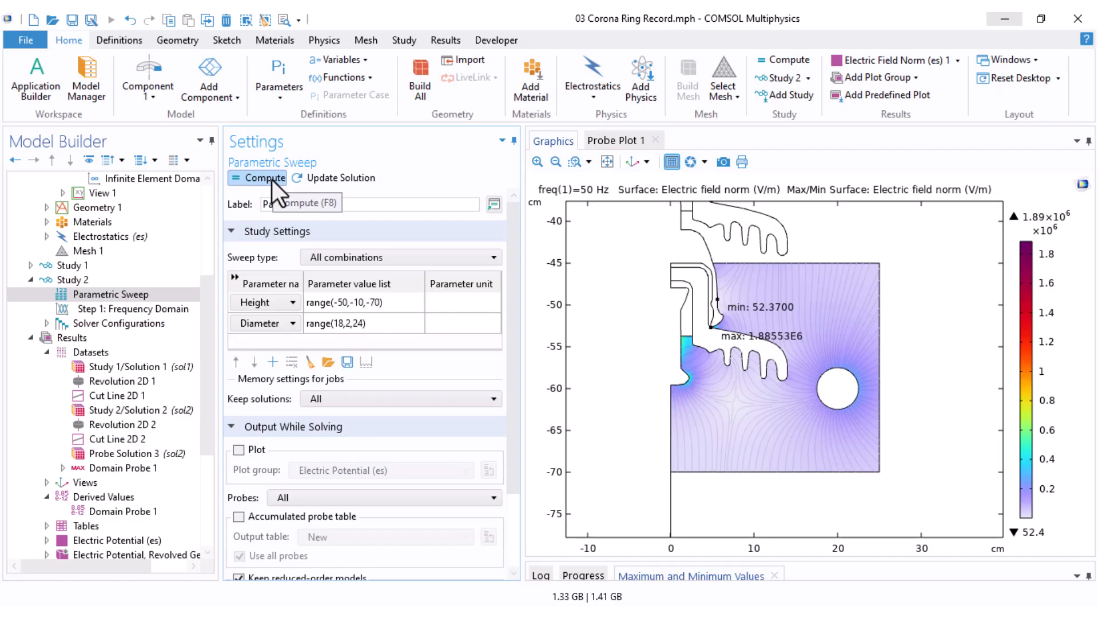
Step: Solve the ring height and diameter parametric sweep
left_click(262, 178)
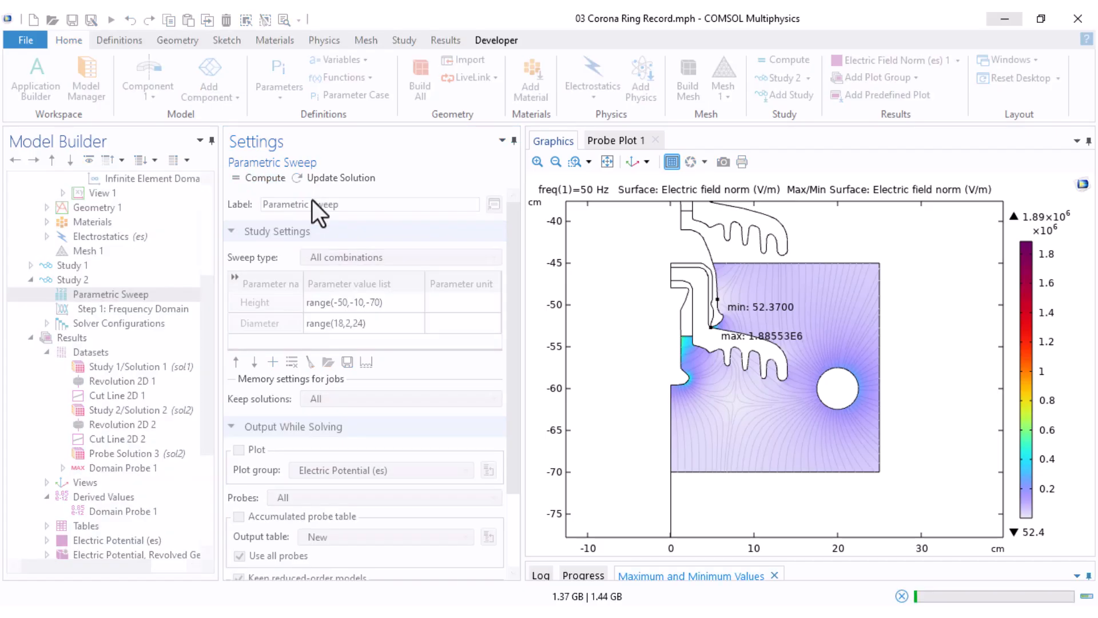
left_click(116, 540)
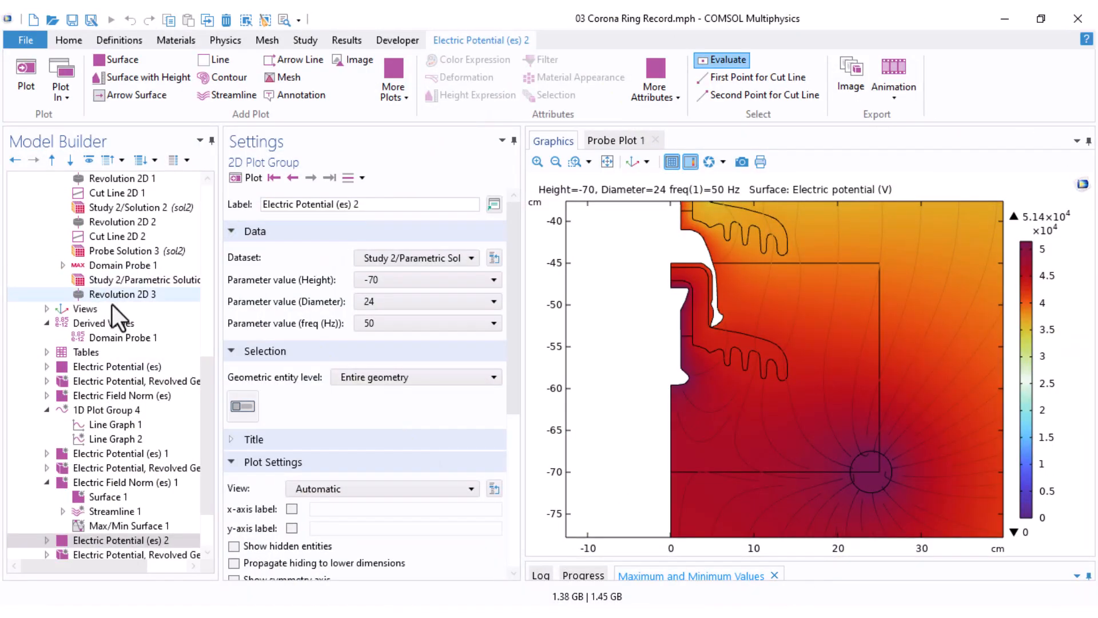
scroll("up", 3)
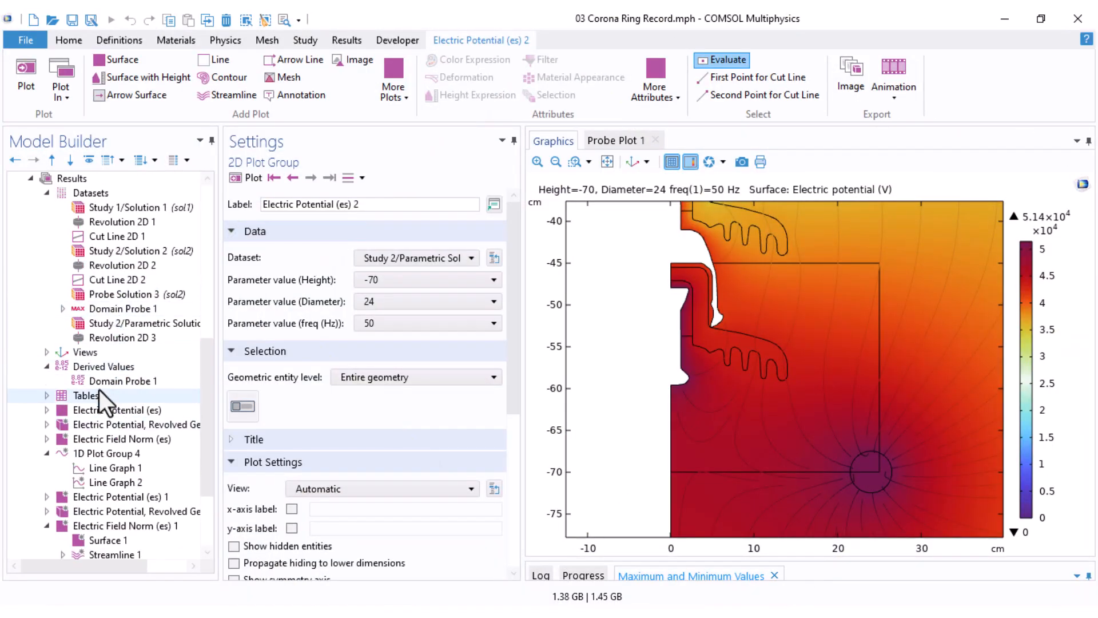
Step: Set Domain Probe 1's dataset to Study 2/Parametric Solutions 1 (sol3)
left_click(121, 381)
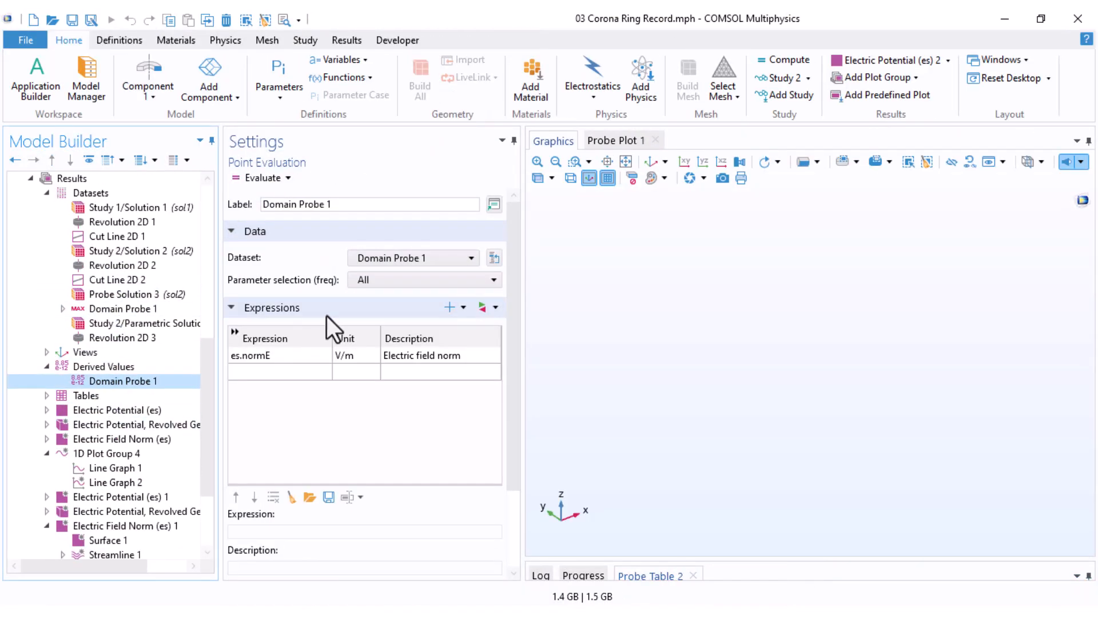
mouse_move(319, 305)
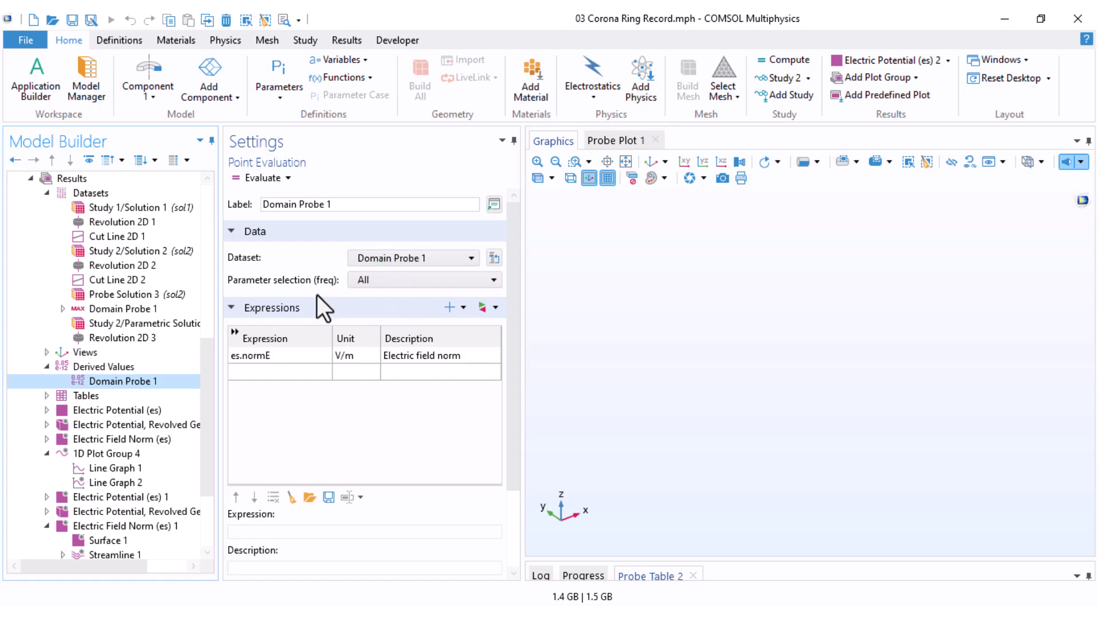
mouse_move(126, 251)
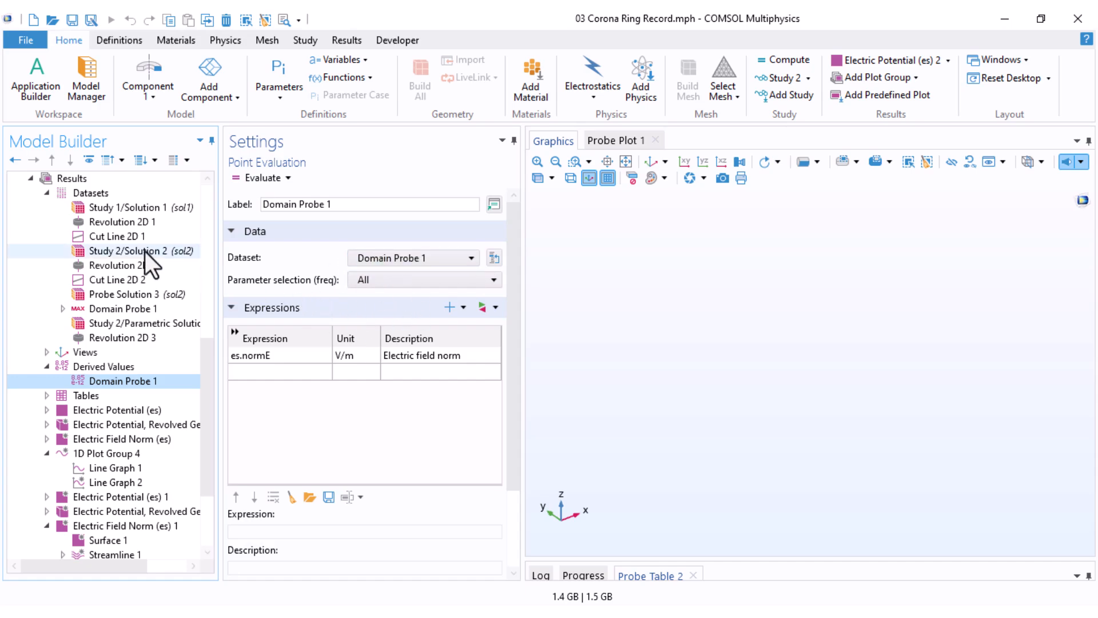
left_click(62, 309)
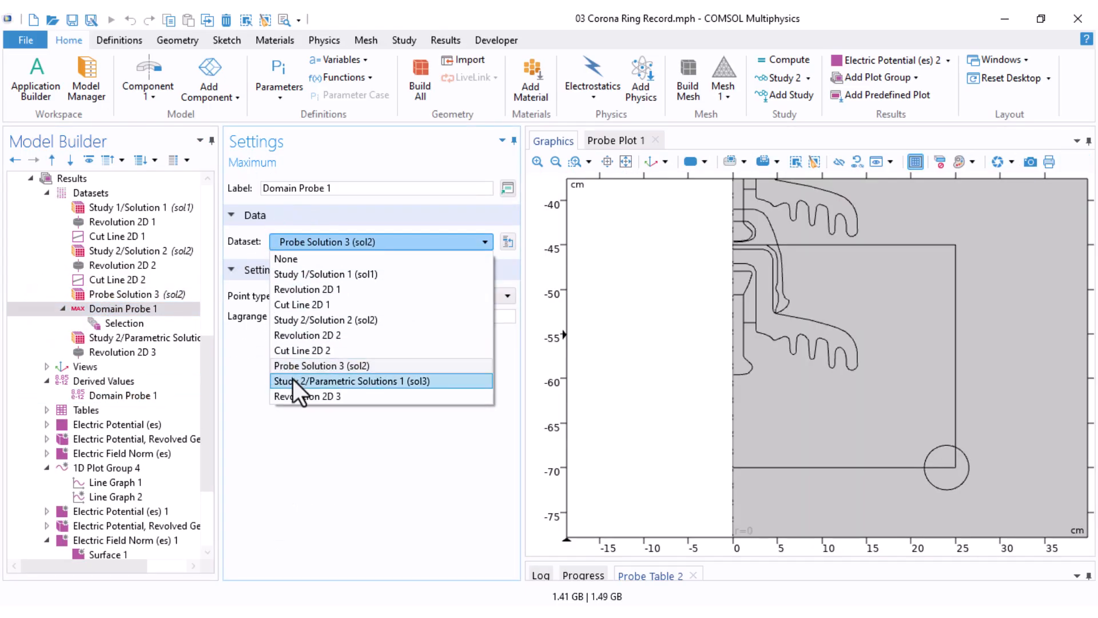
left_click(352, 380)
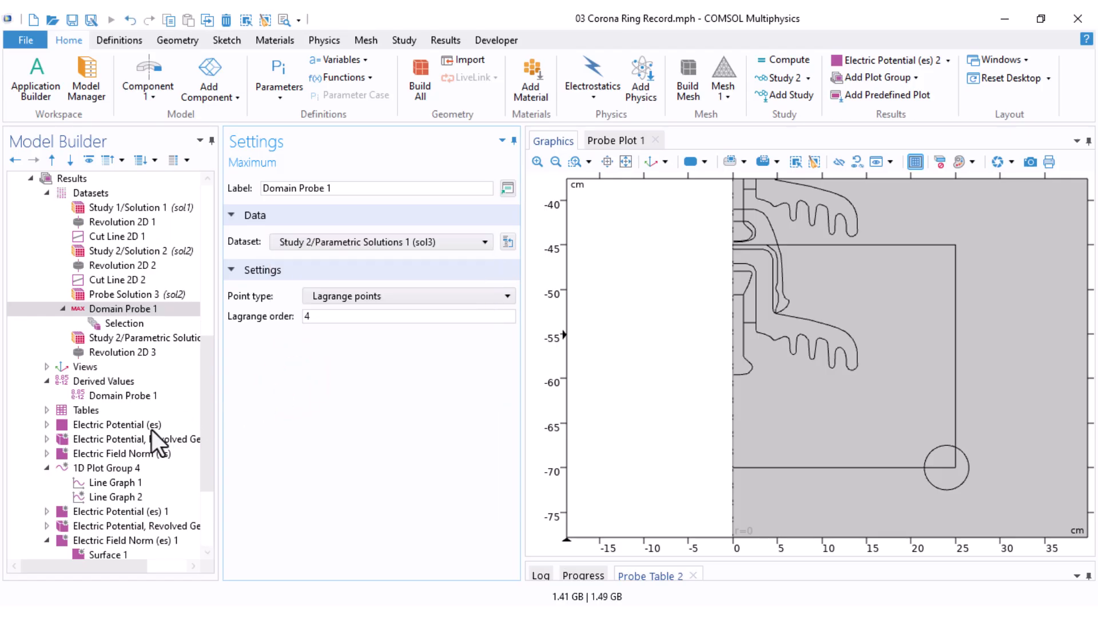
left_click(122, 396)
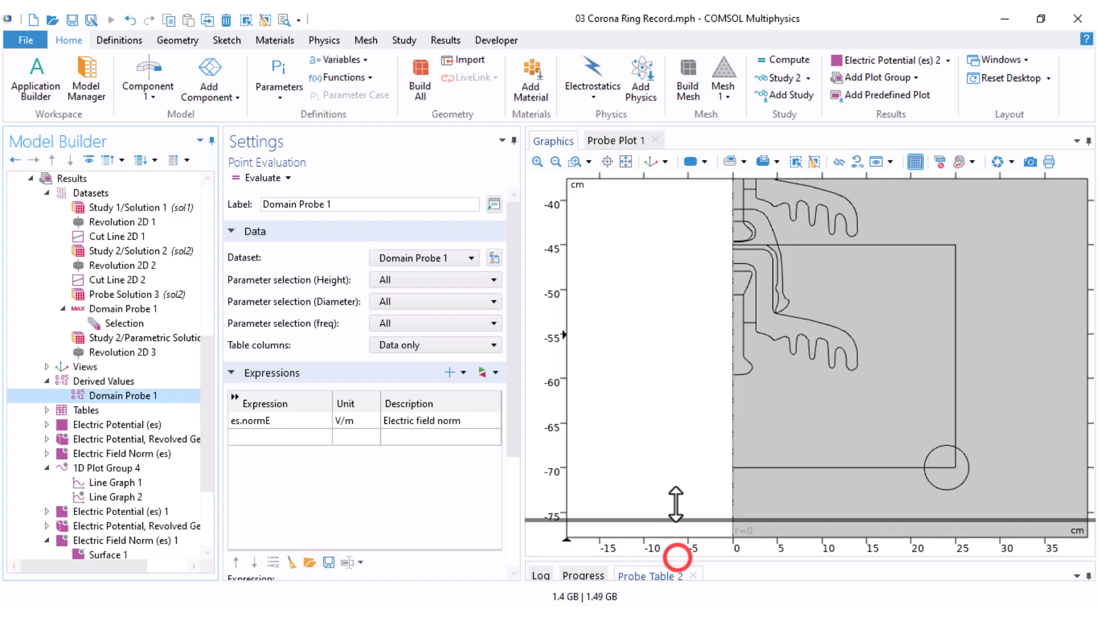
Step: Evaluate the probe, dismiss the unmeshed source error, and remove domain 52 from its selection
left_click(260, 177)
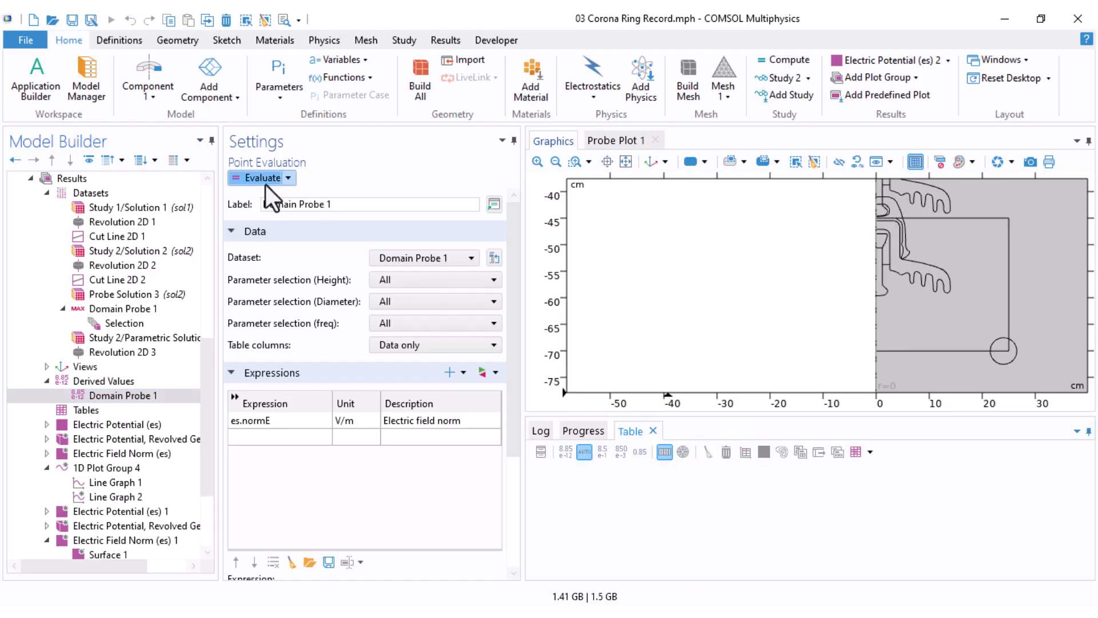
left_click(260, 177)
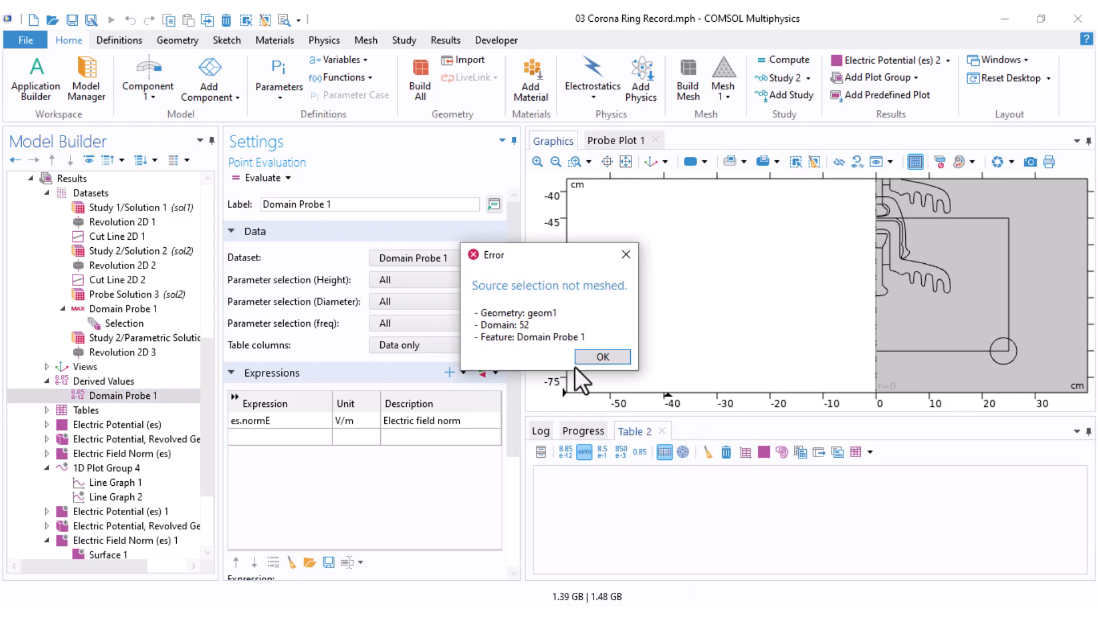
left_click(601, 357)
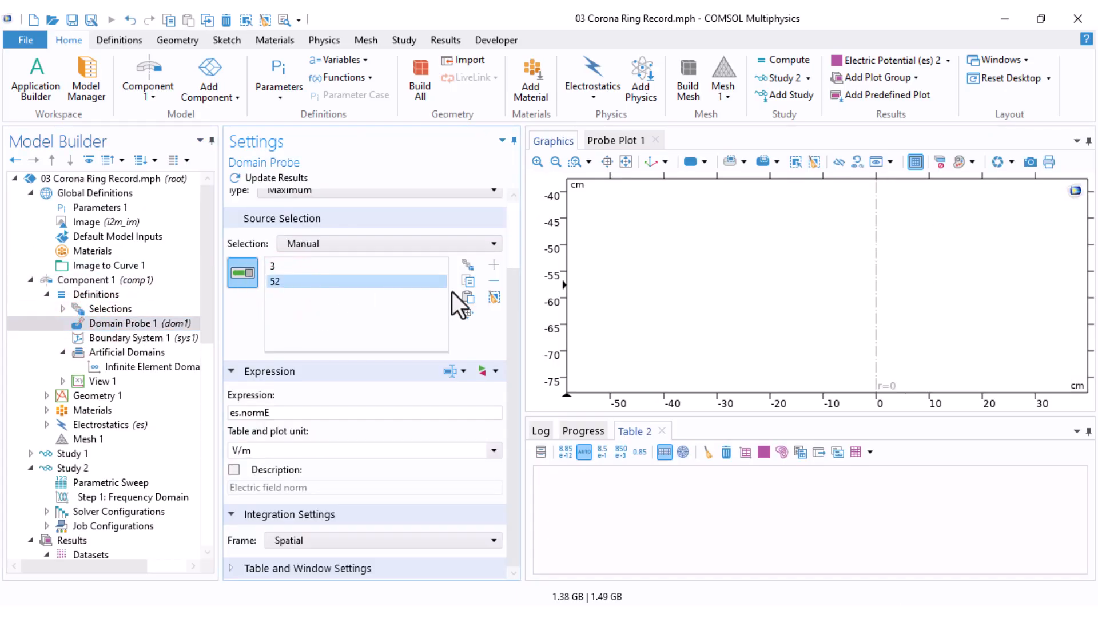
left_click(494, 281)
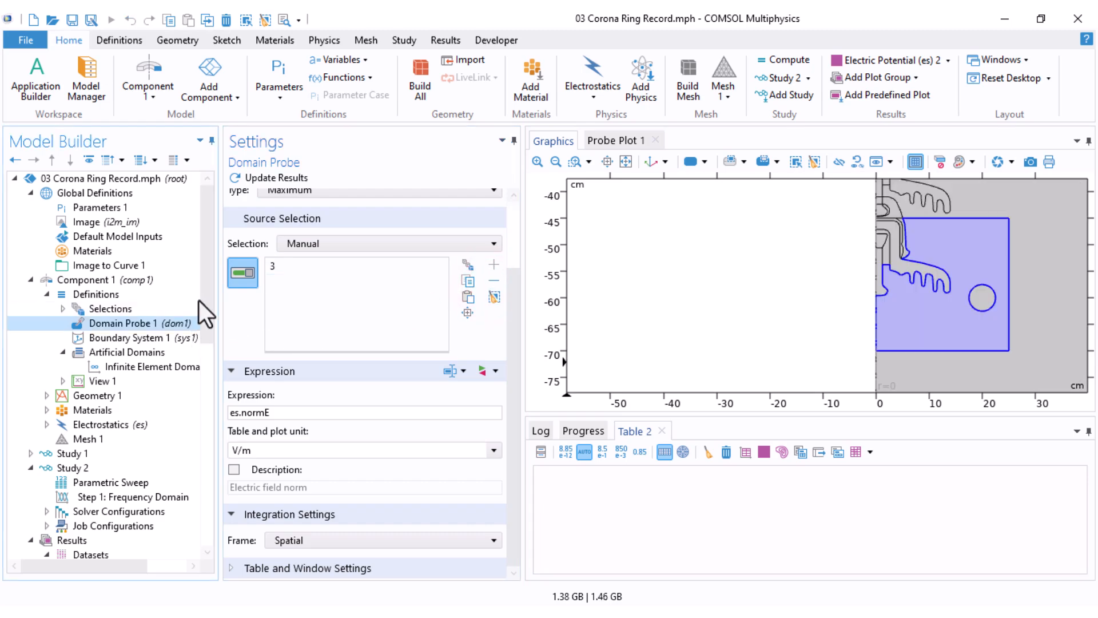
Step: Recompute the parametric sweep with the probe limited to domain 3
left_click(110, 352)
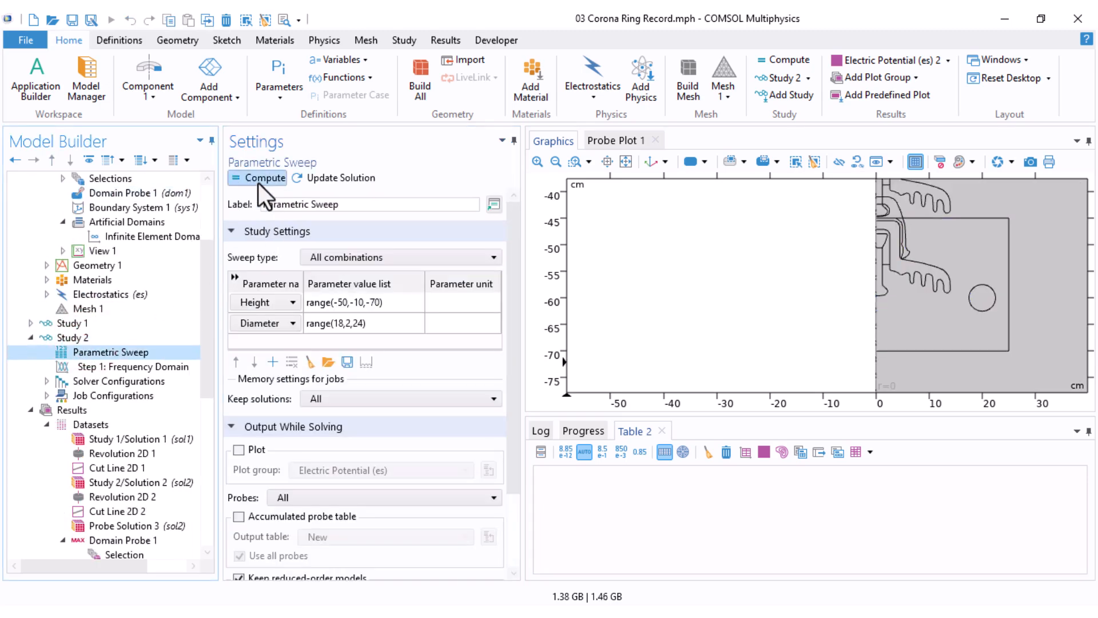
left_click(257, 178)
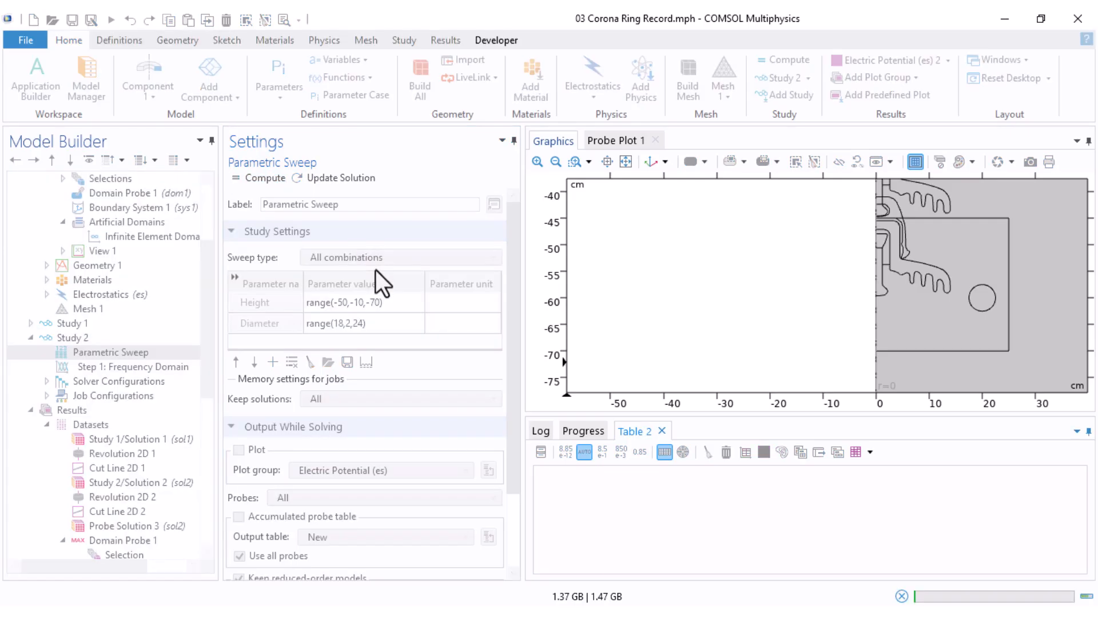
left_click(122, 424)
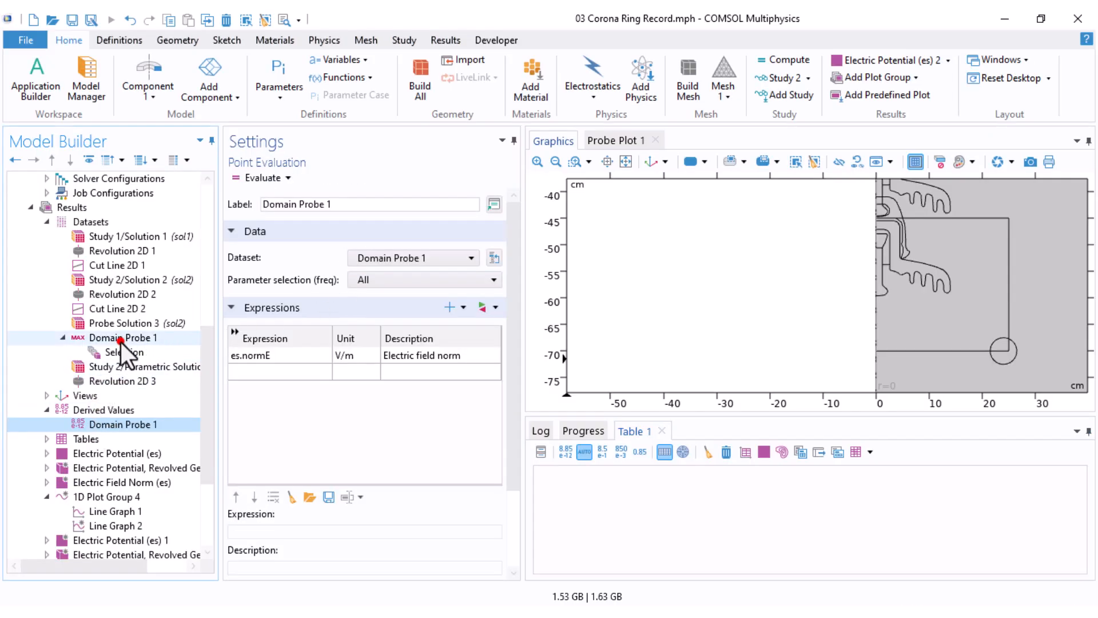
Step: Evaluate Domain Probe 1 in kV/mm, giving maxima 1.3787–2.0392 over the 12 combinations
left_click(122, 337)
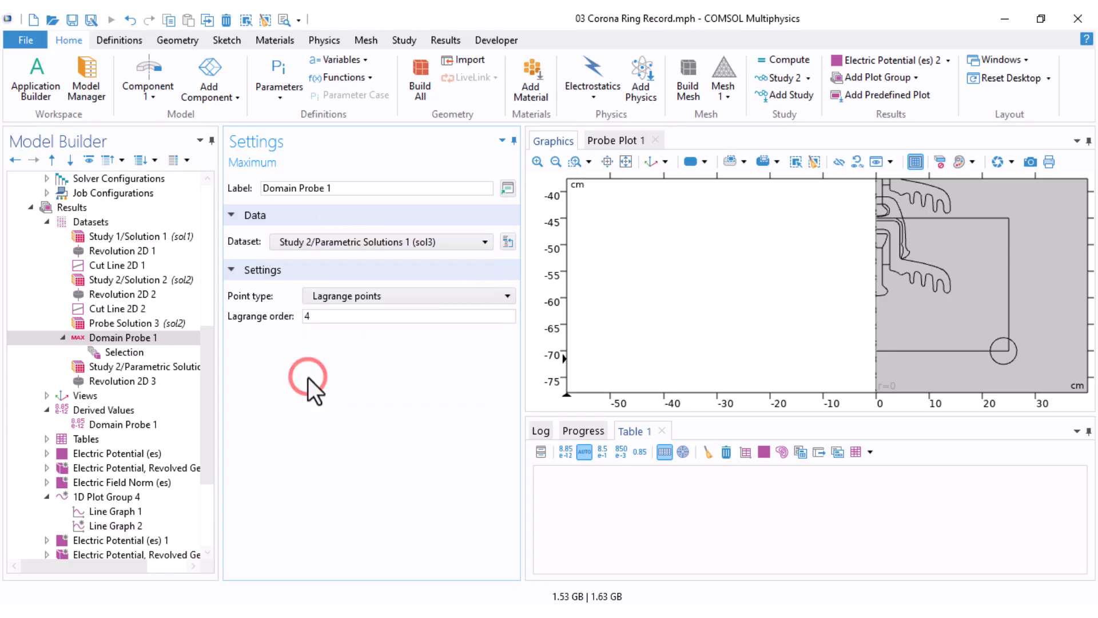
left_click(122, 424)
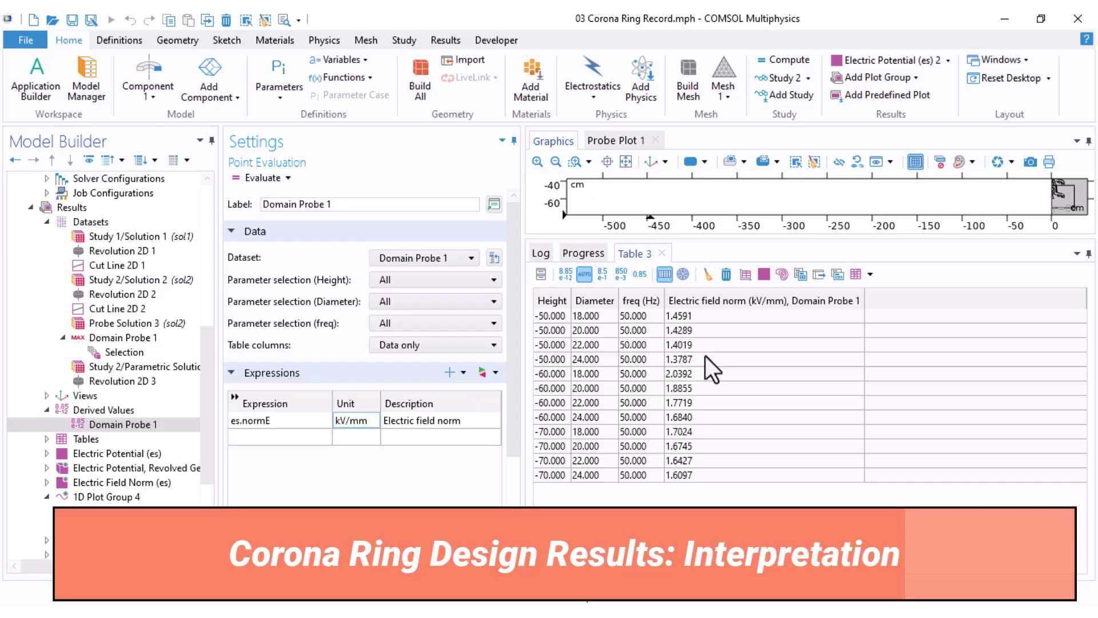
left_click(693, 359)
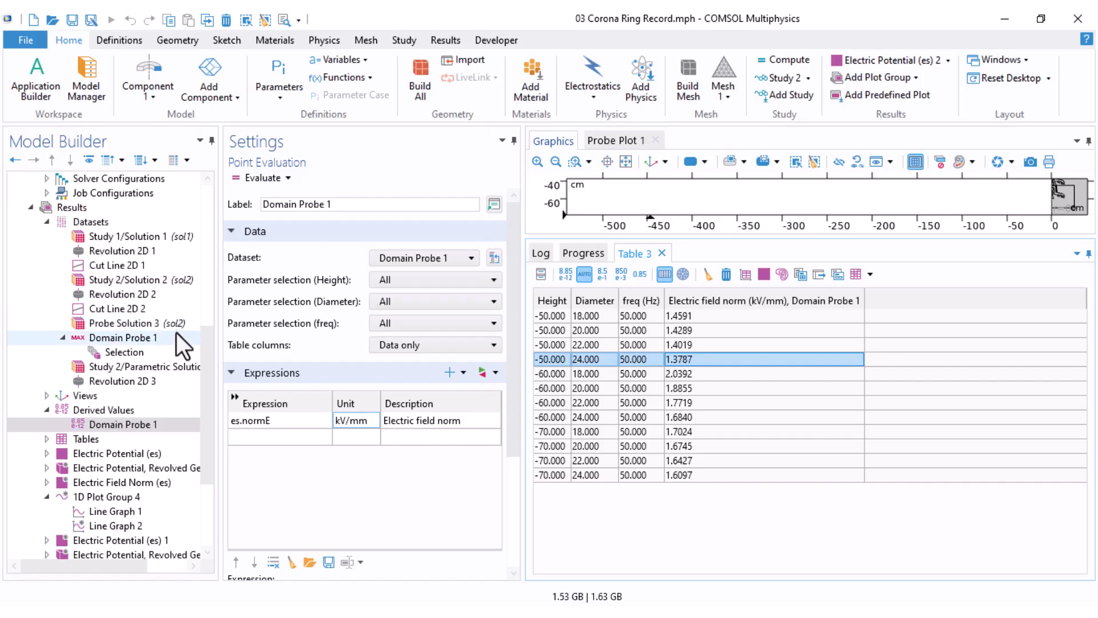
Step: Add Surface Maximum 1 of es.normE over domain 3 using Parametric Solutions, and evaluate
right_click(103, 410)
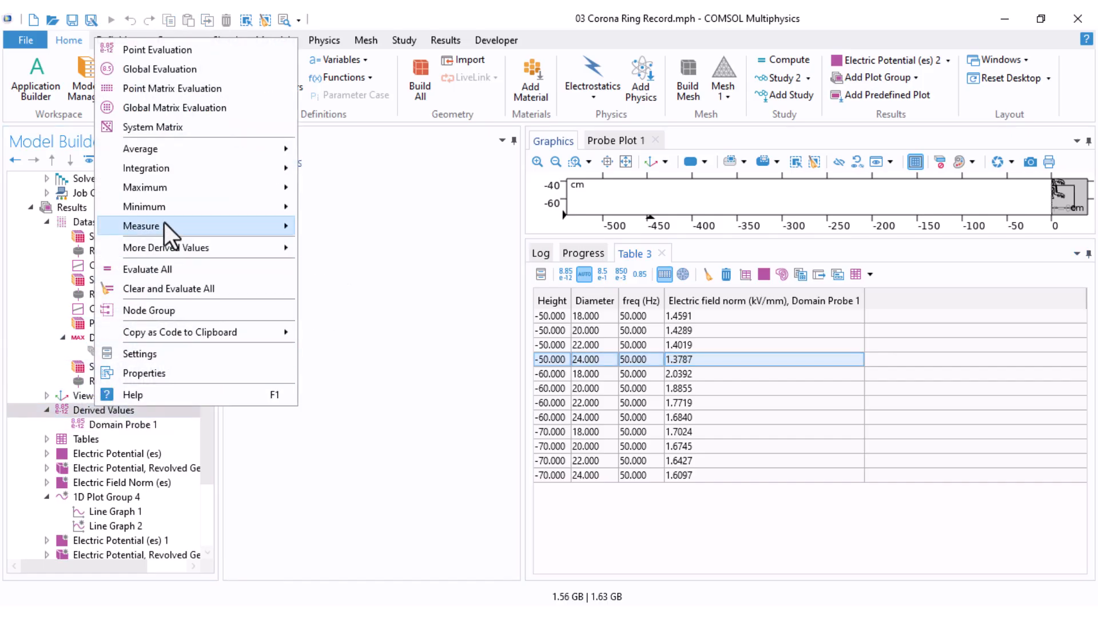
mouse_move(144, 187)
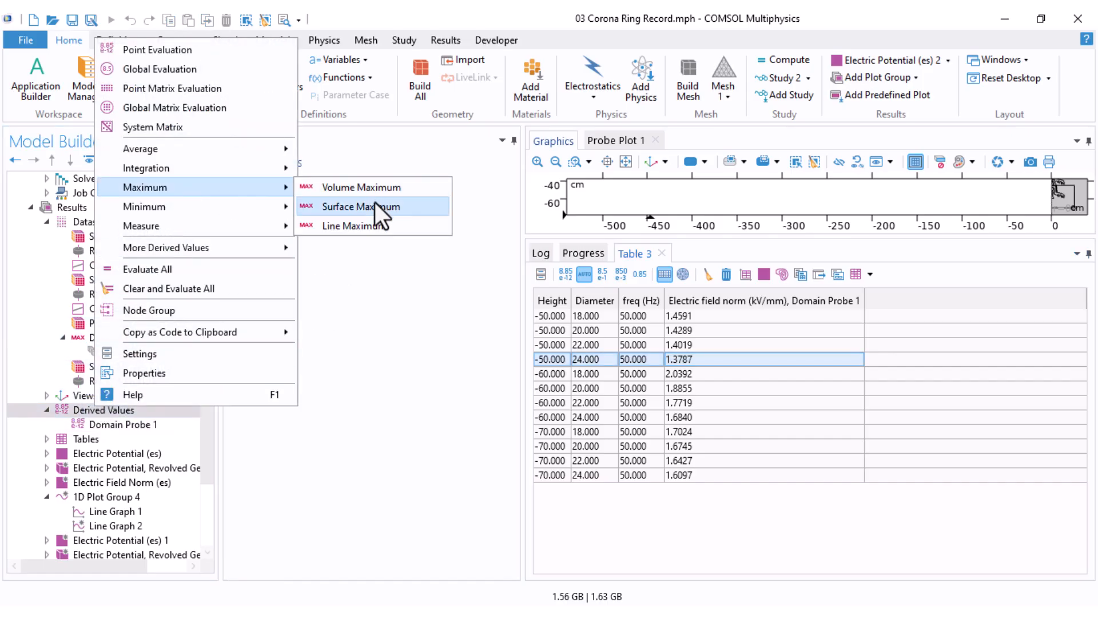
left_click(360, 206)
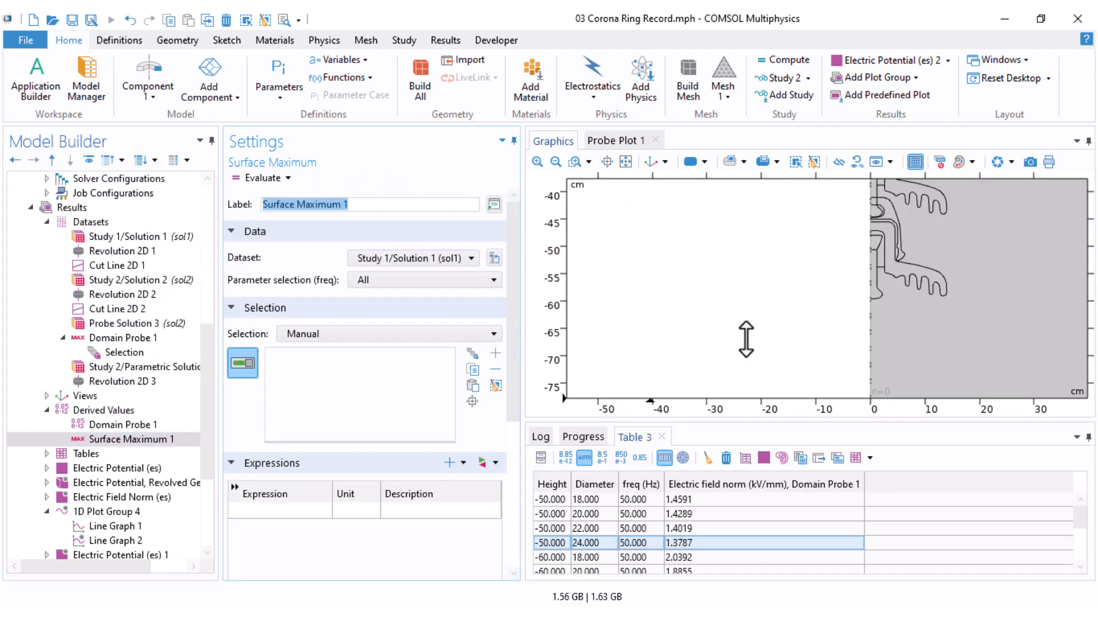
left_click(413, 258)
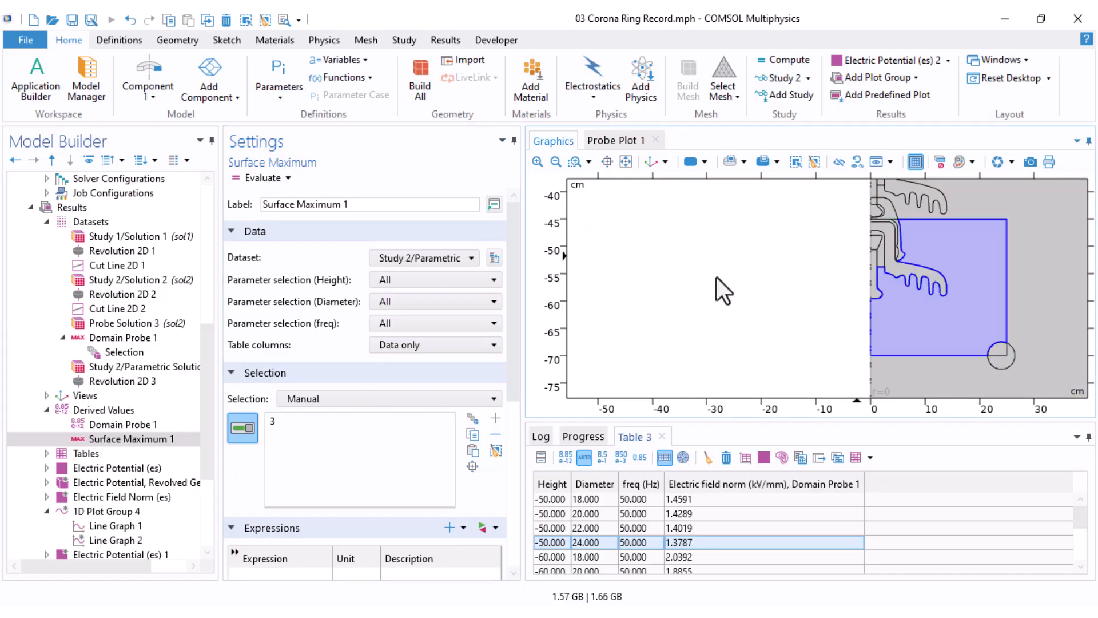
left_click(482, 316)
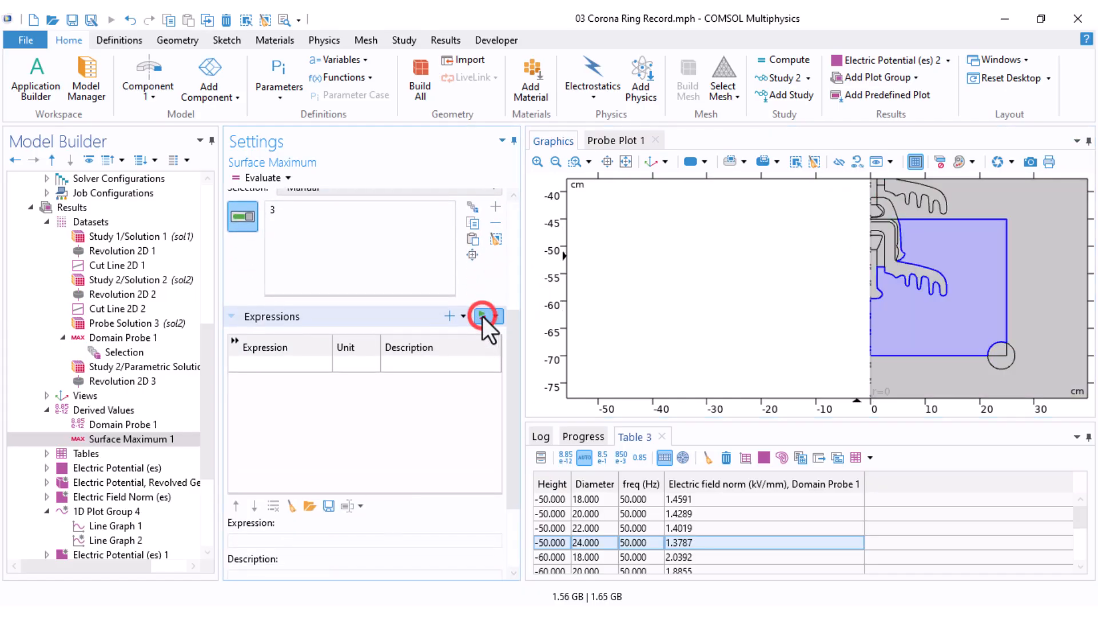
left_click(482, 316)
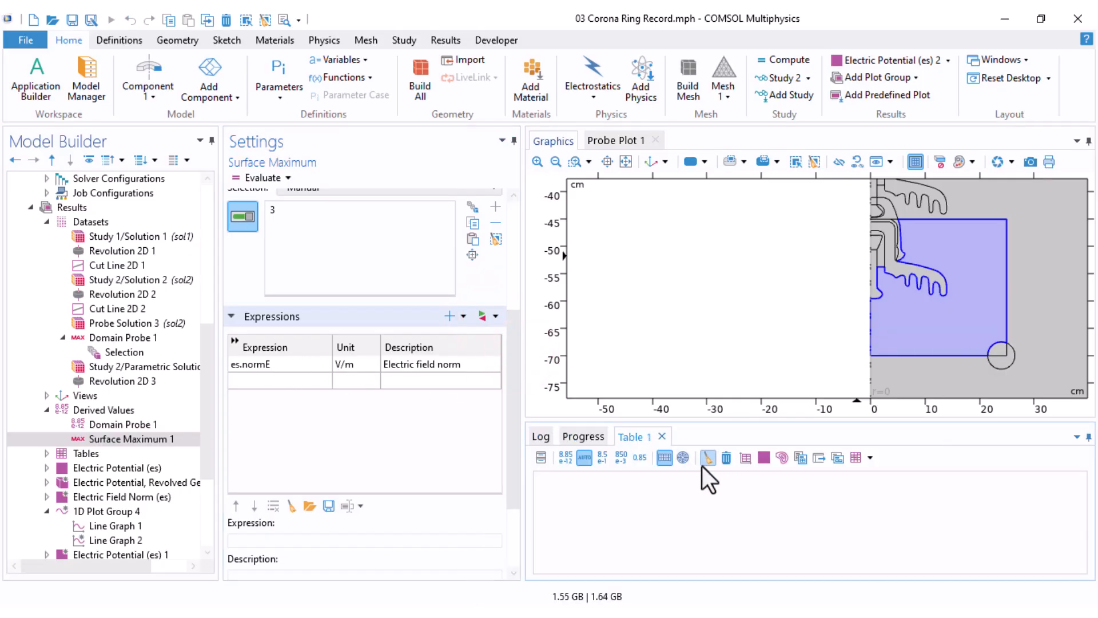
left_click(706, 459)
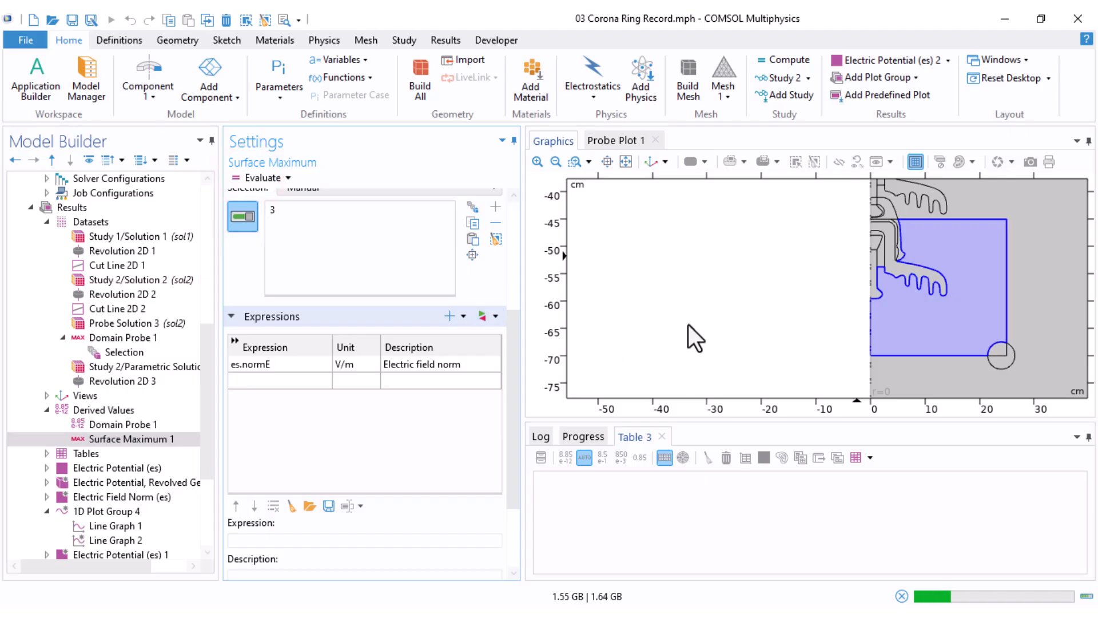